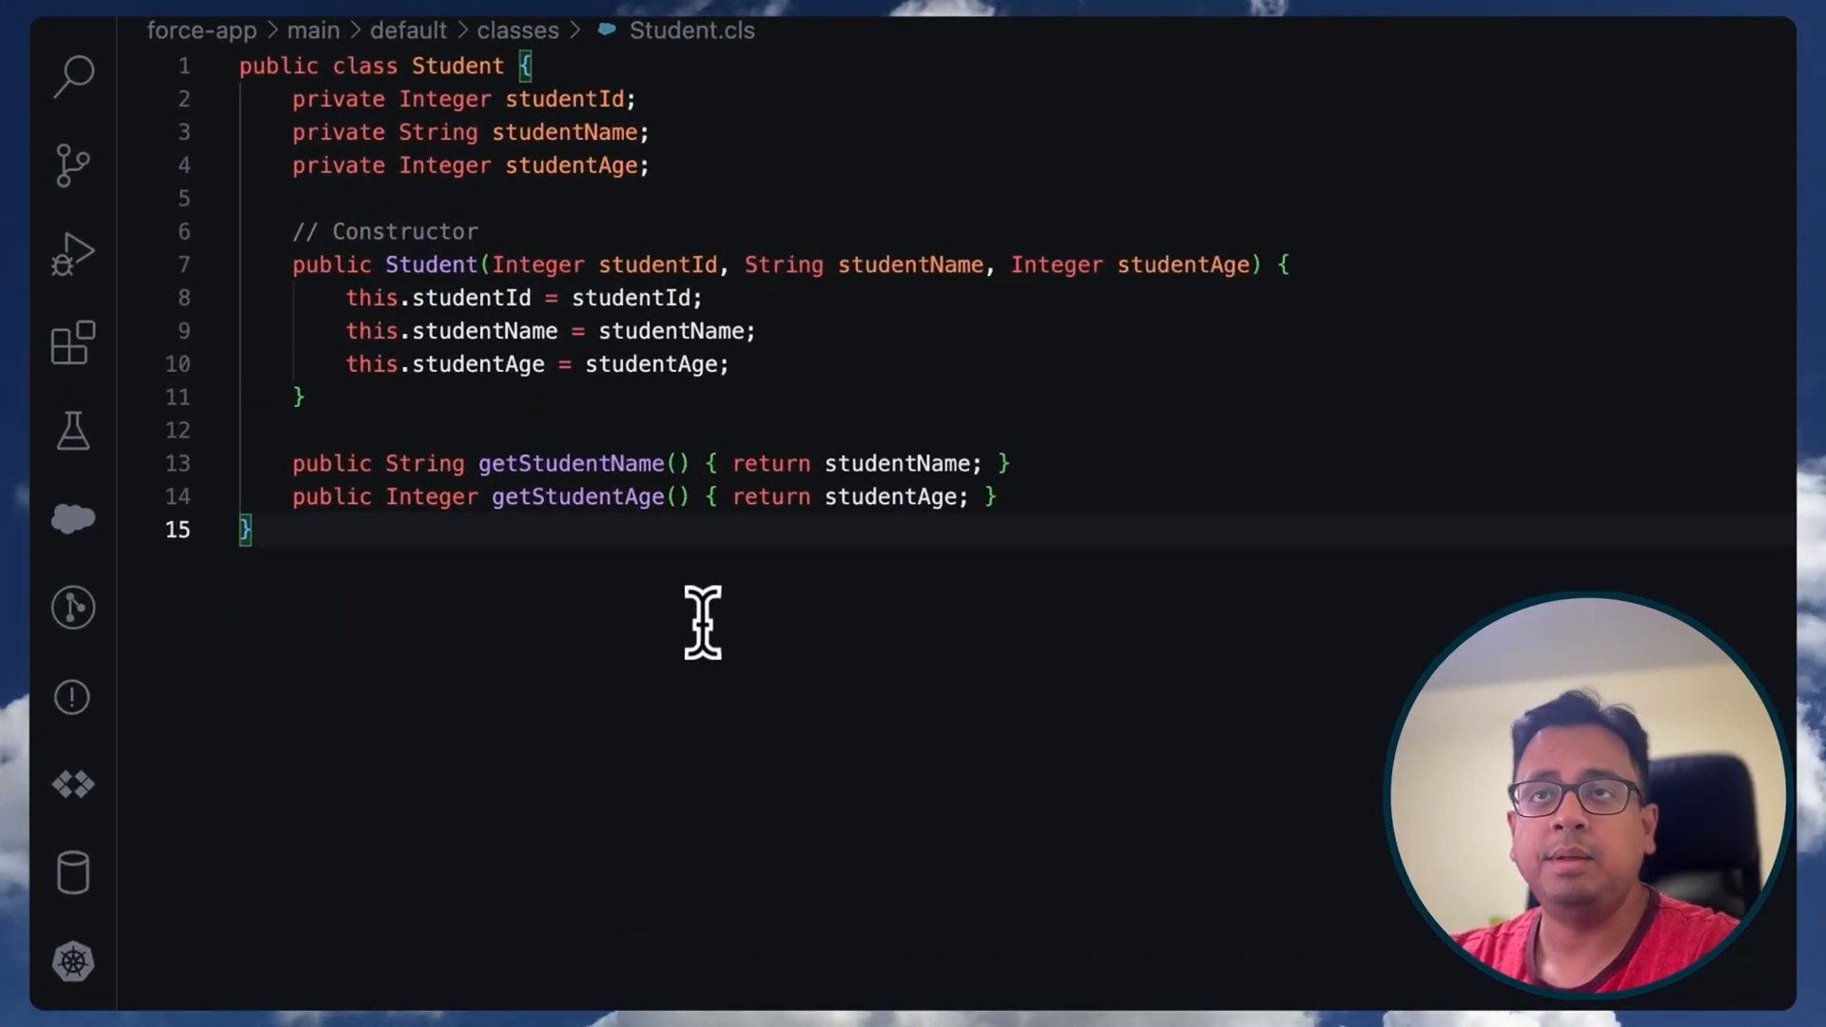
- Review the Student class, highlighting its name, studentAge field and getStudentName method
double_click(457, 65)
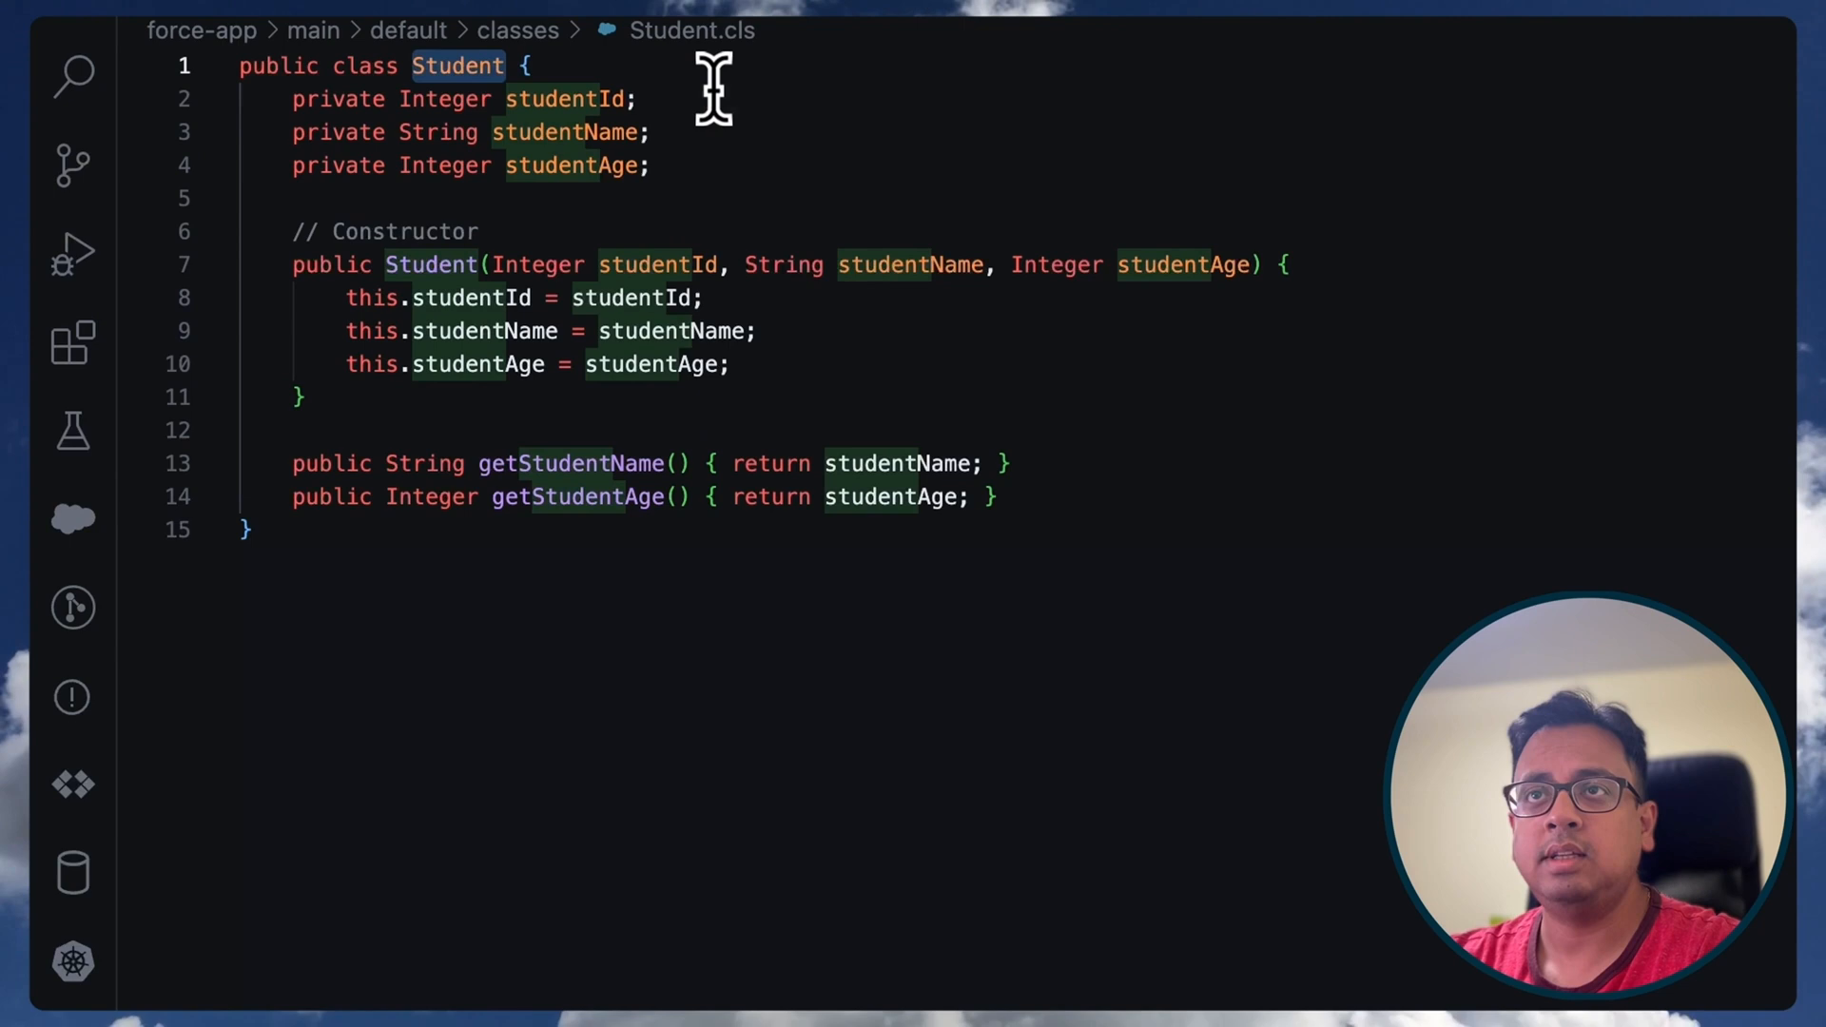
double_click(567, 98)
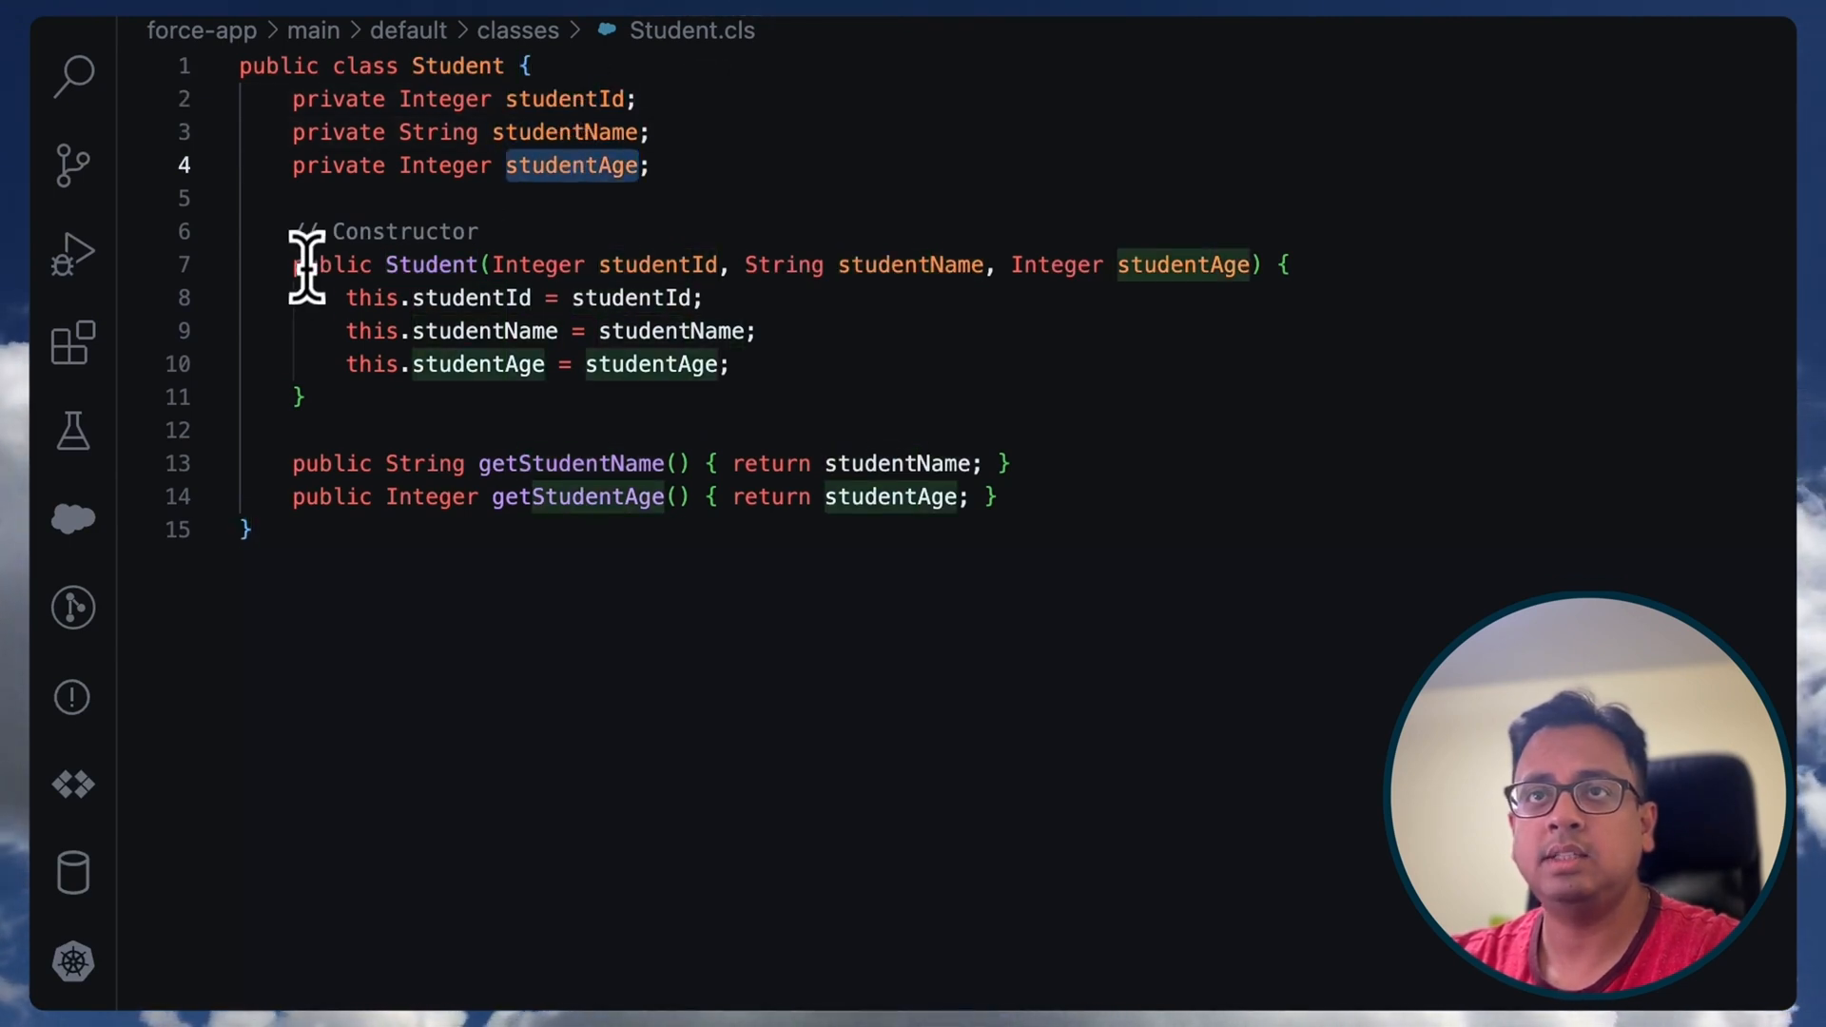
left_click_drag(291, 264, 302, 396)
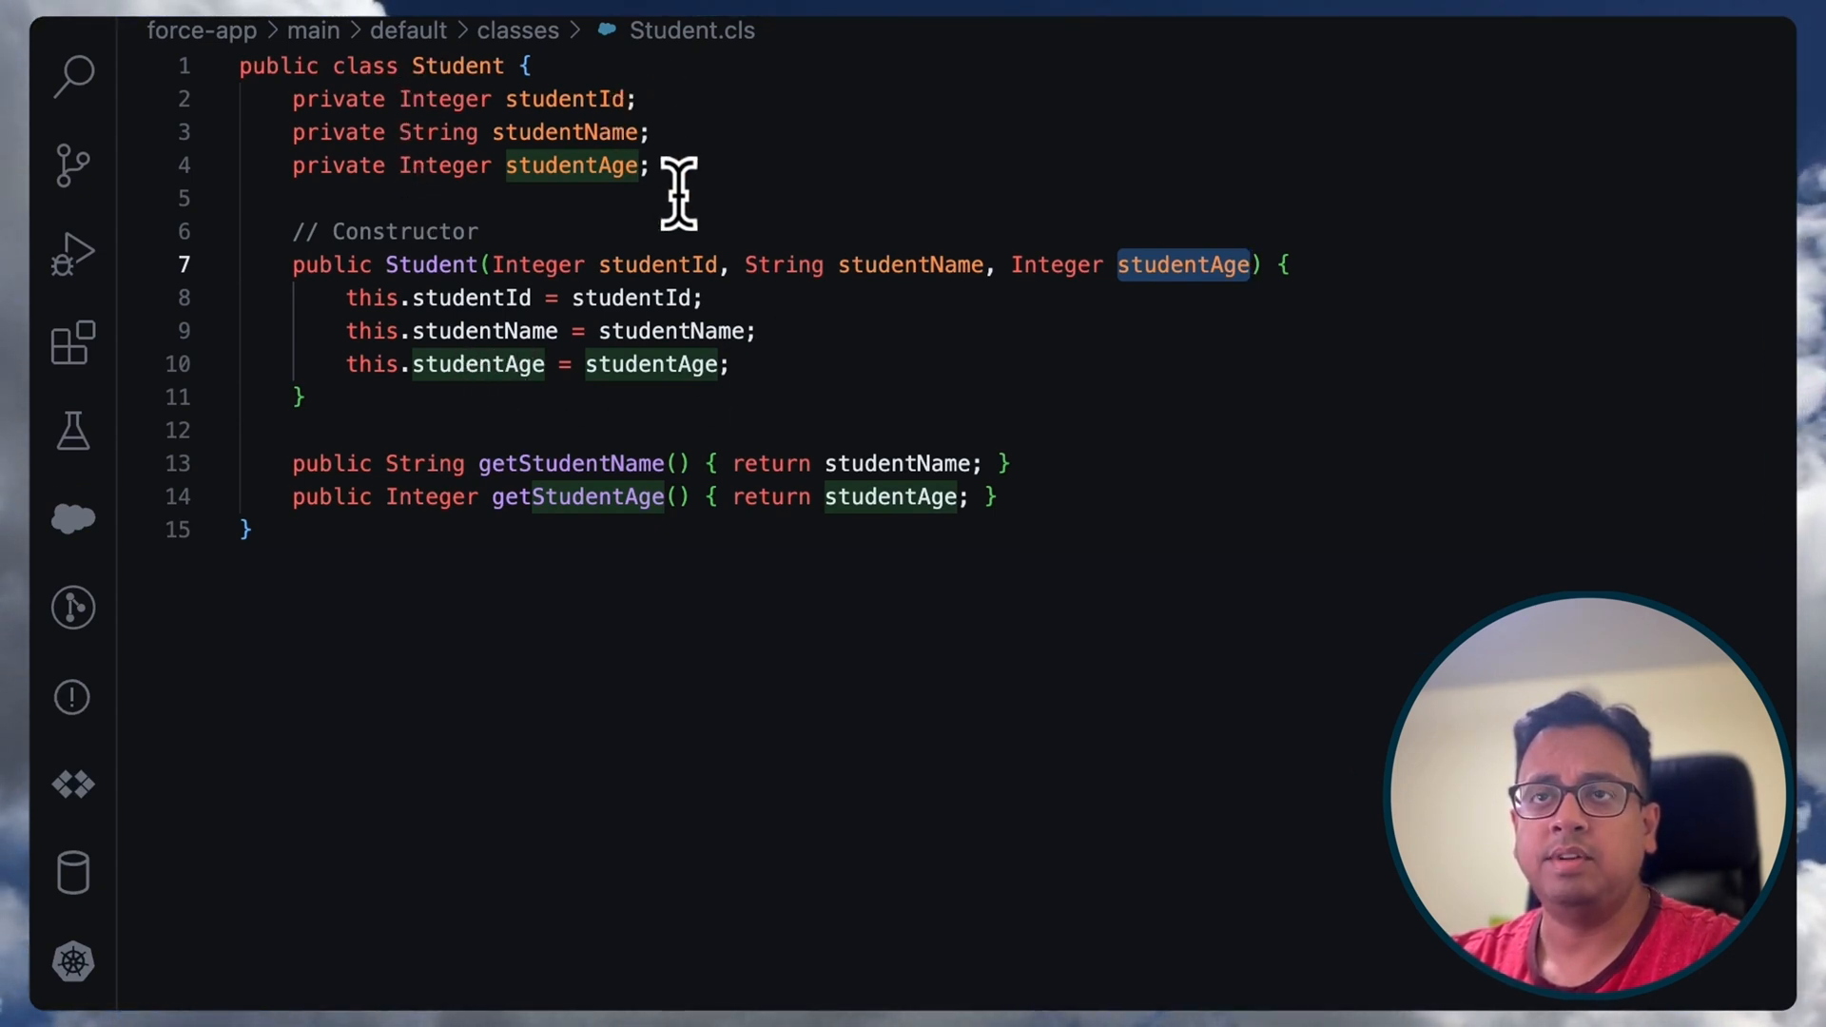
mouse_move(594, 518)
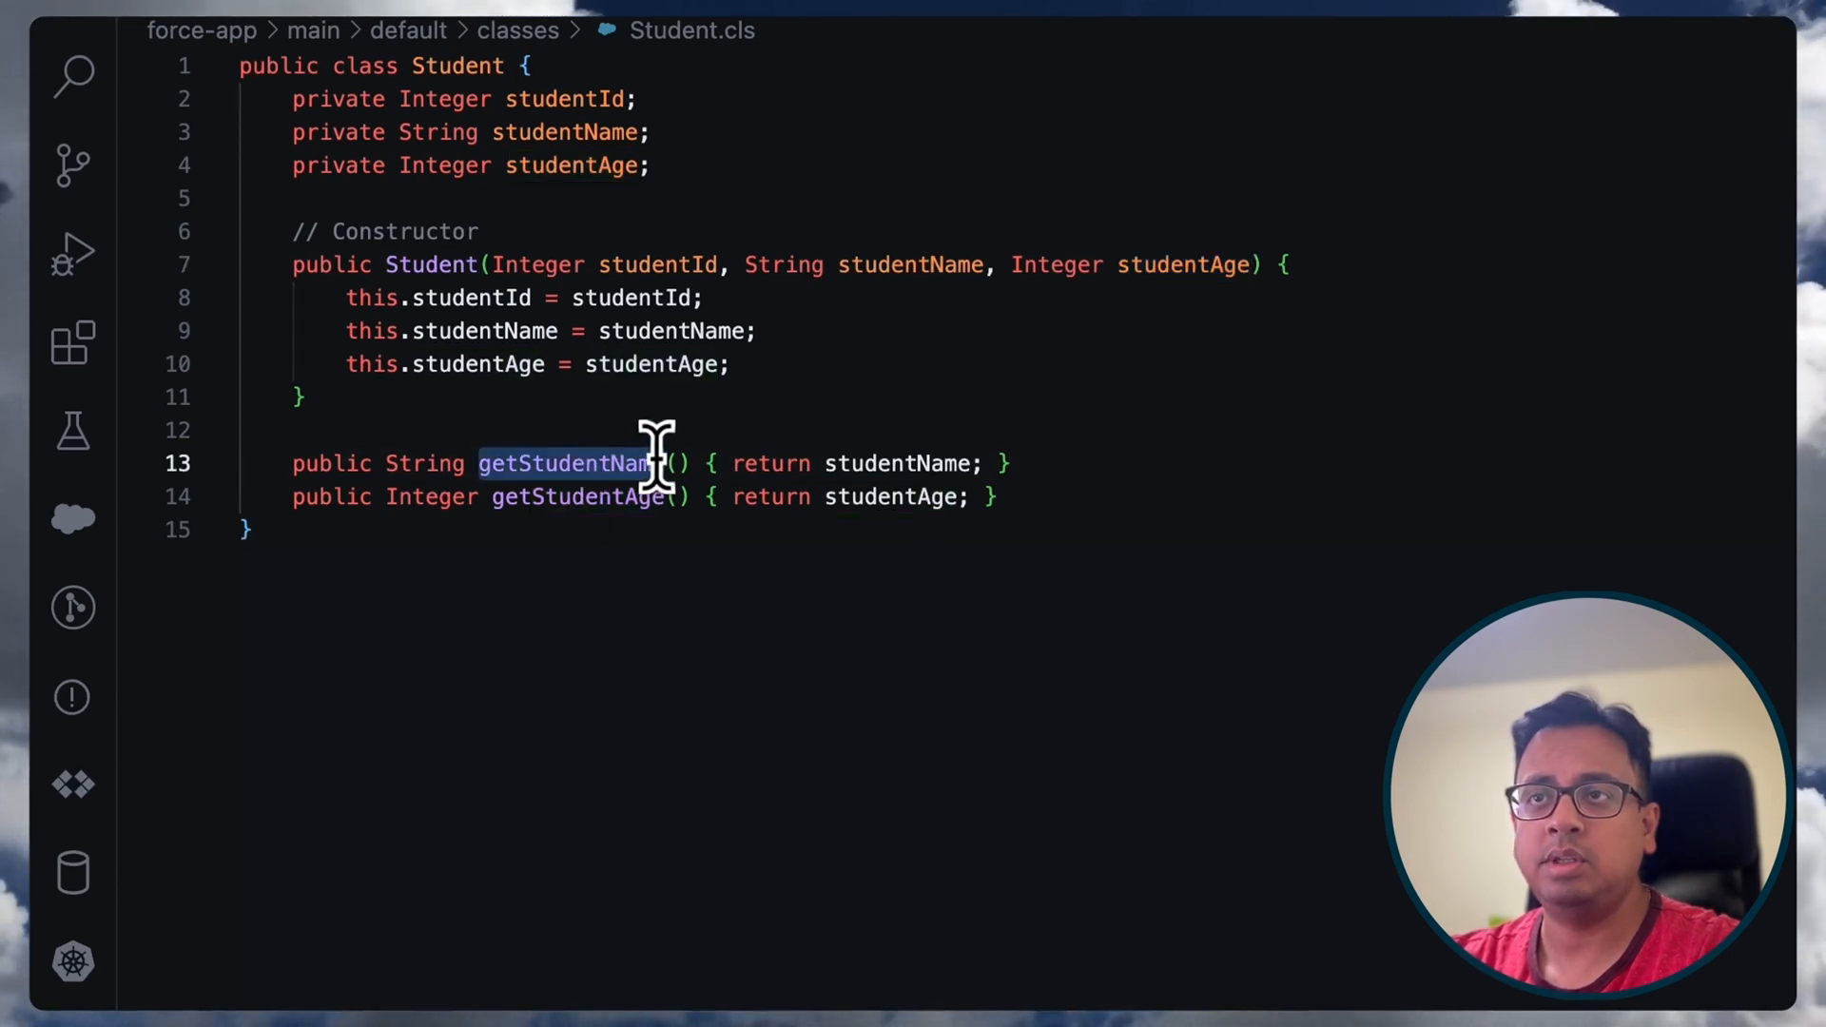
double_click(579, 497)
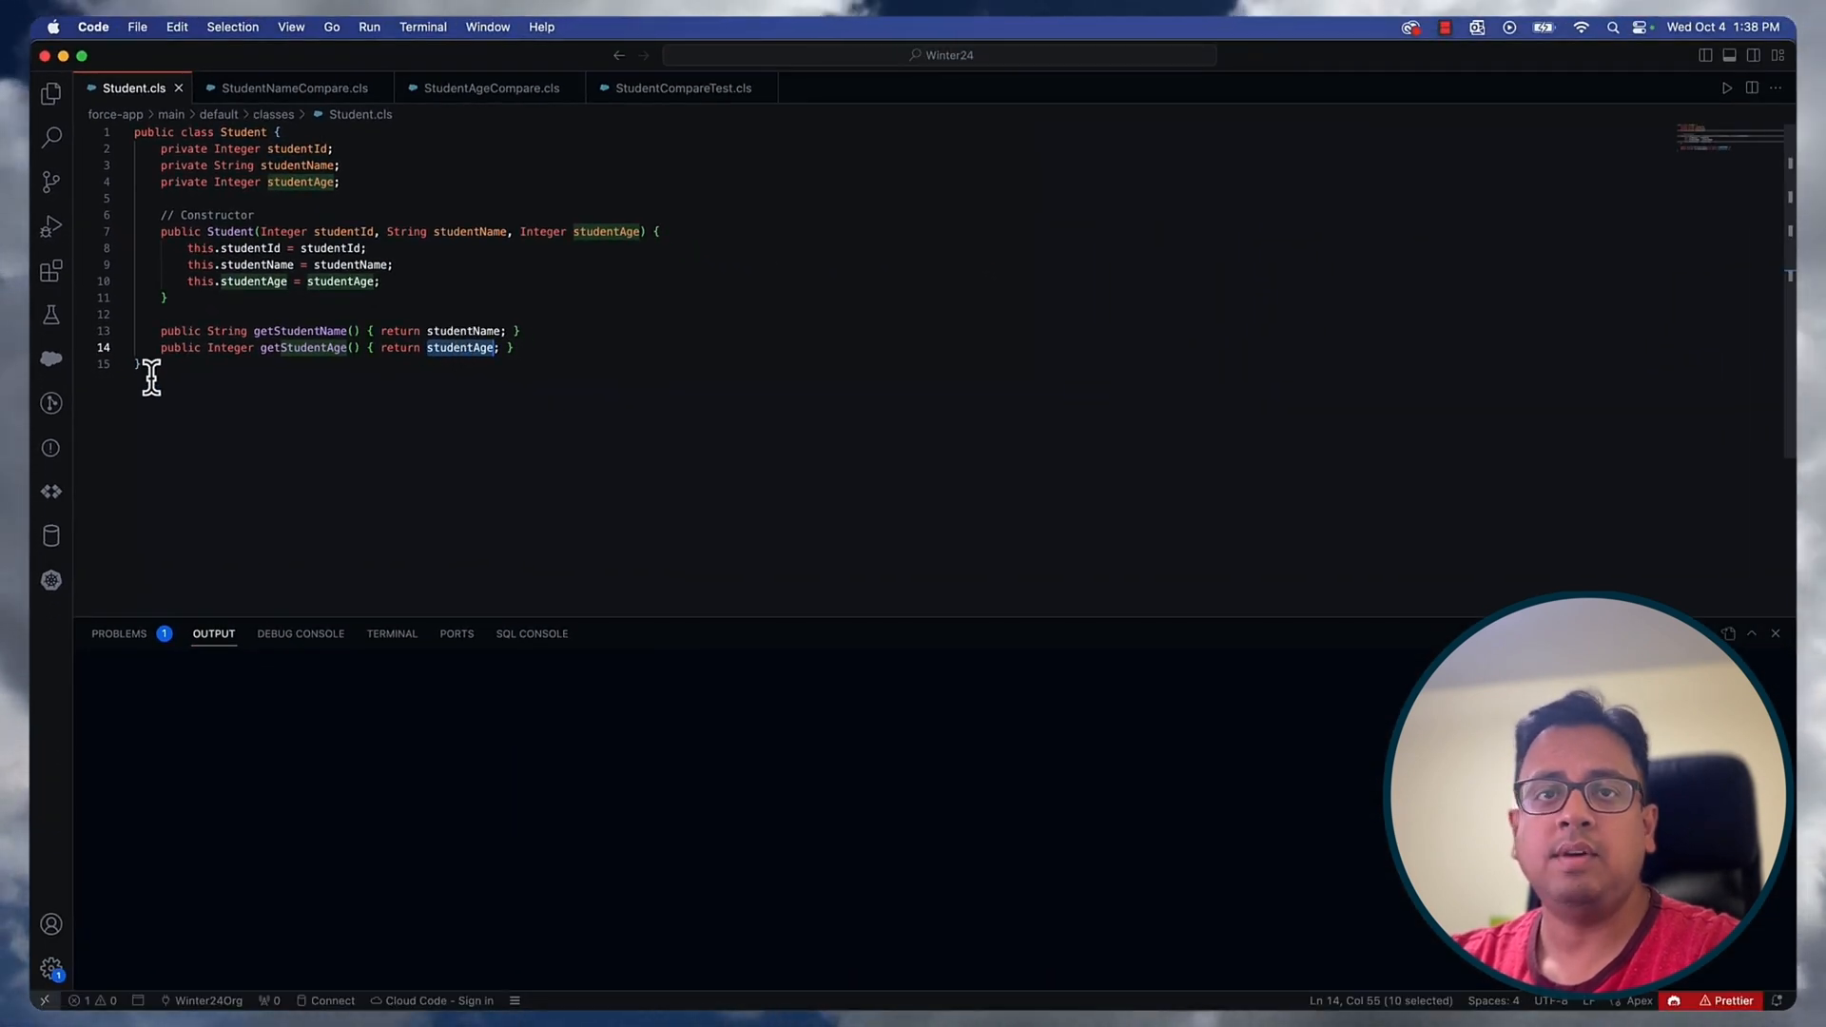
mouse_move(136, 181)
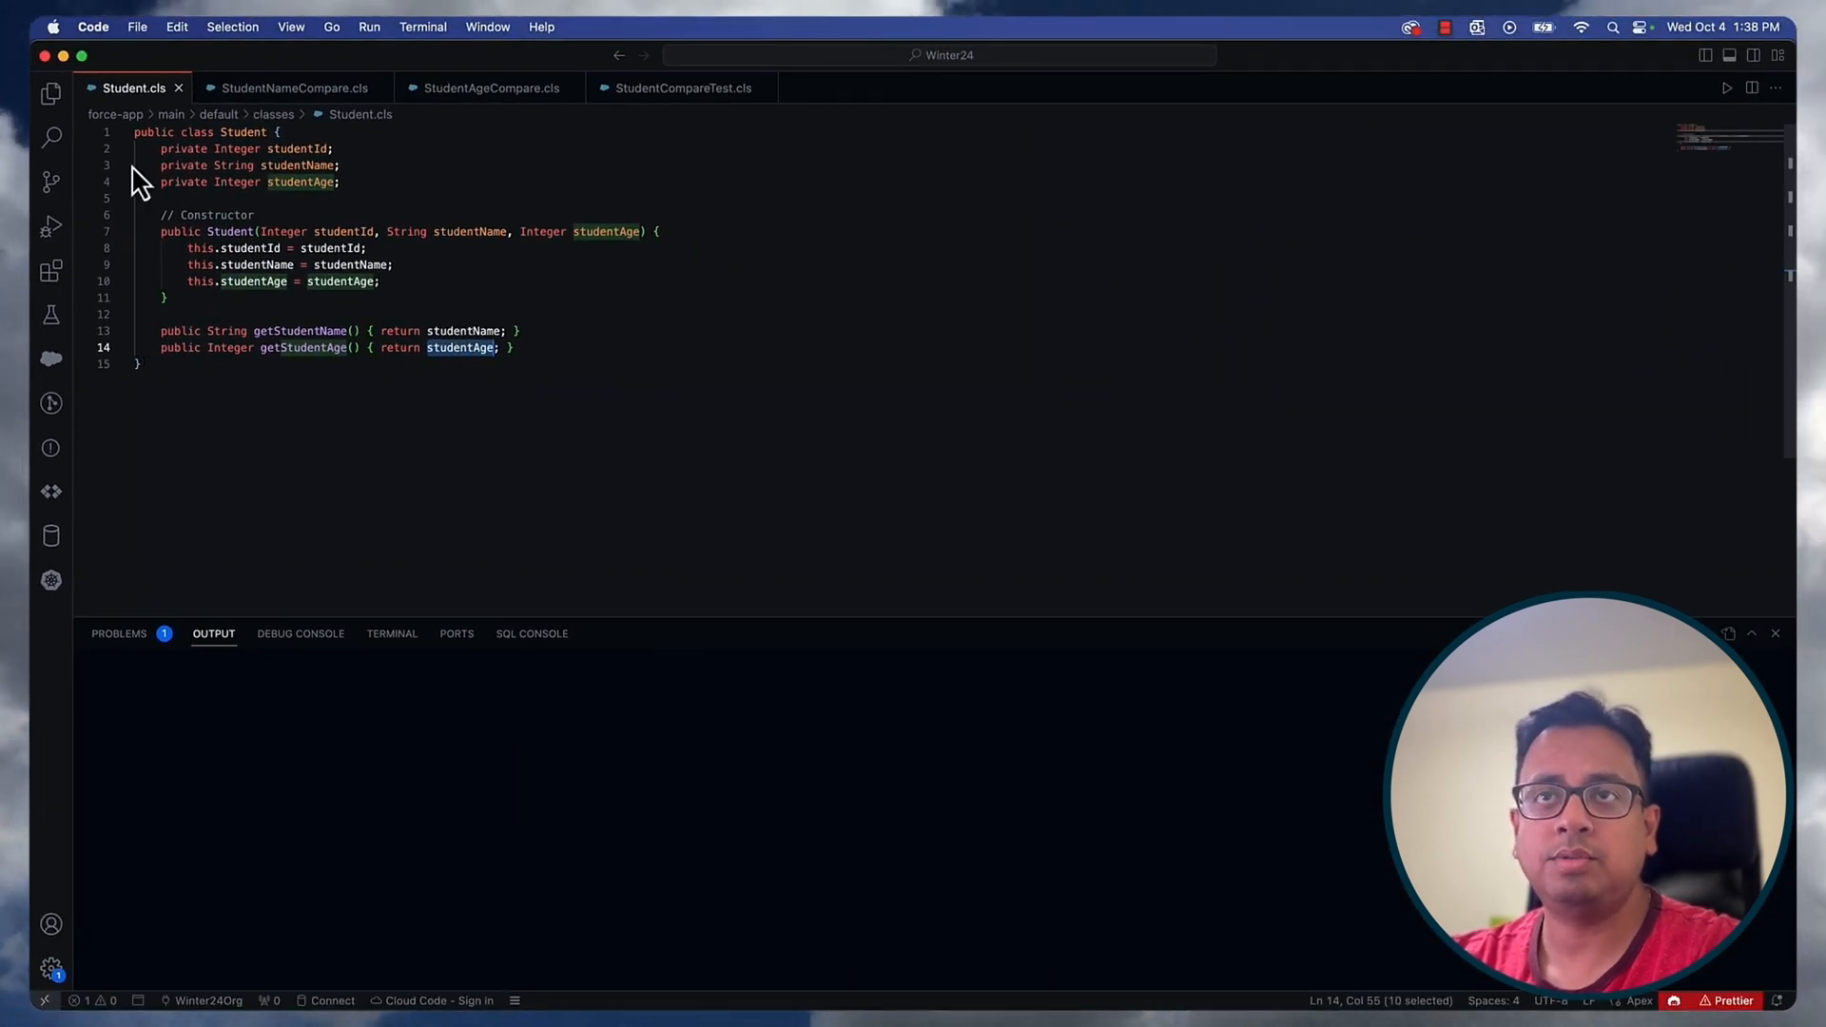
mouse_move(210, 359)
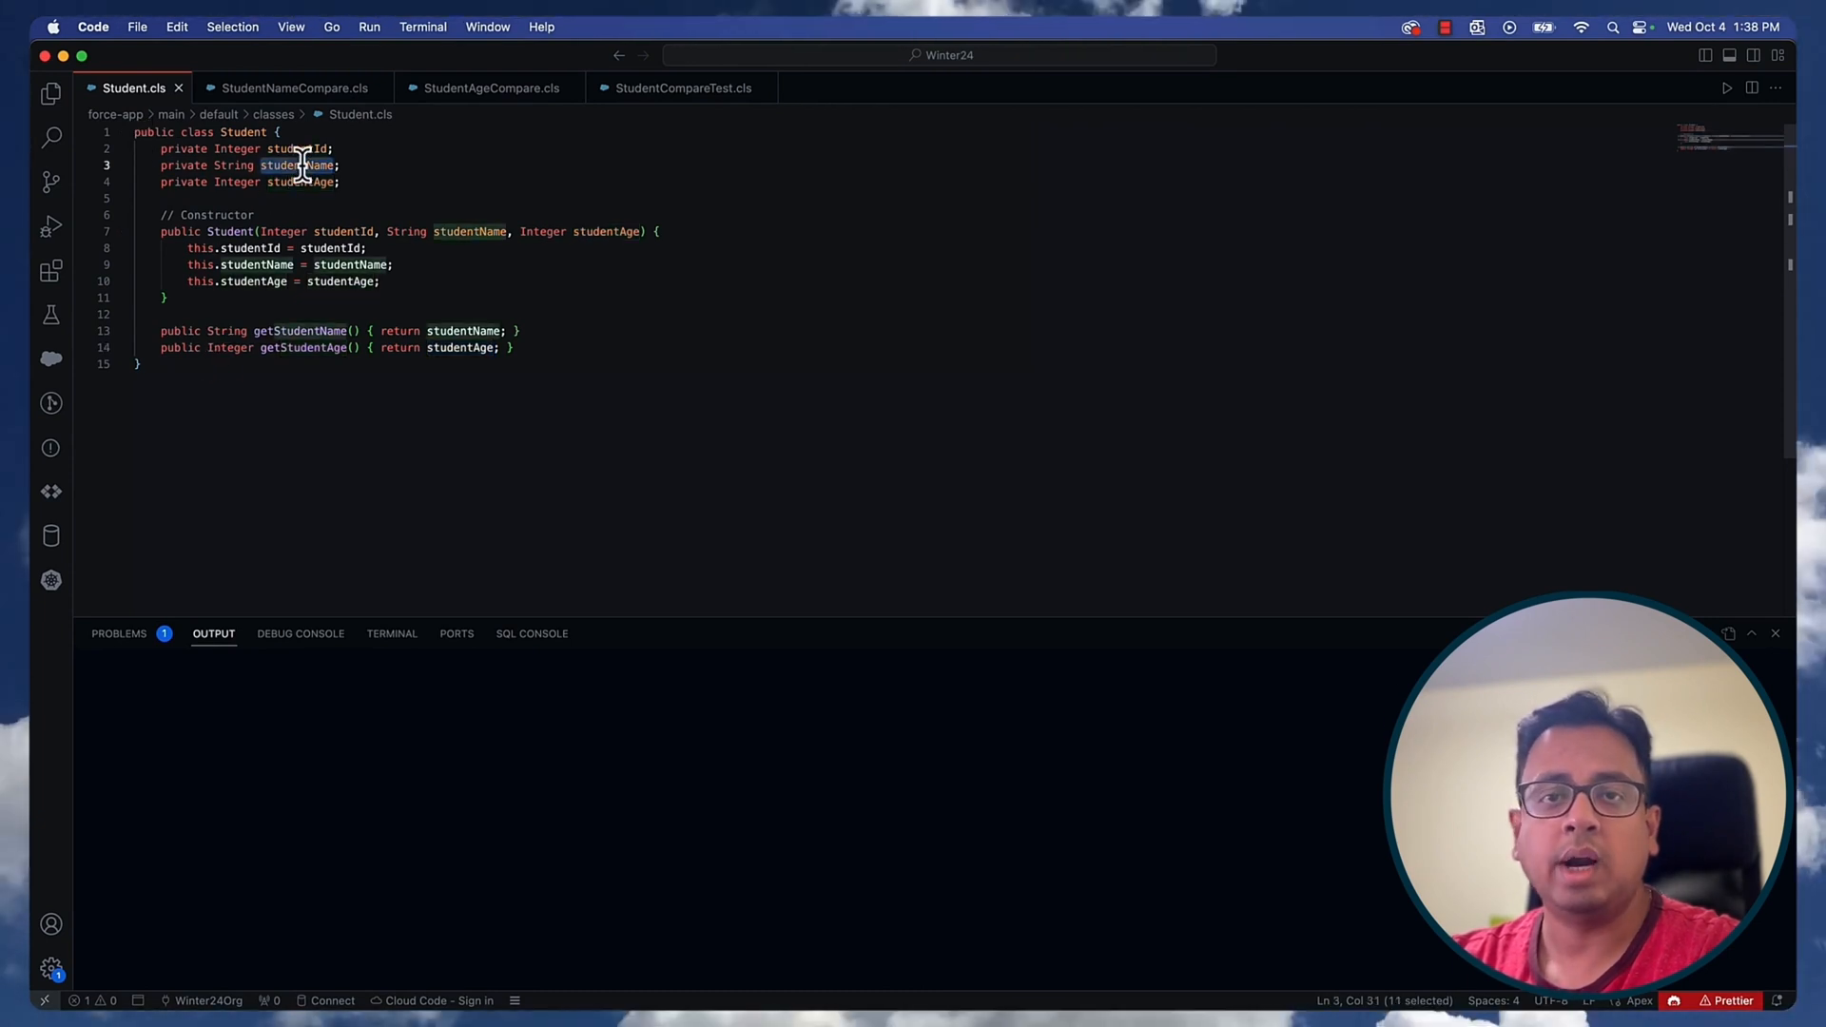
mouse_move(308, 292)
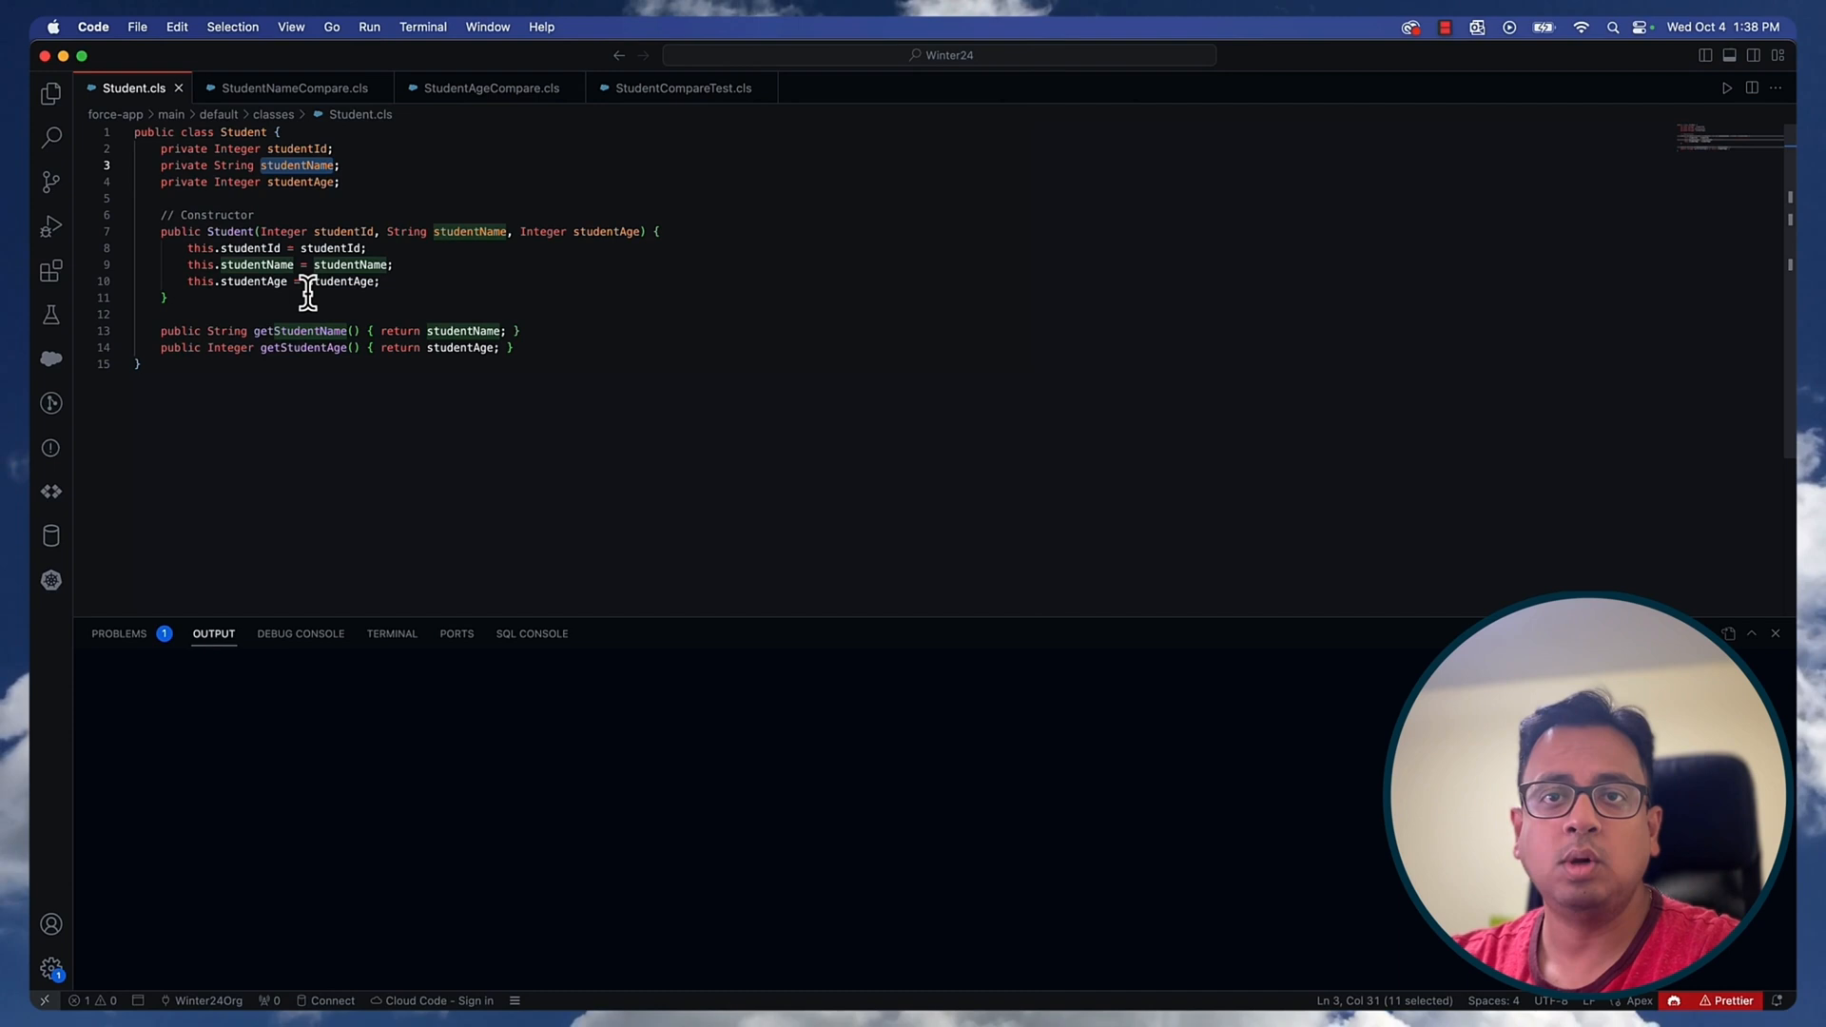
- Review the StudentNameCompare comparator and its null-safe compare method, then move to StudentCompareTest
left_click(292, 88)
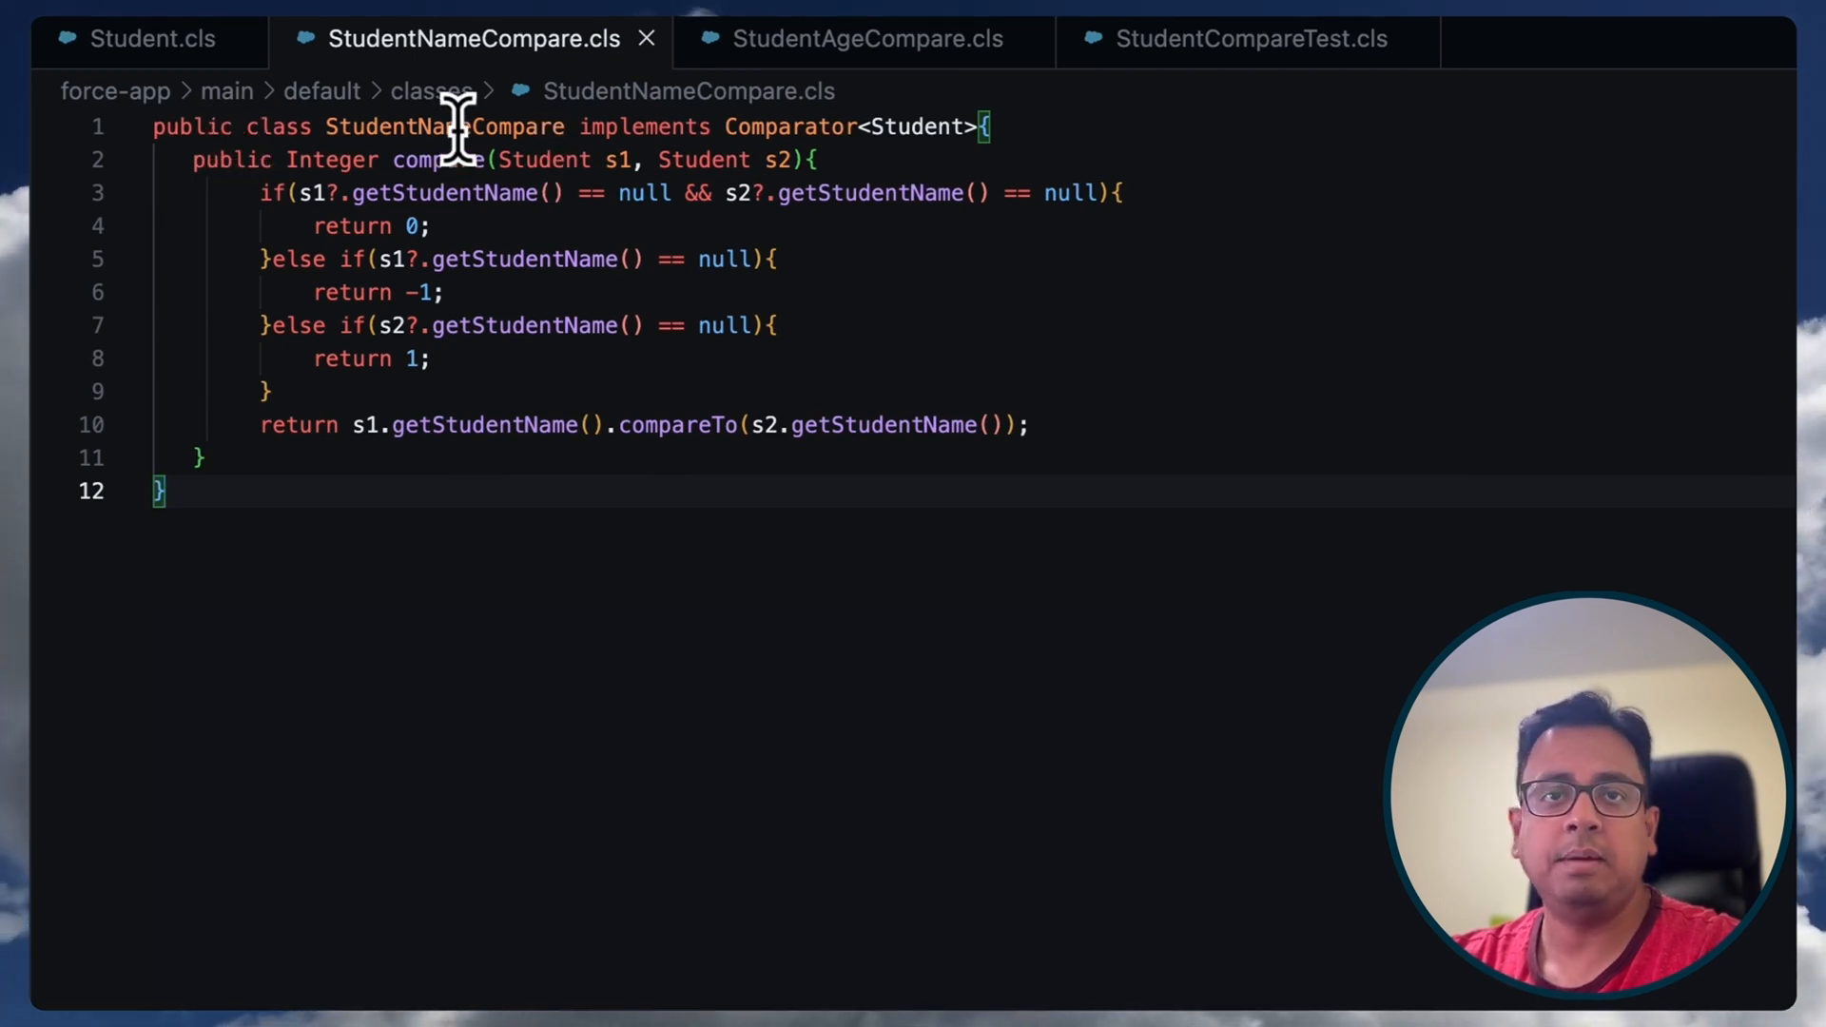
double_click(444, 126)
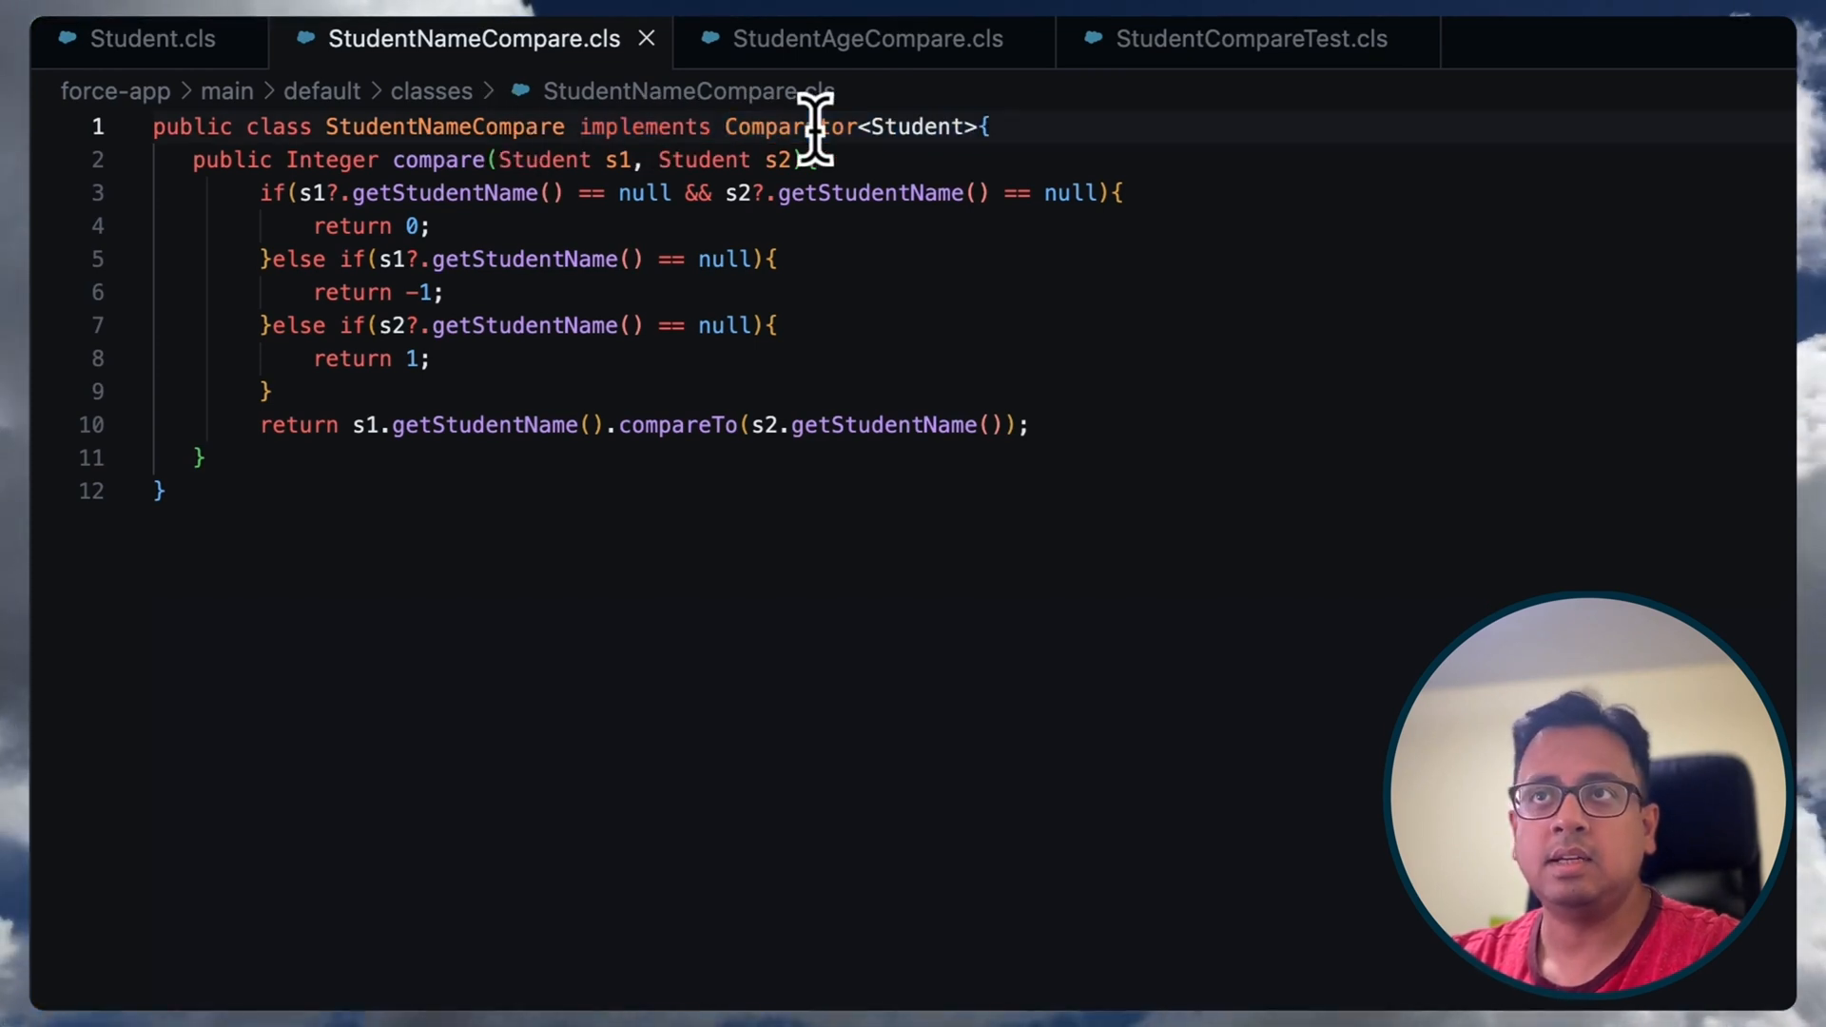
double_click(791, 125)
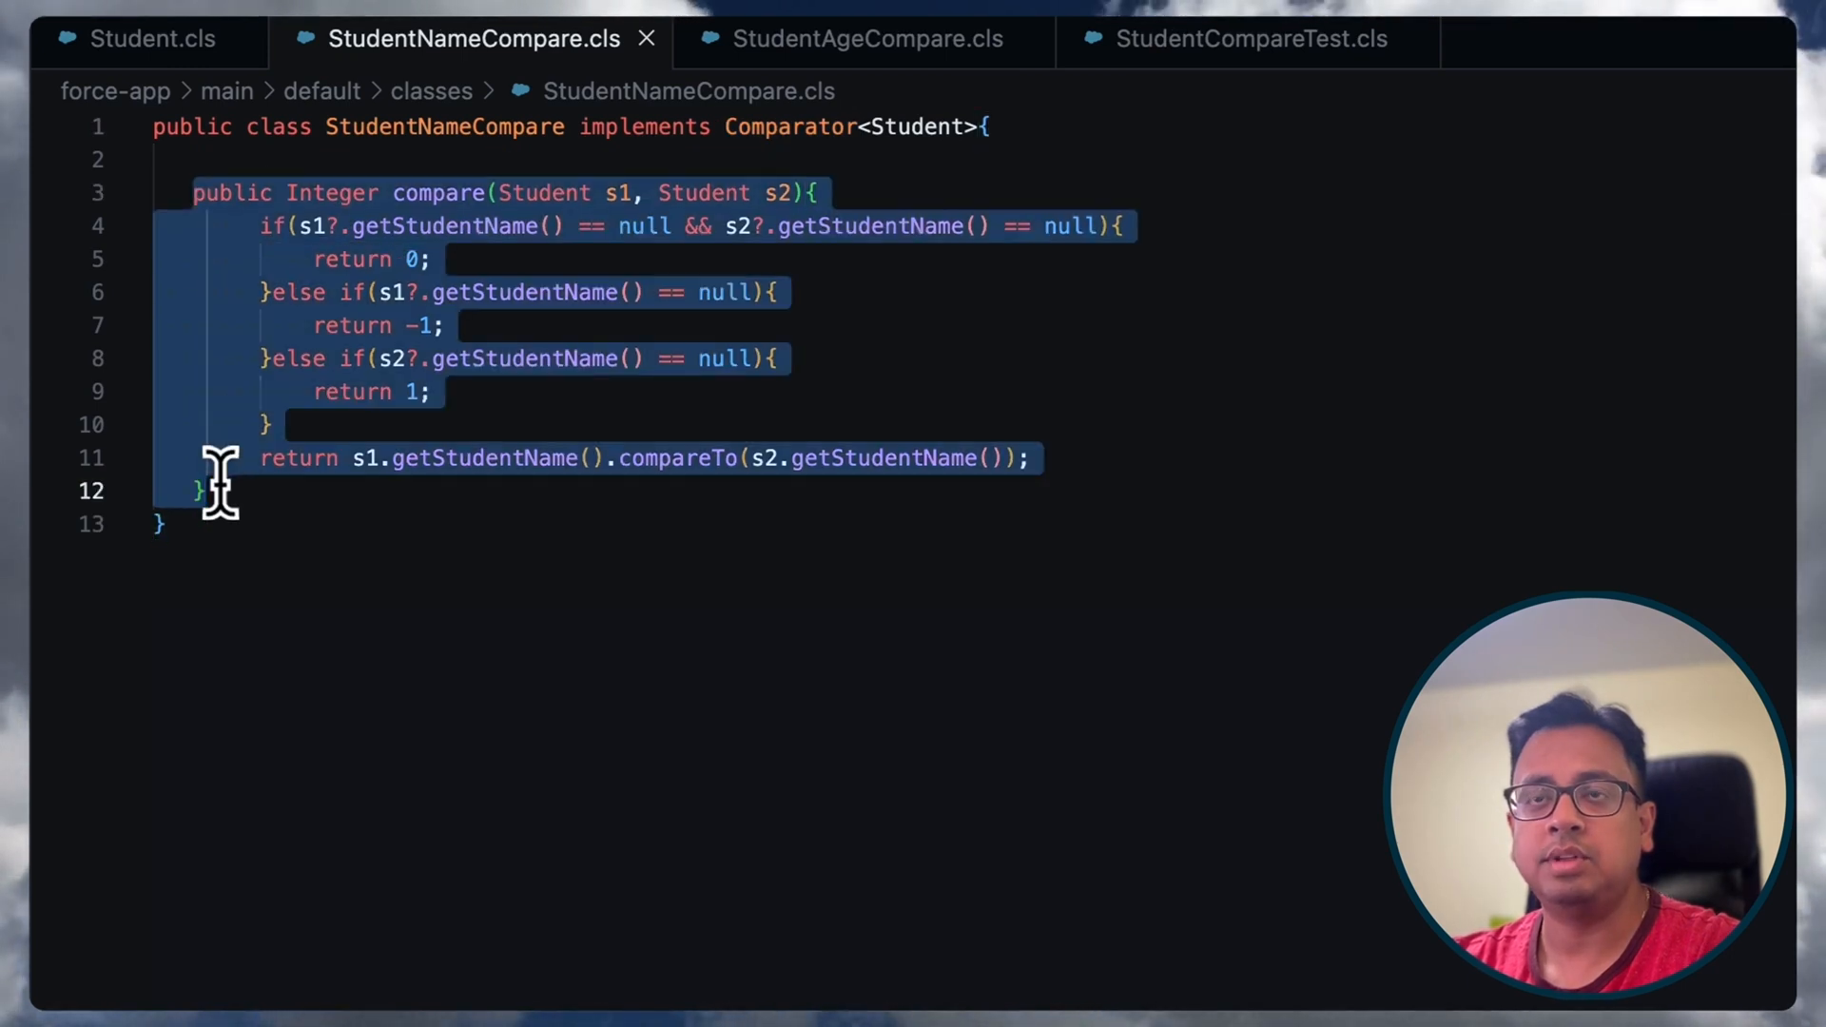
mouse_move(603, 197)
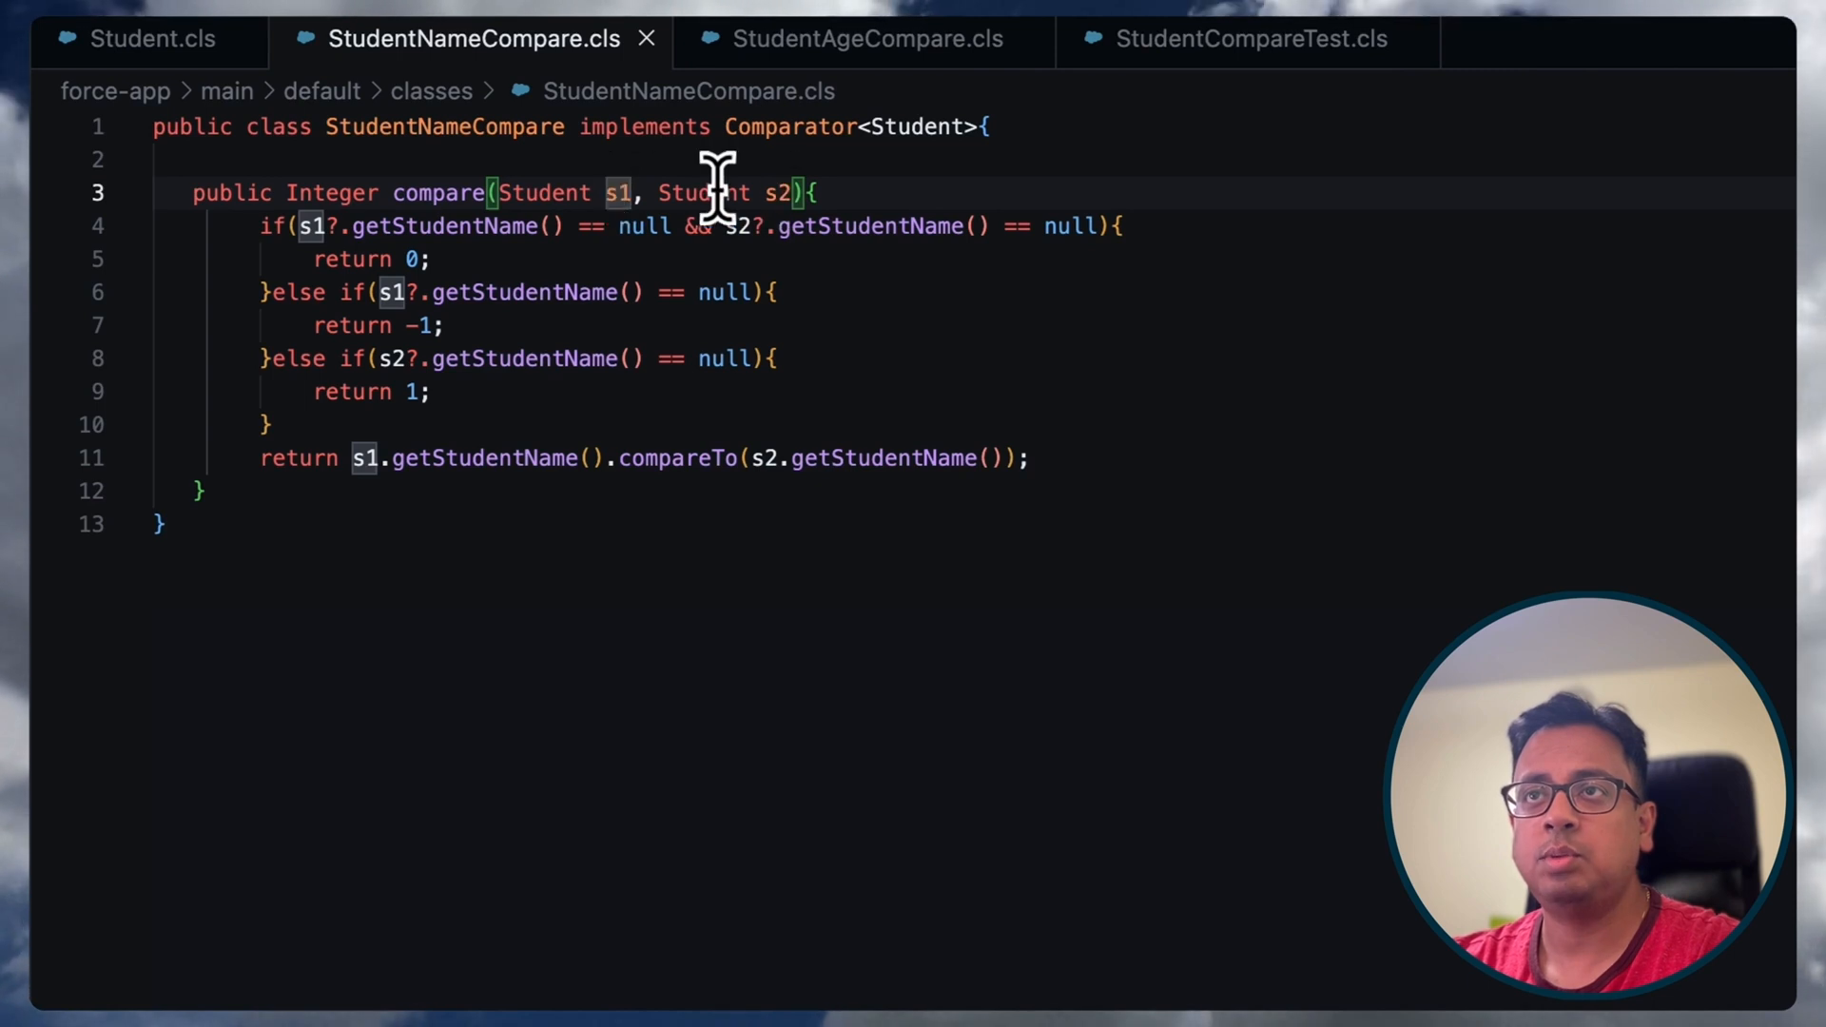
left_click_drag(262, 226, 270, 424)
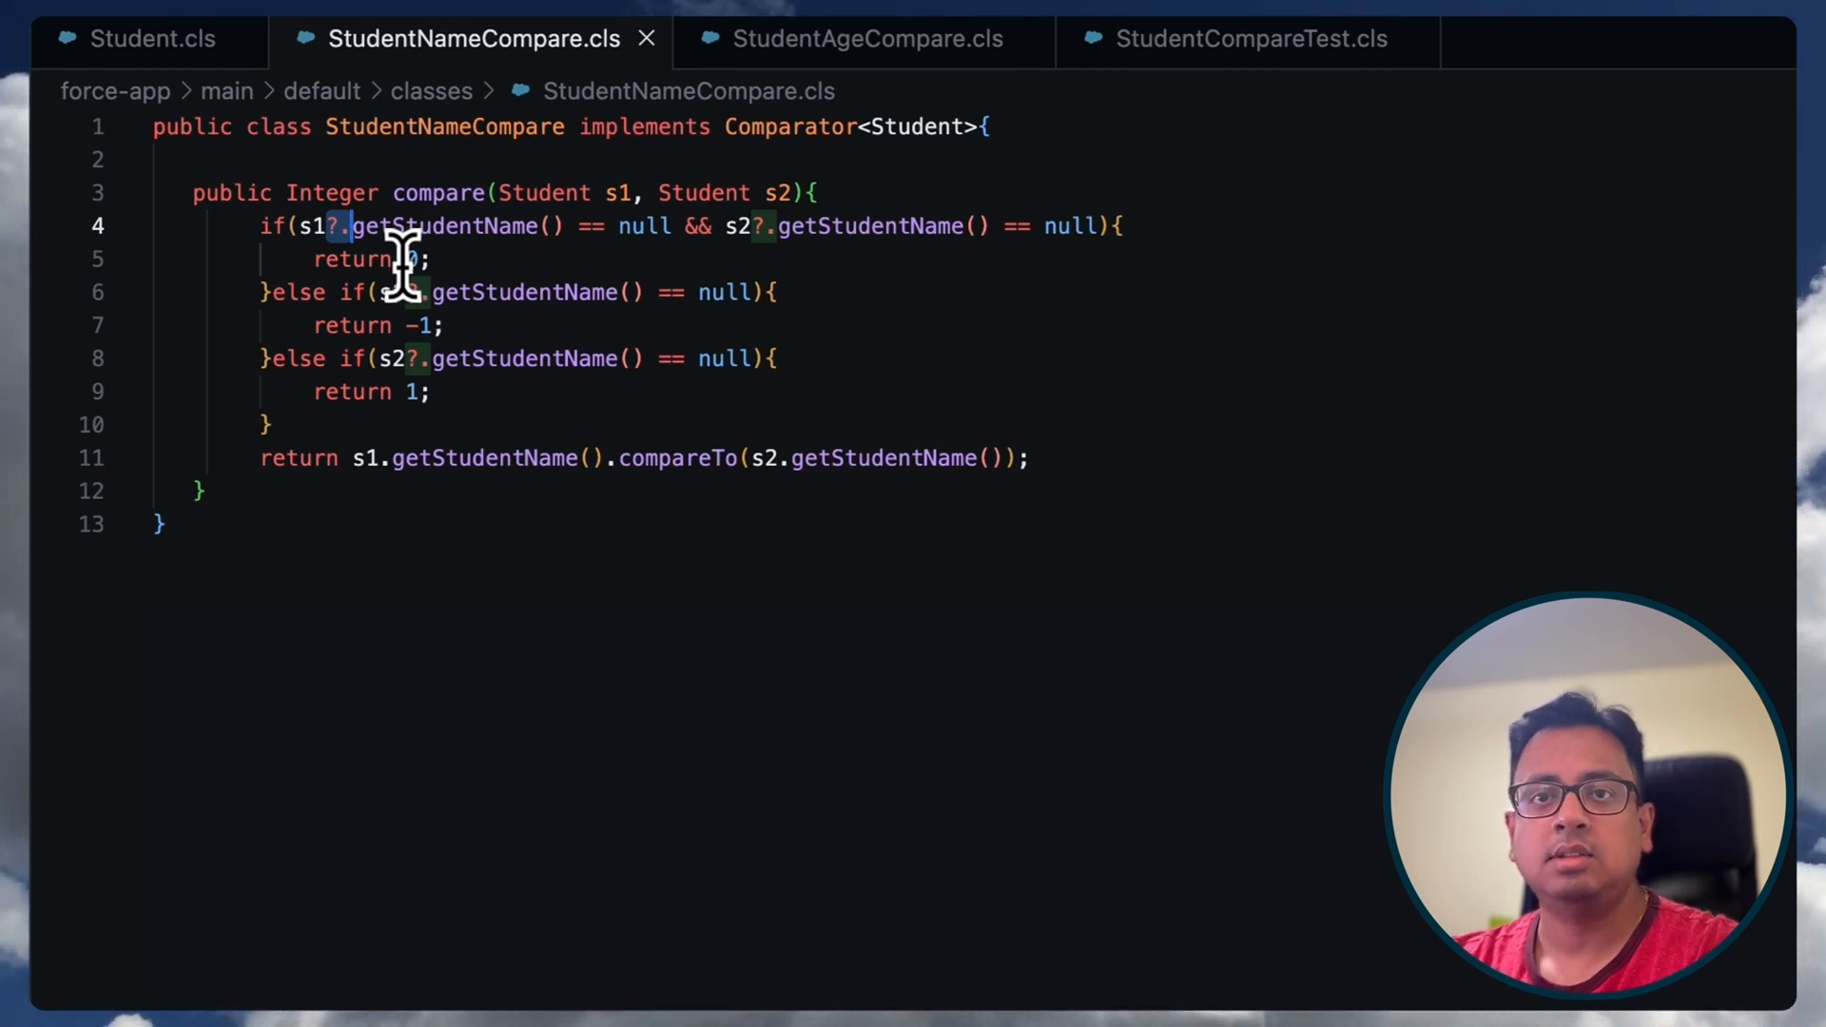
mouse_move(523, 554)
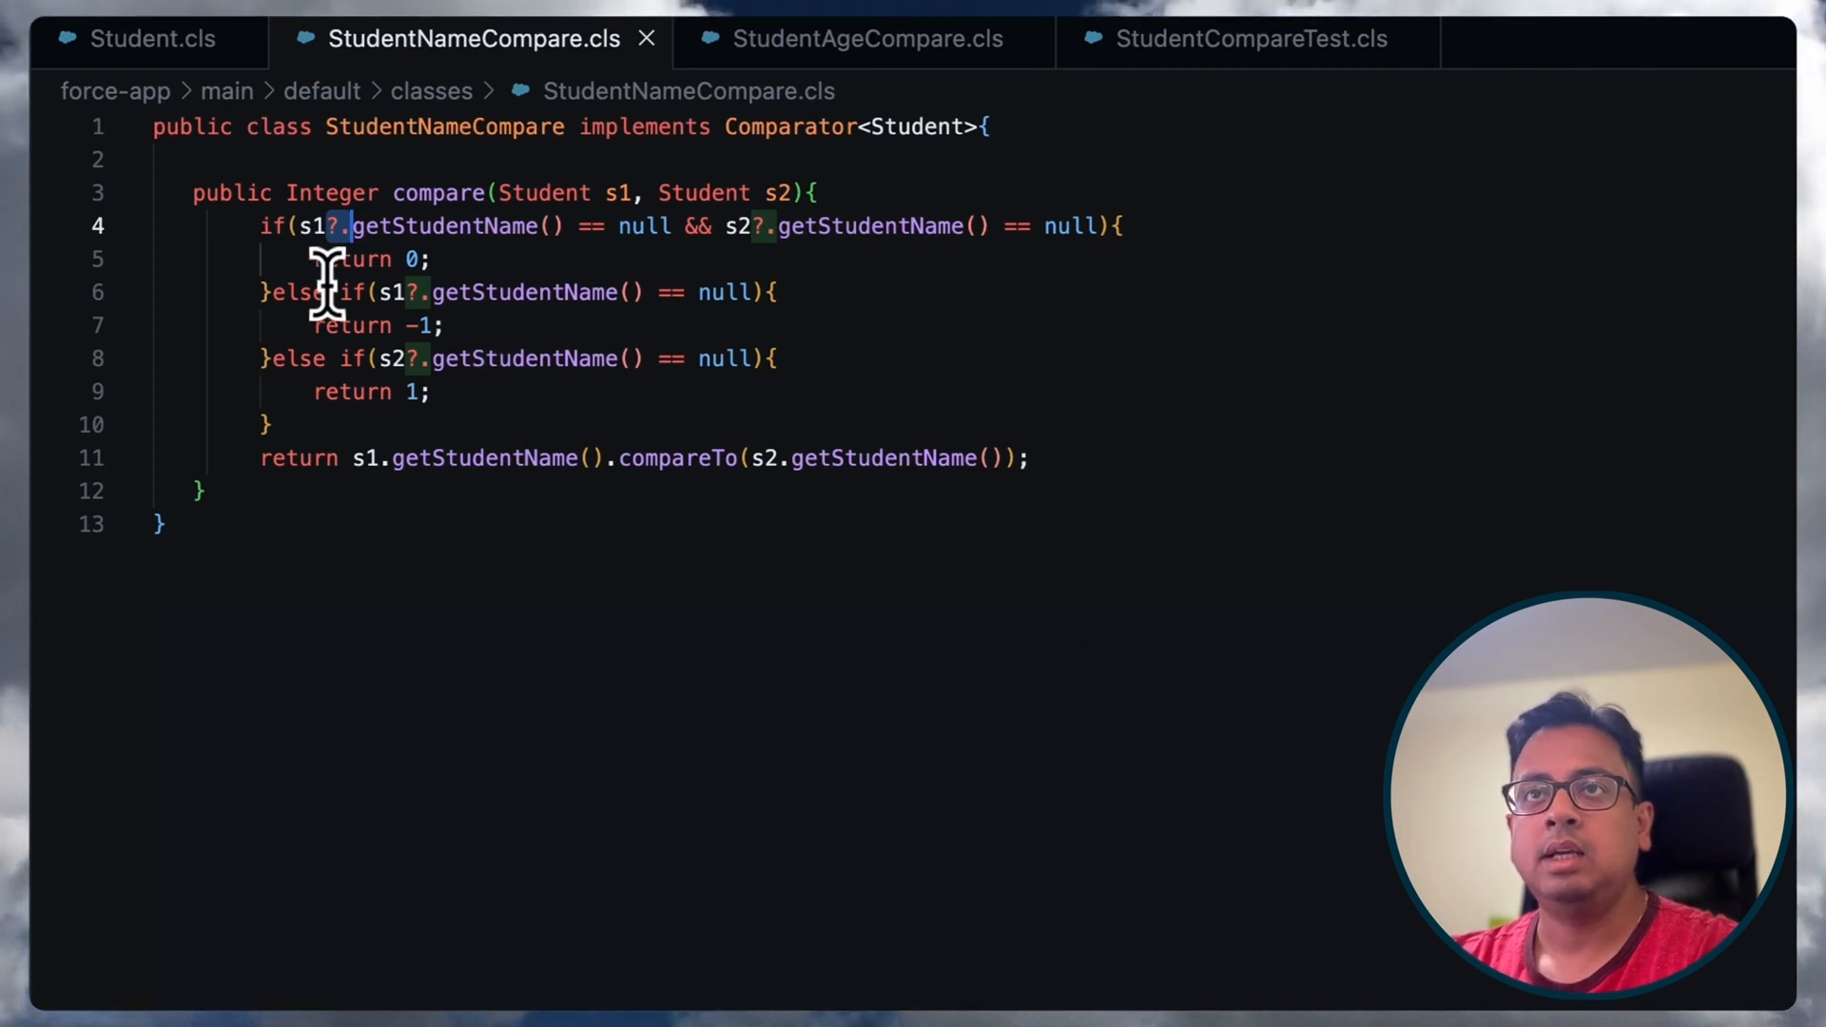
left_click_drag(193, 193, 244, 491)
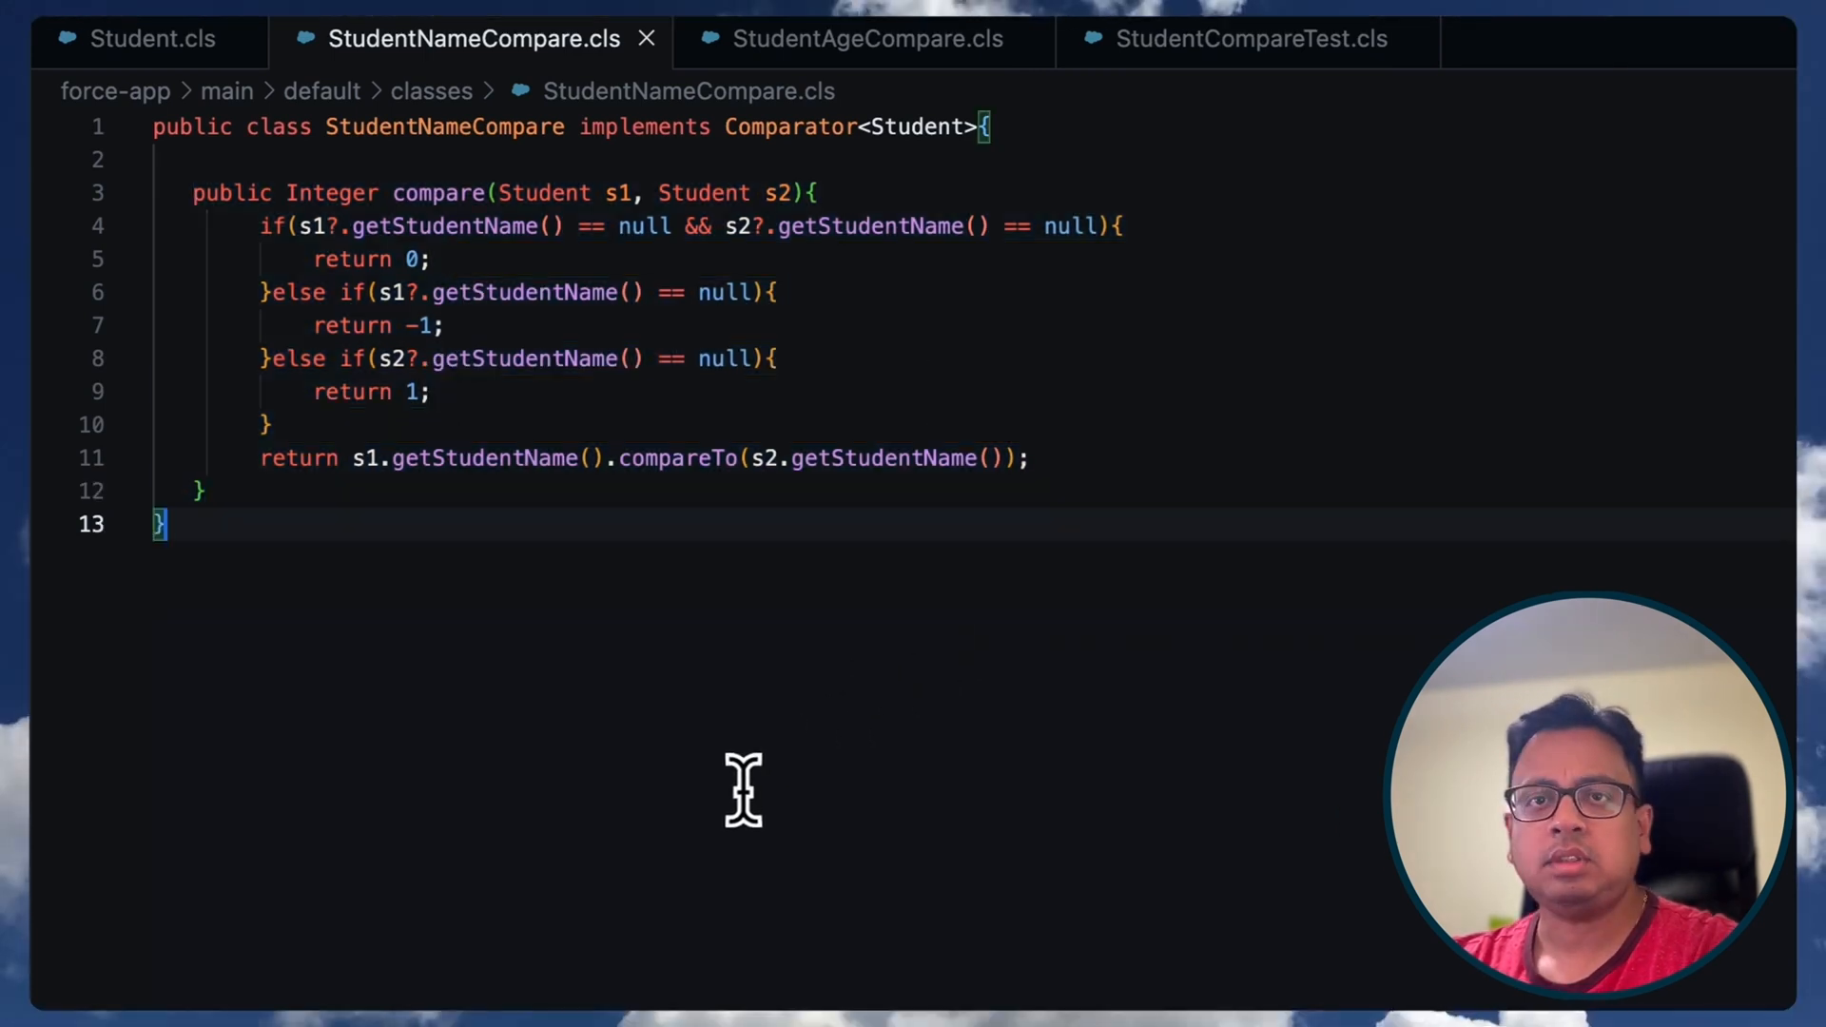
left_click(1246, 38)
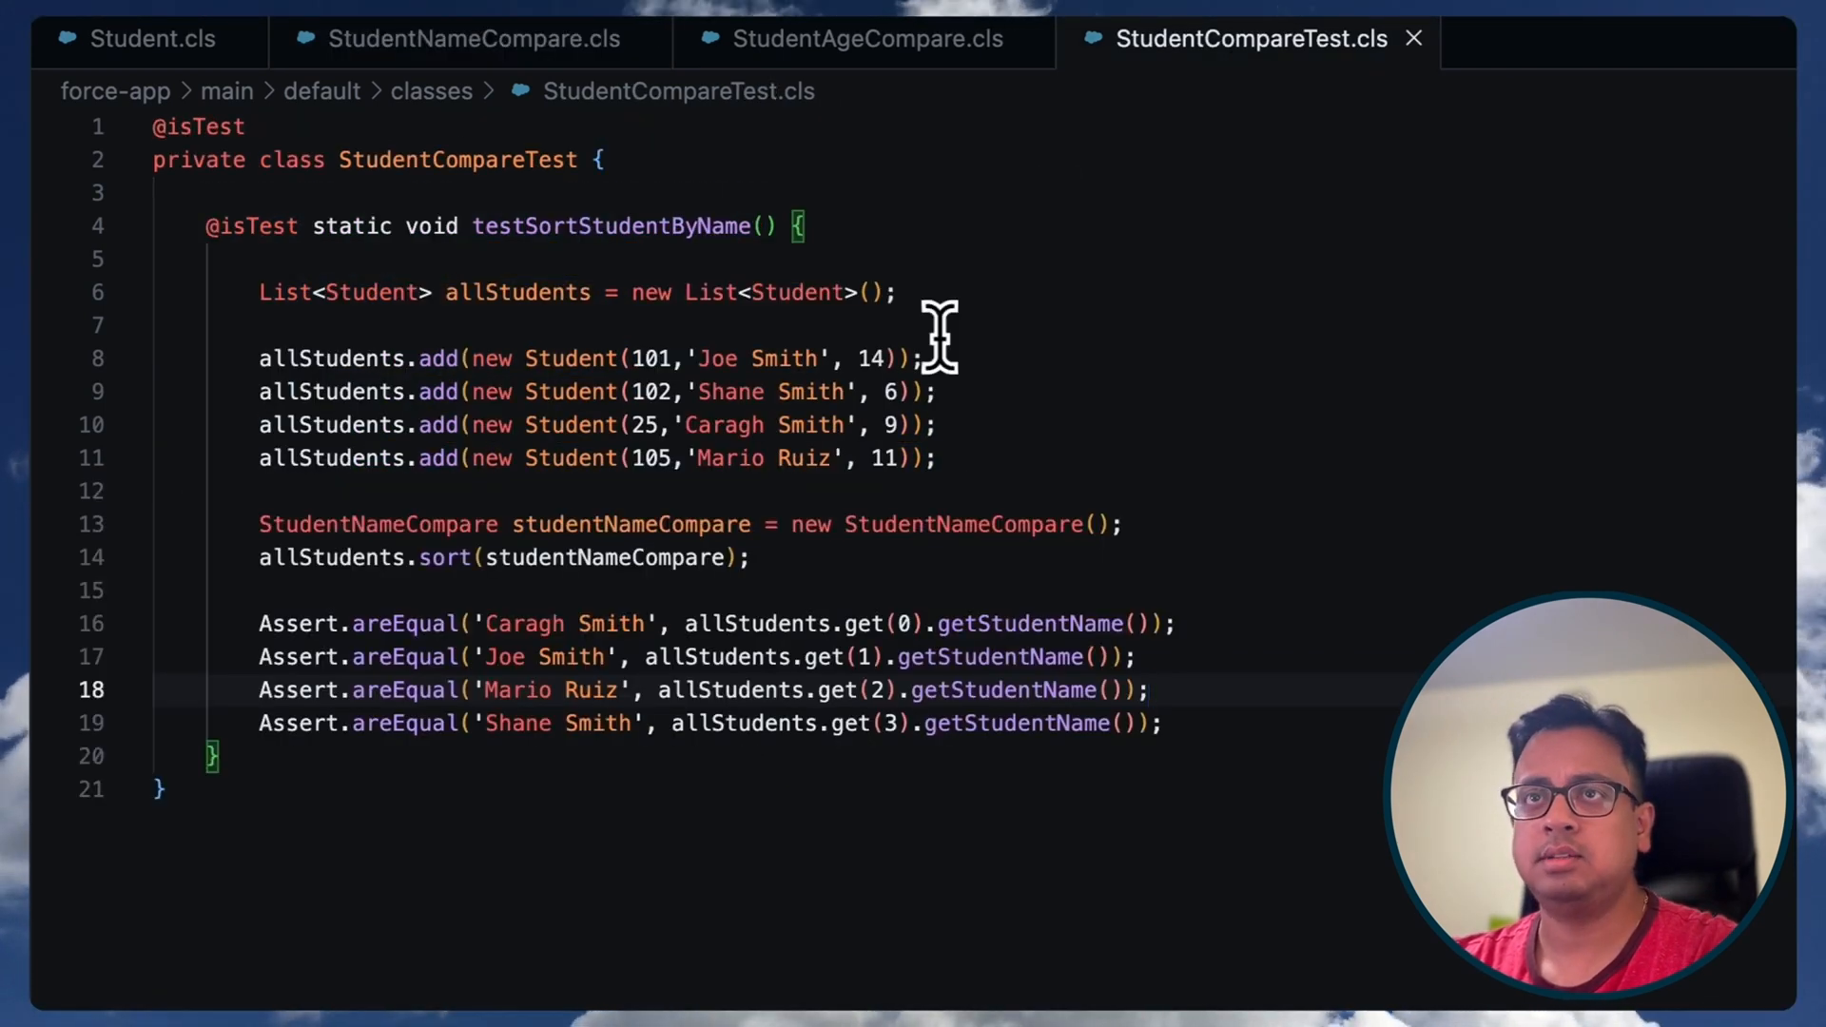
- Review the name-sort test: the allStudents list and its four Student constructor calls
left_click(938, 425)
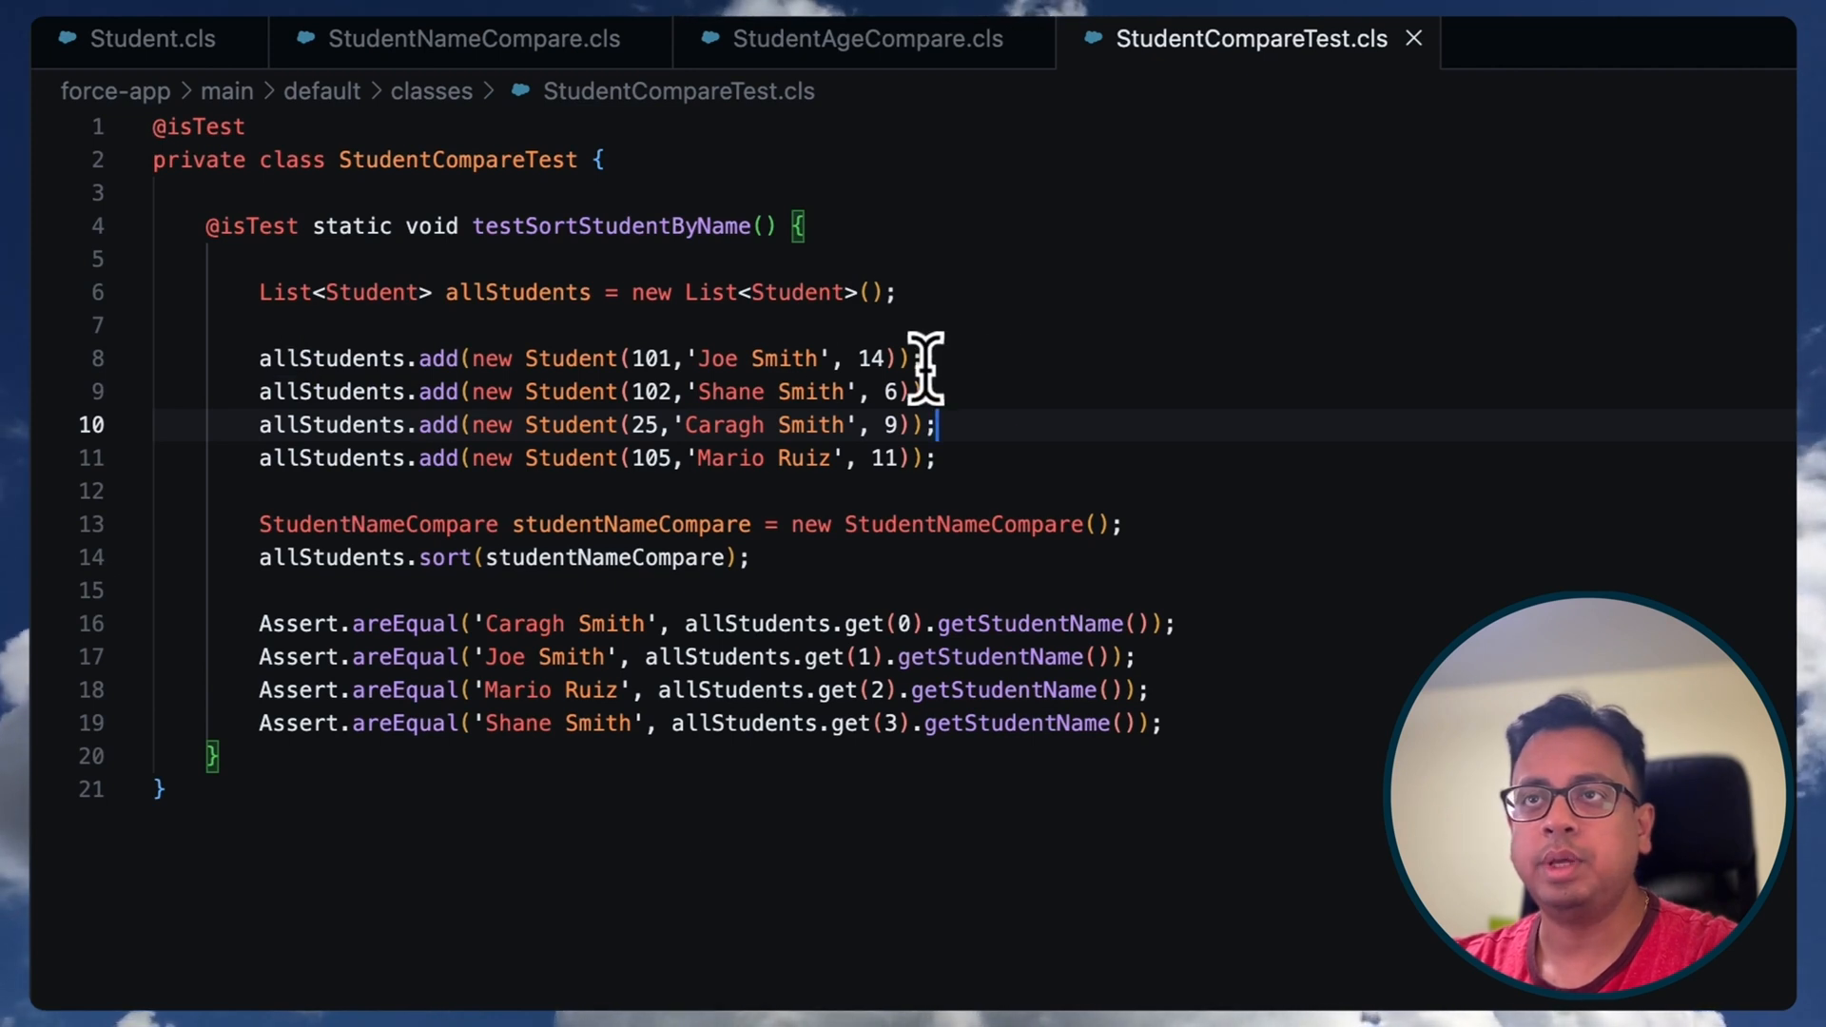
double_click(571, 359)
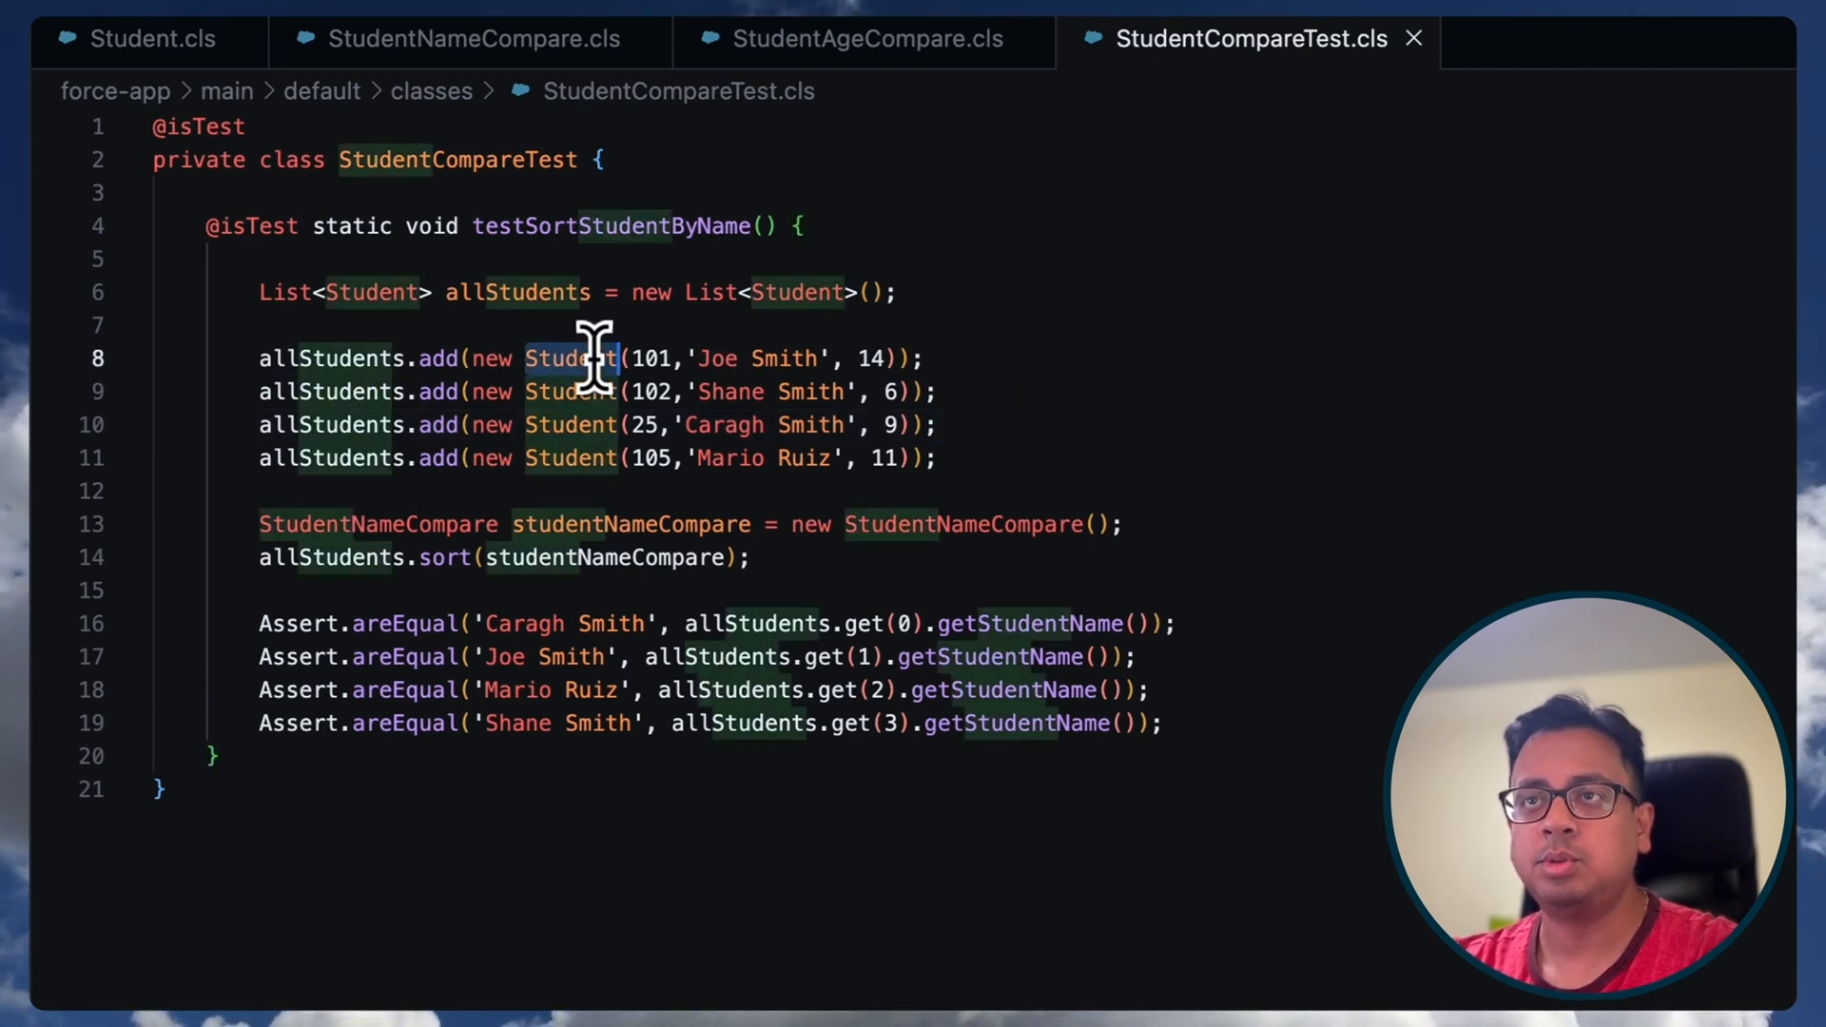
double_click(517, 292)
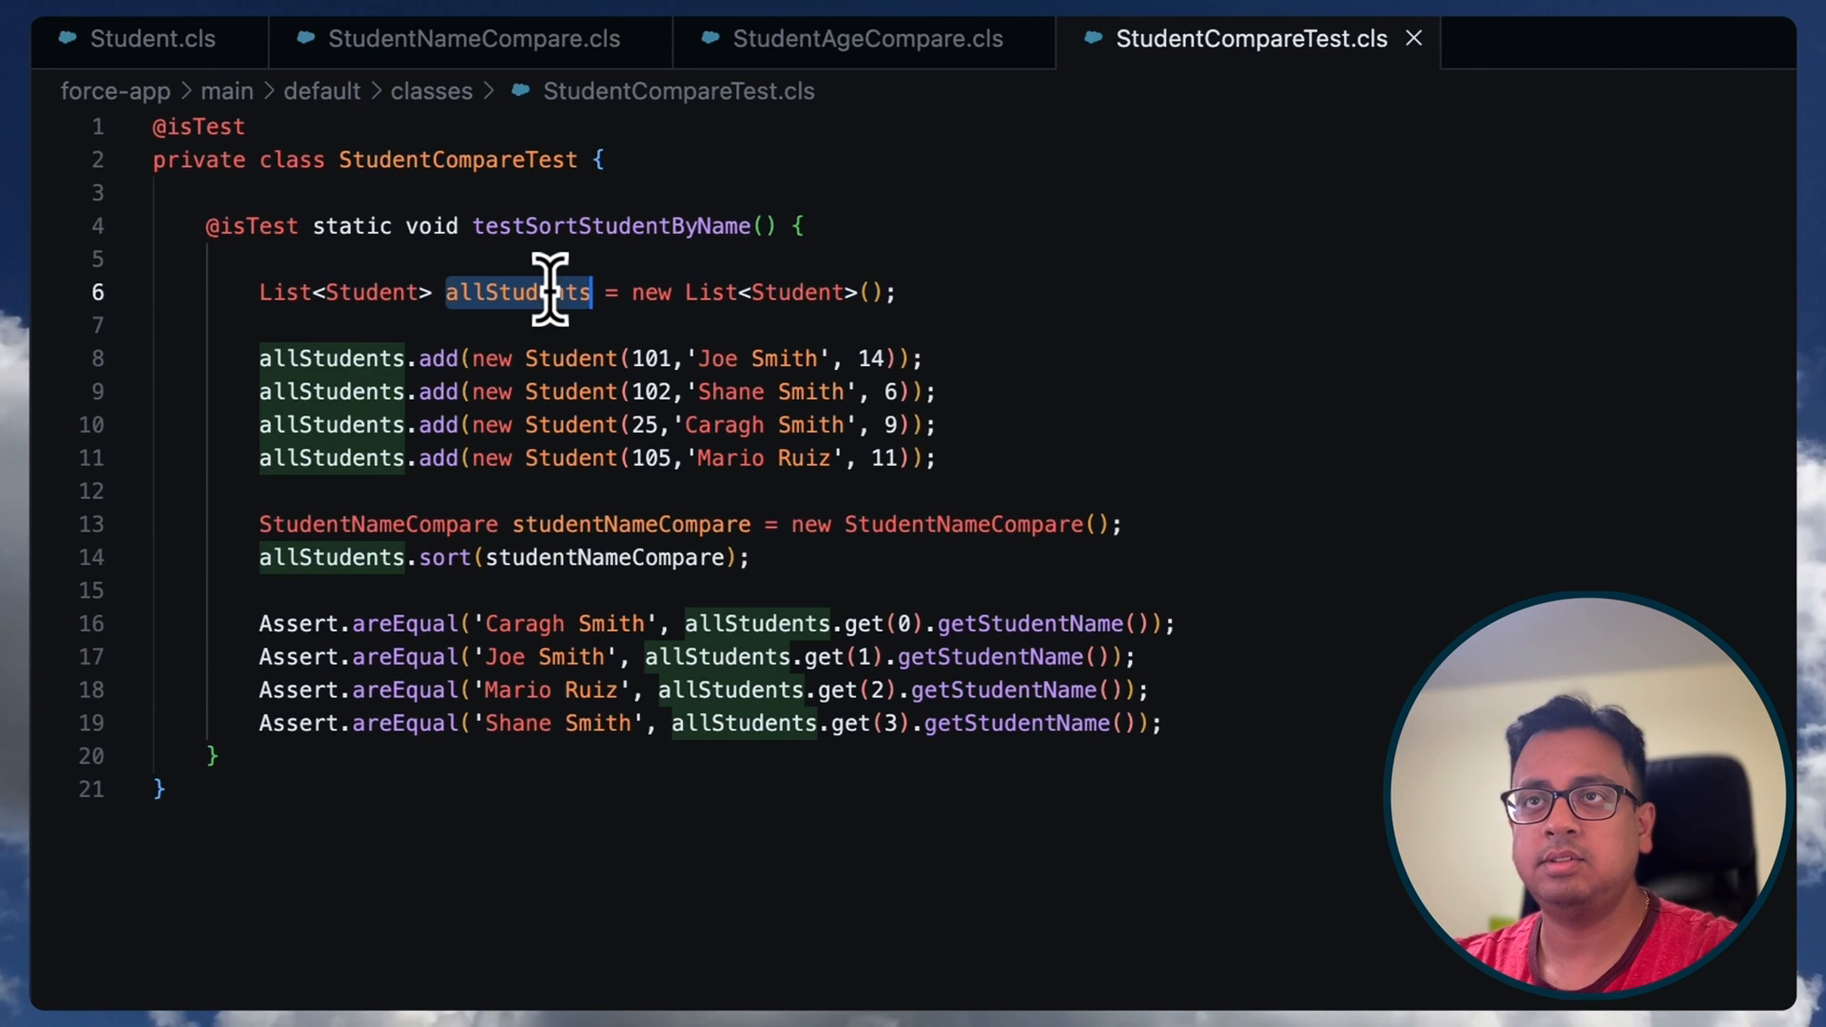
mouse_move(1722, 600)
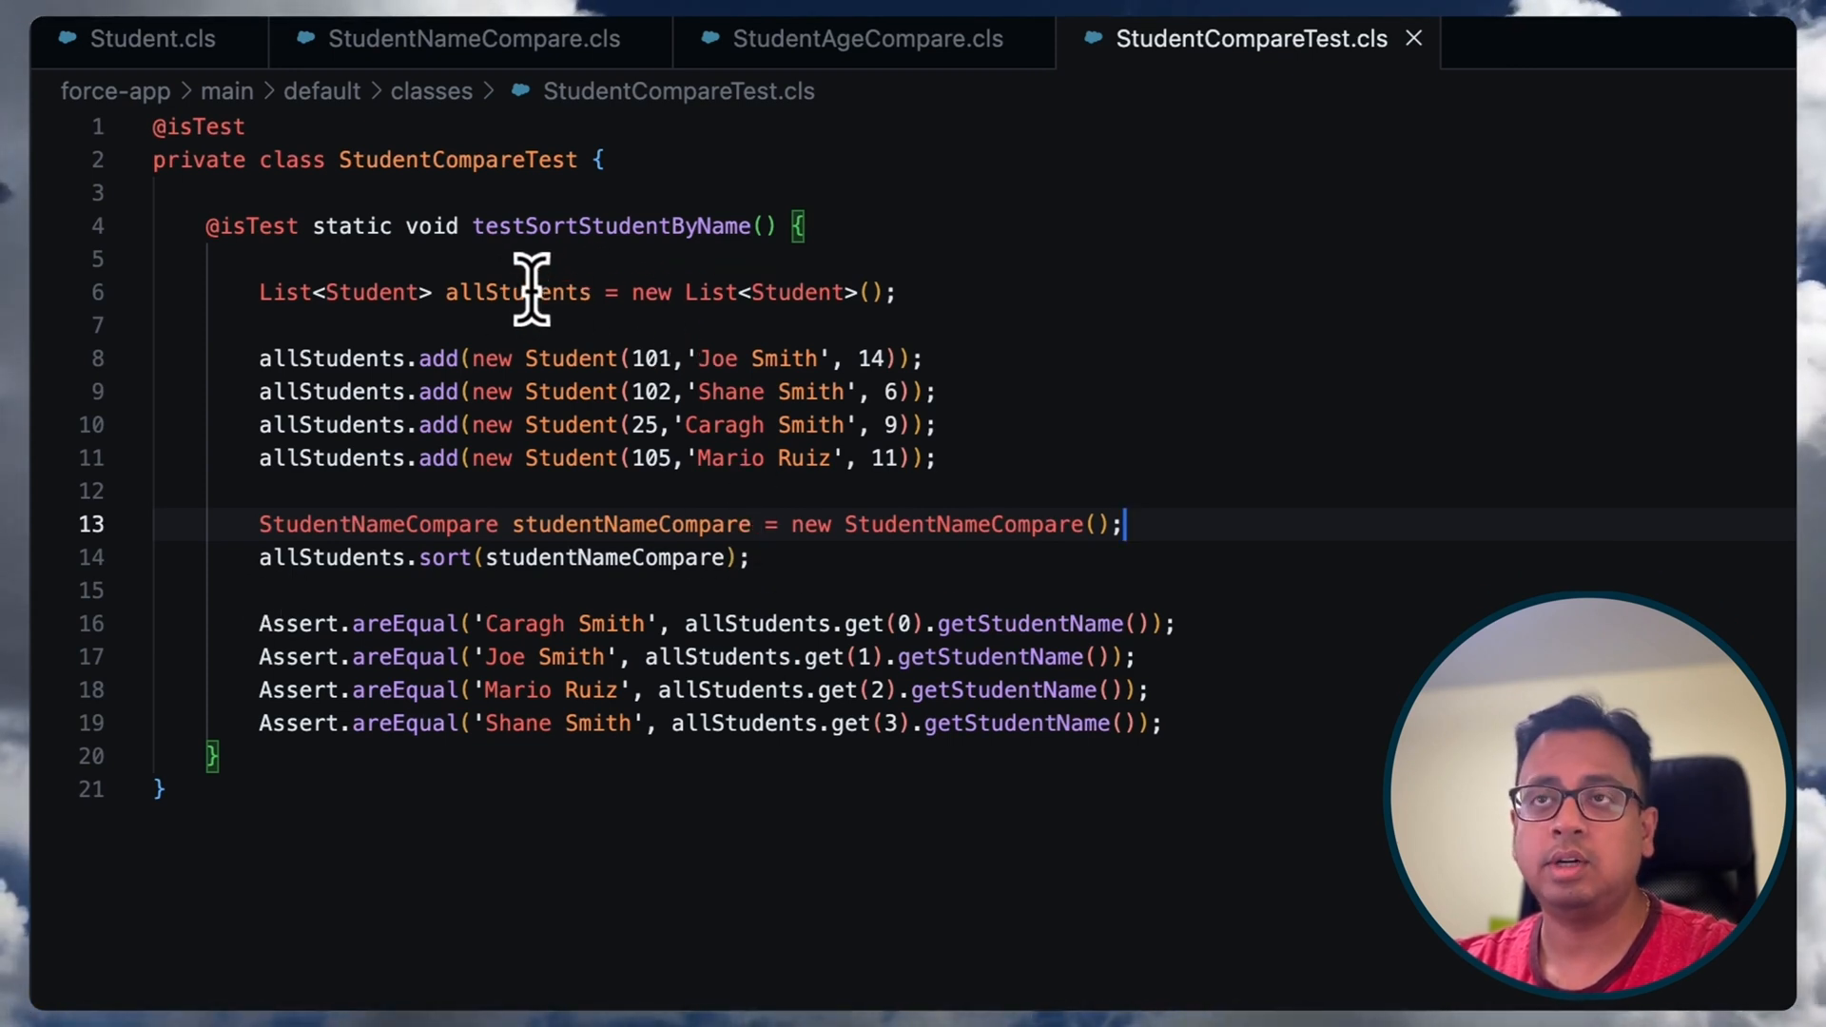
mouse_move(731, 358)
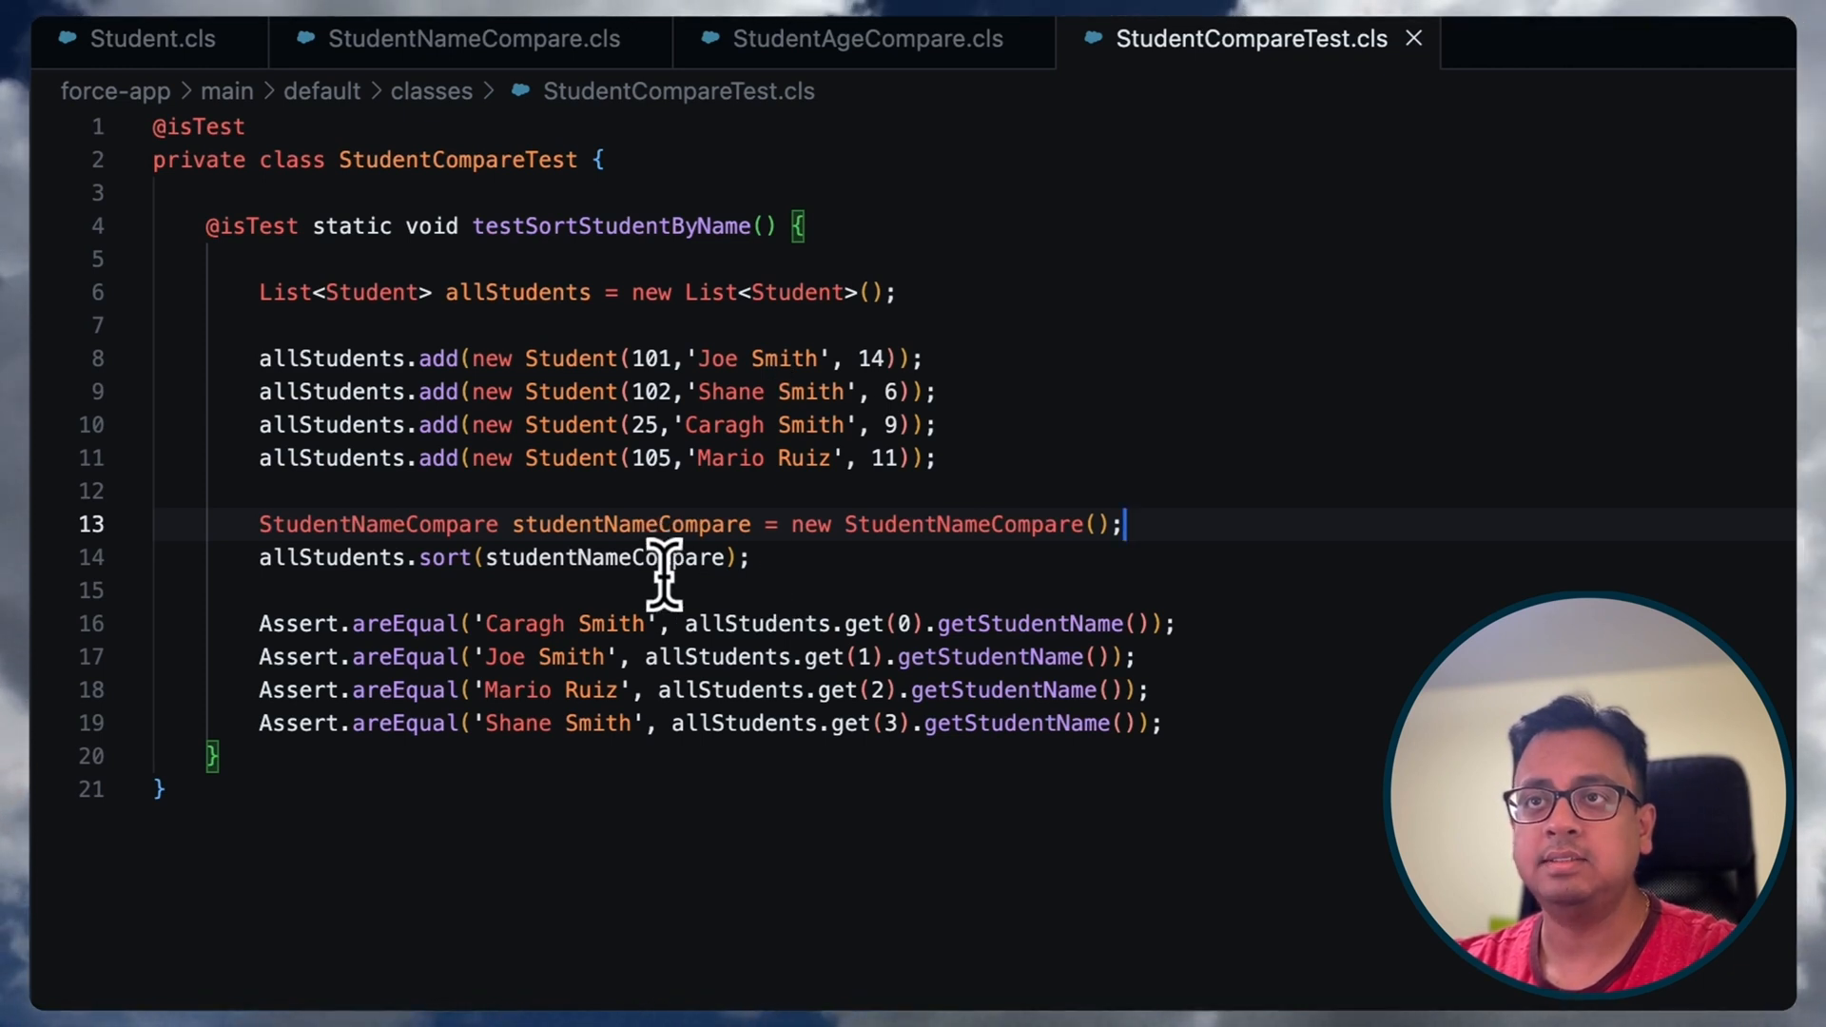
mouse_move(585, 742)
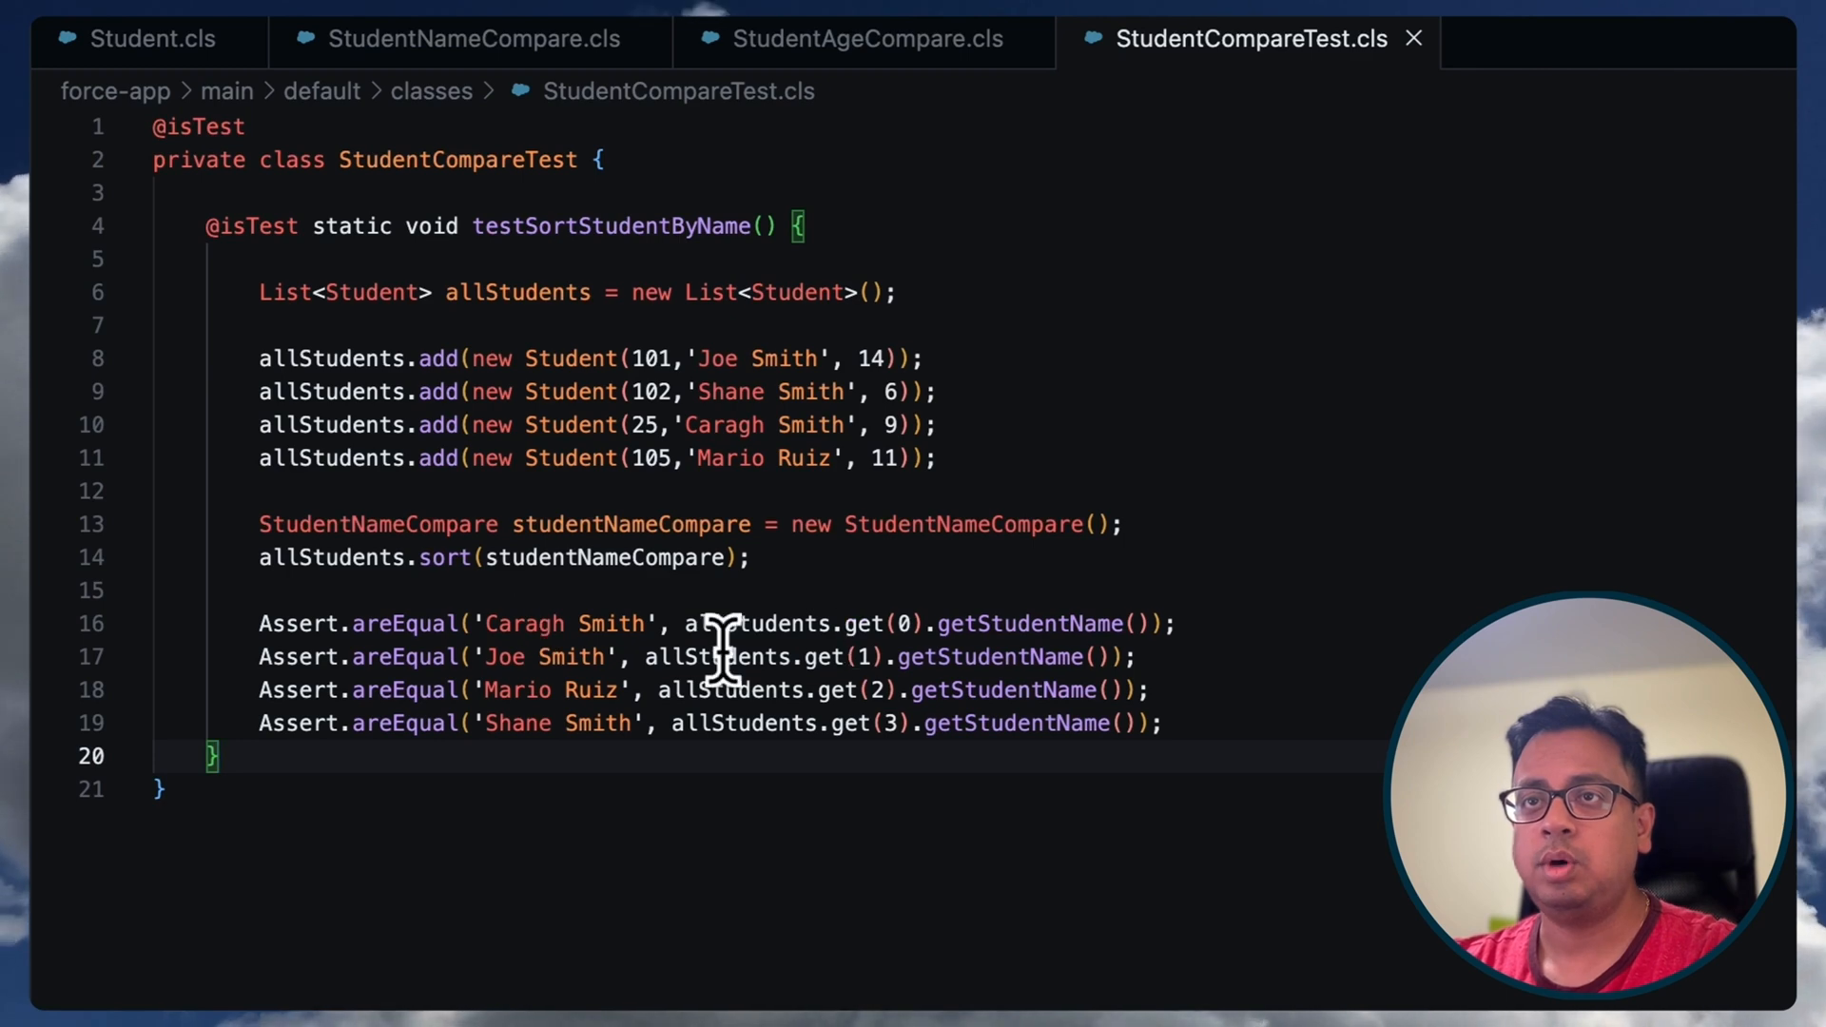
mouse_move(891, 752)
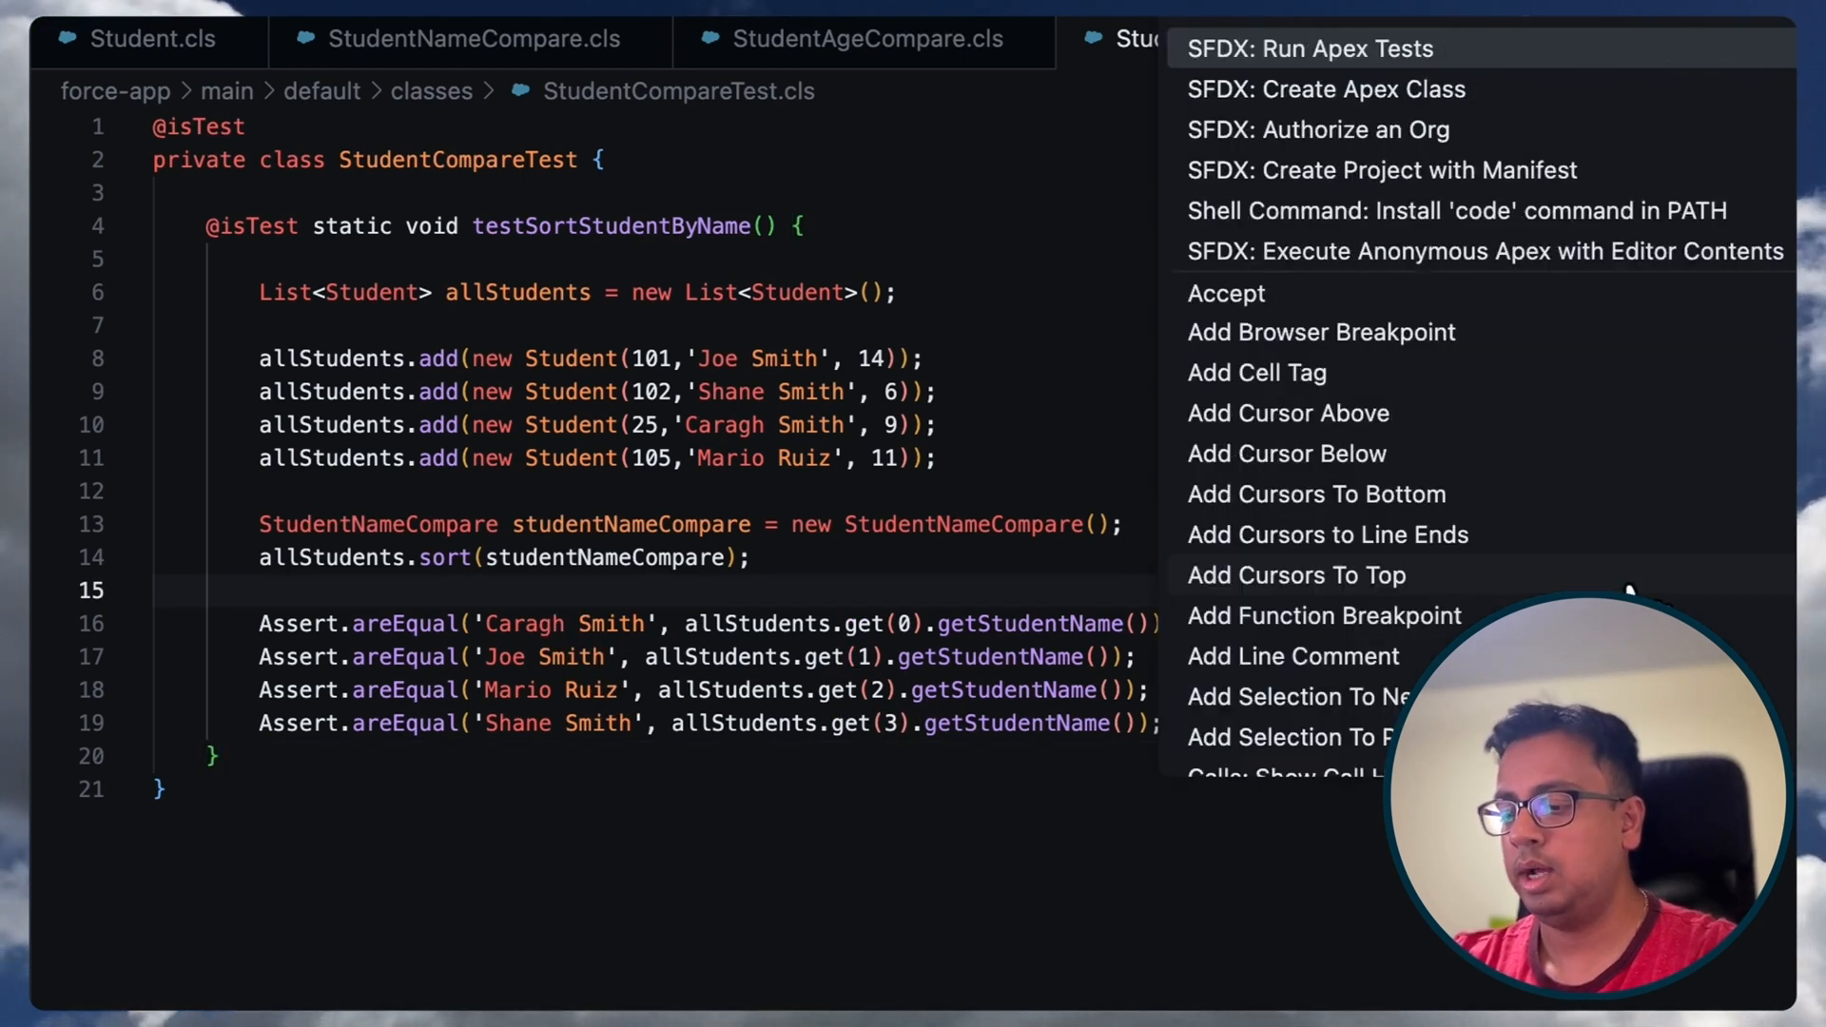
type("test")
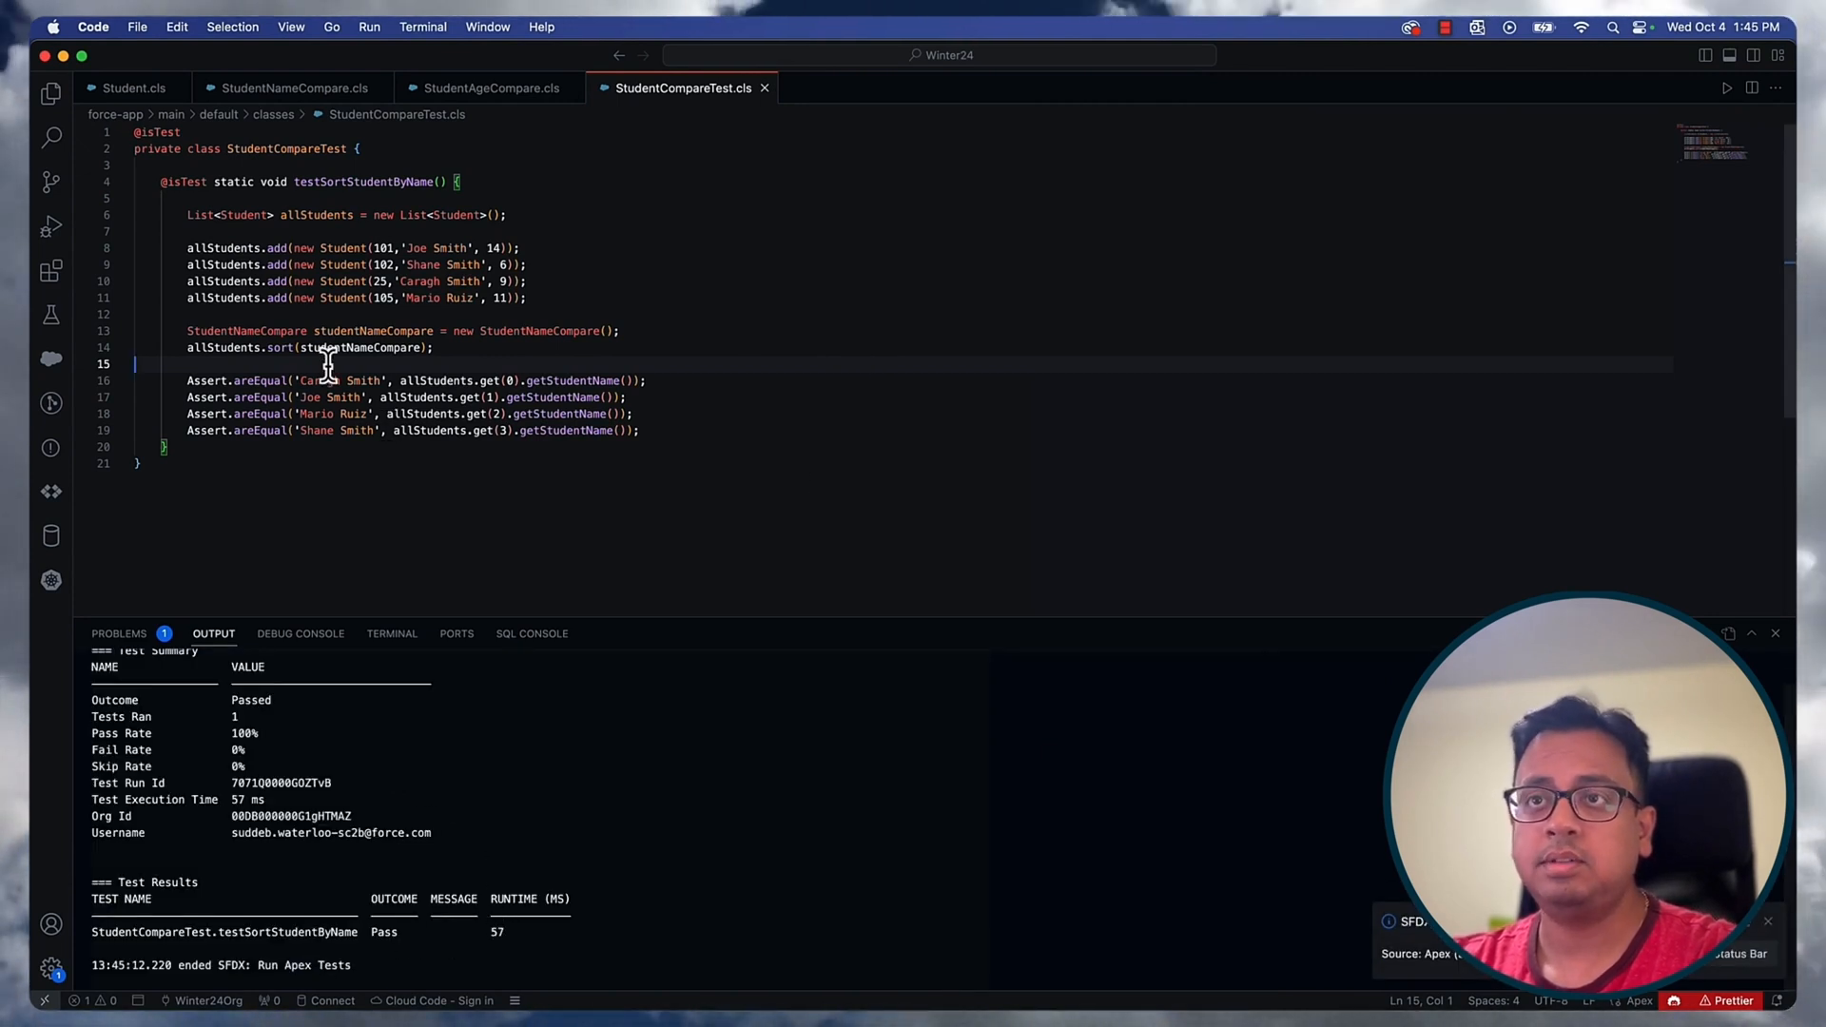
triple_click(309, 348)
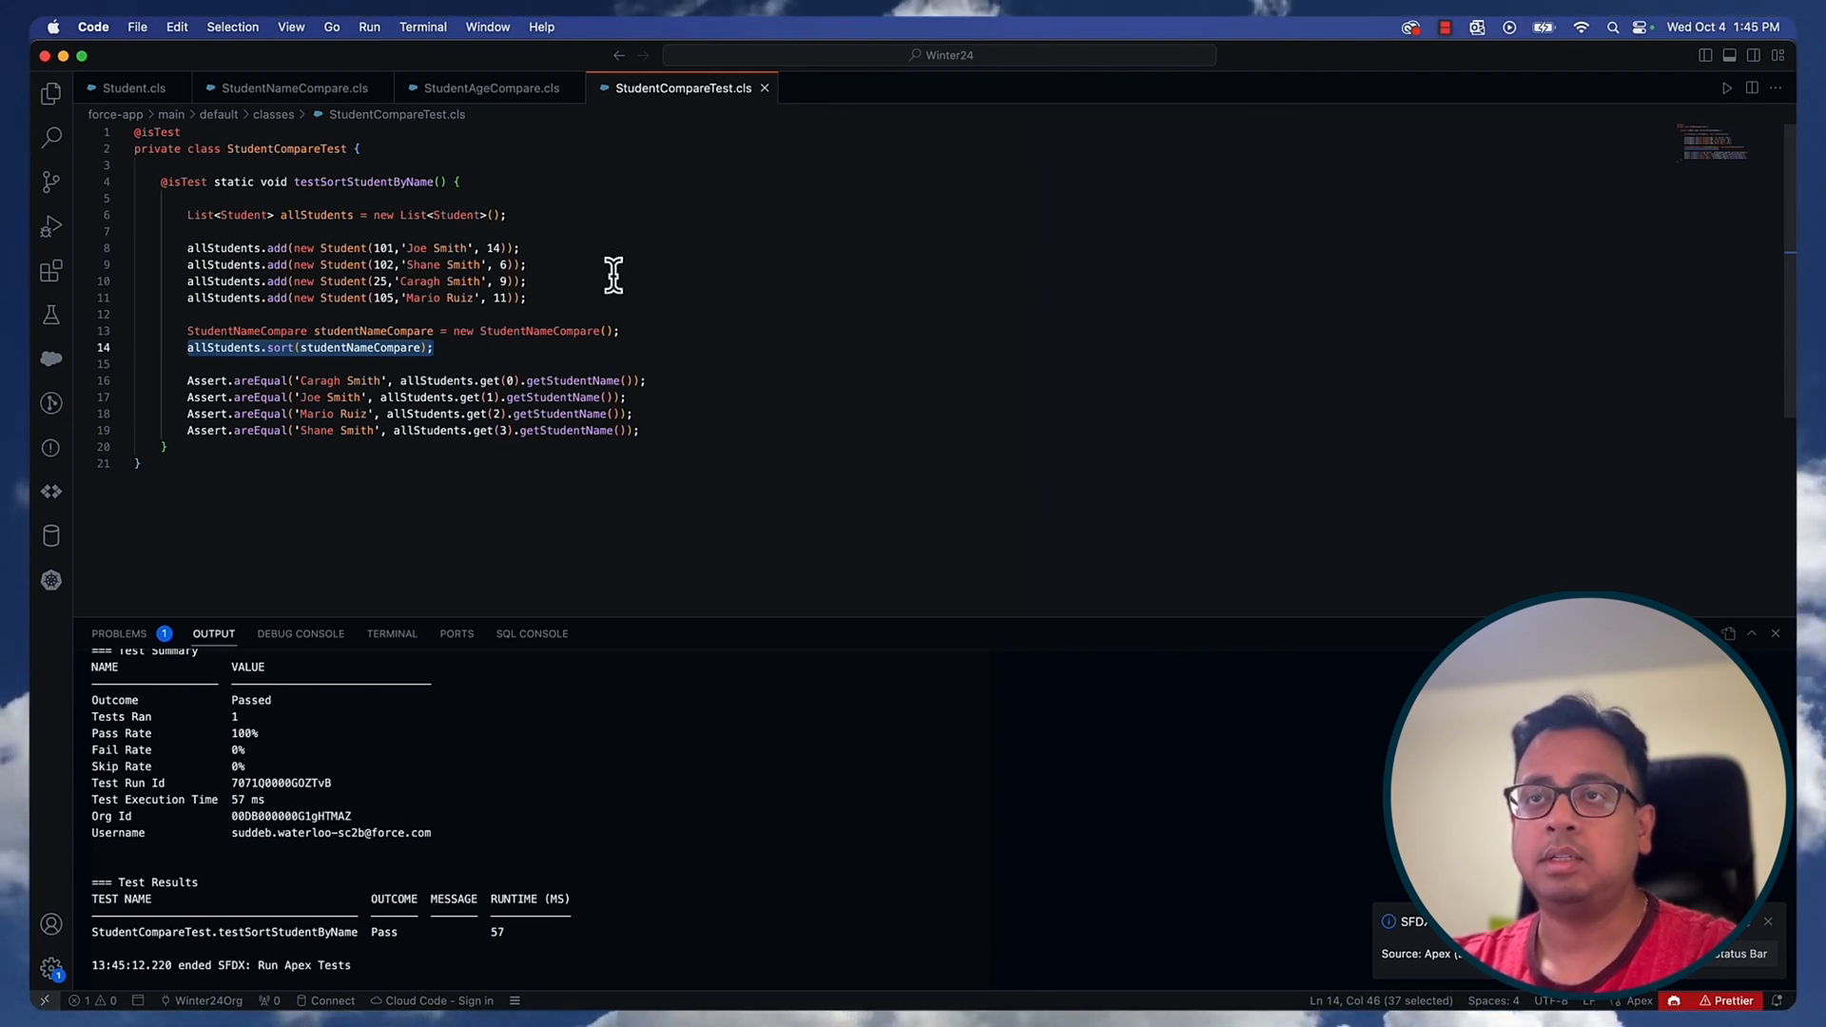
mouse_move(294, 95)
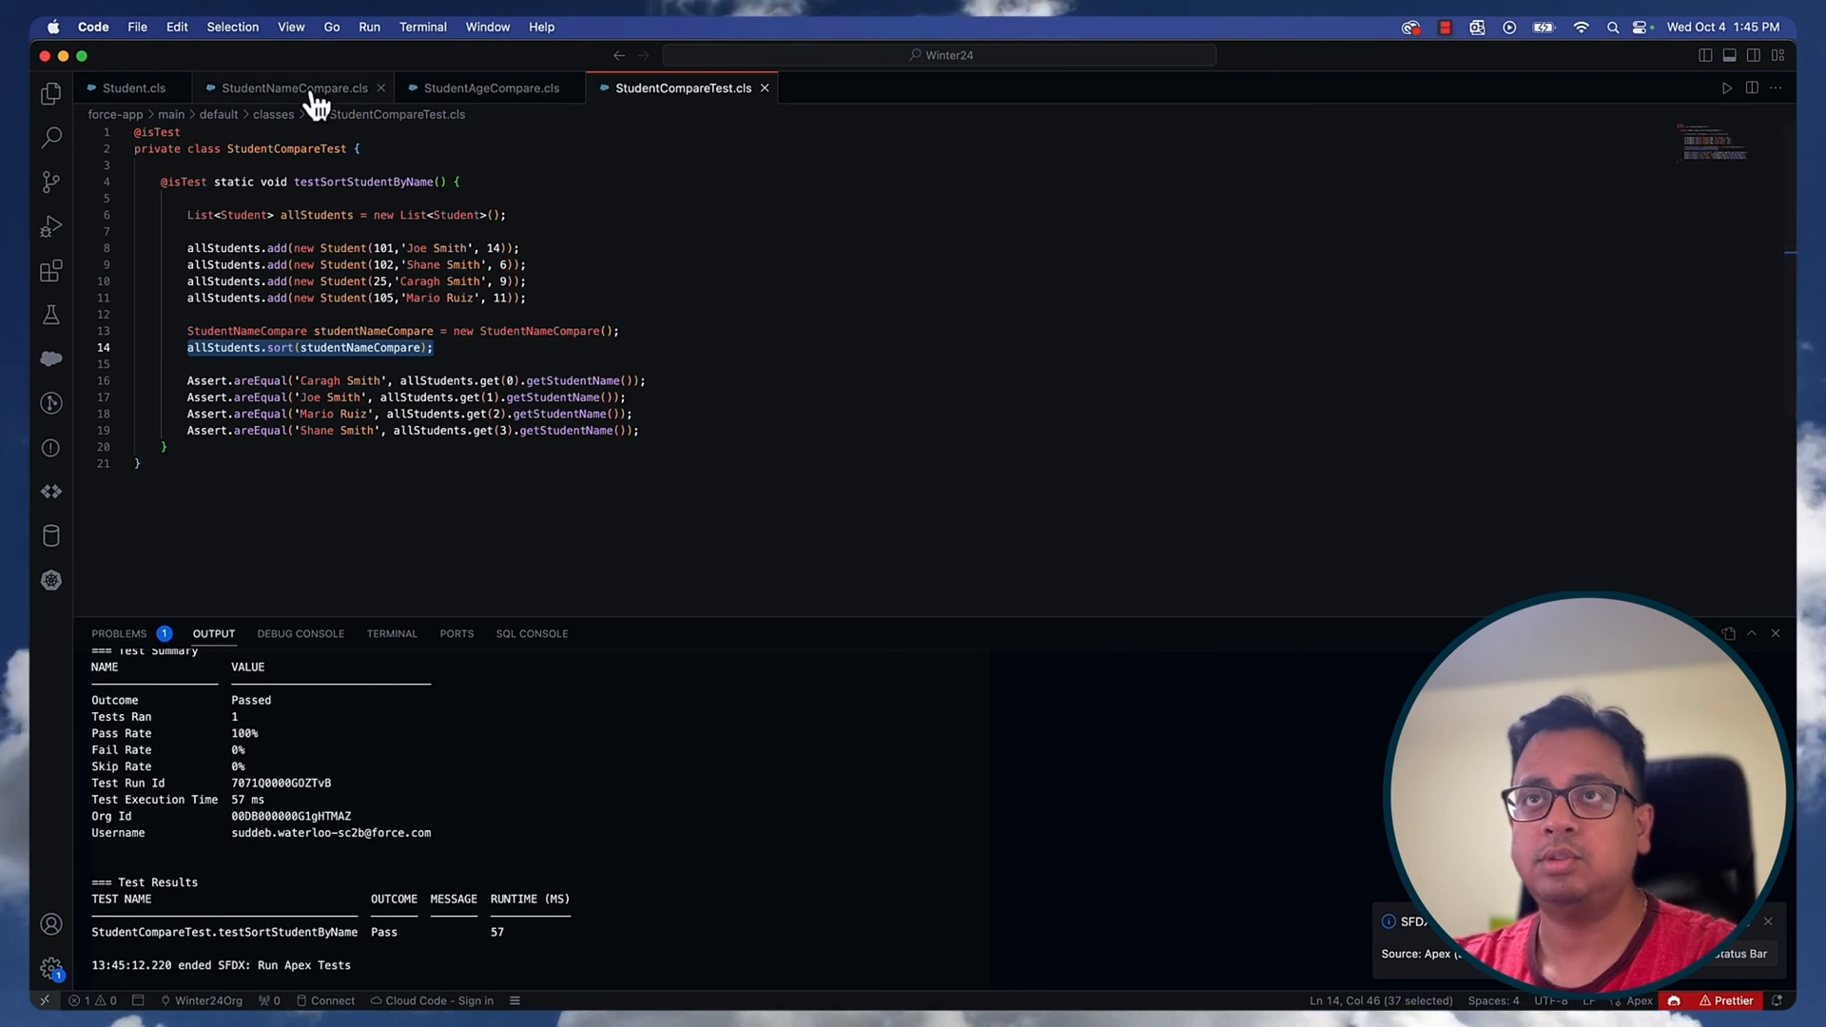
left_click(291, 88)
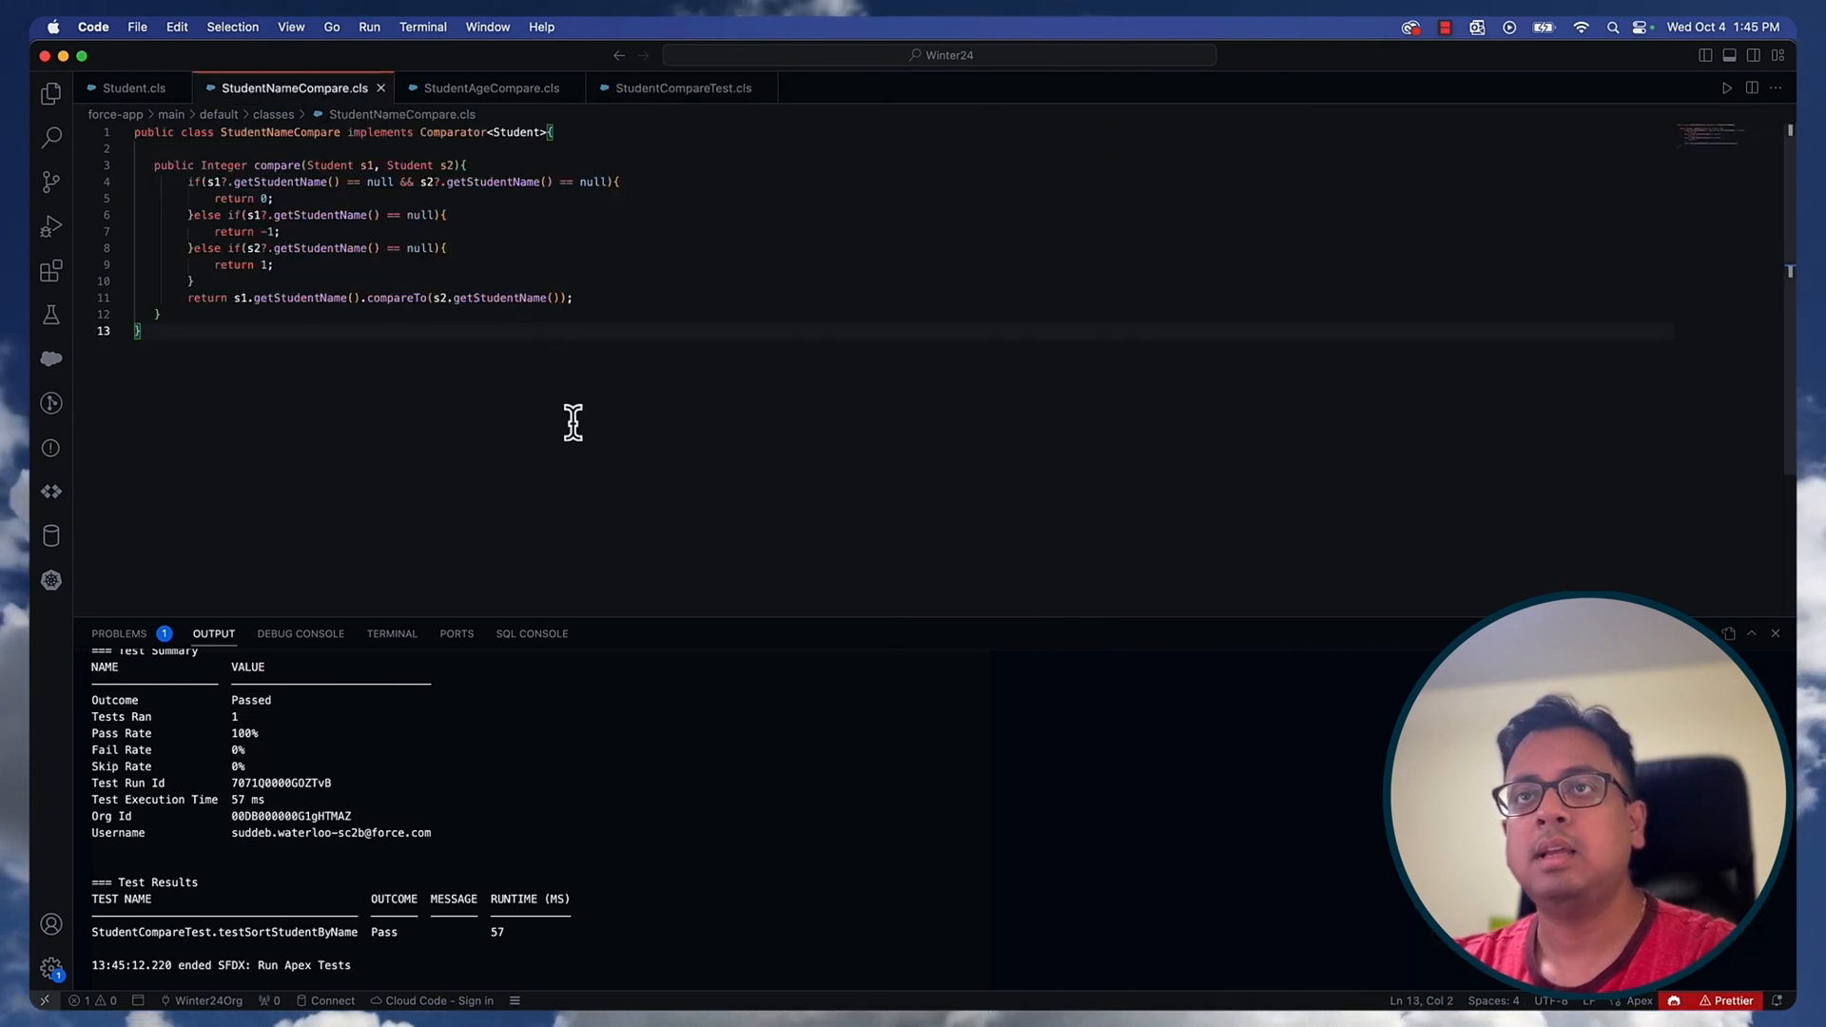
mouse_move(679, 94)
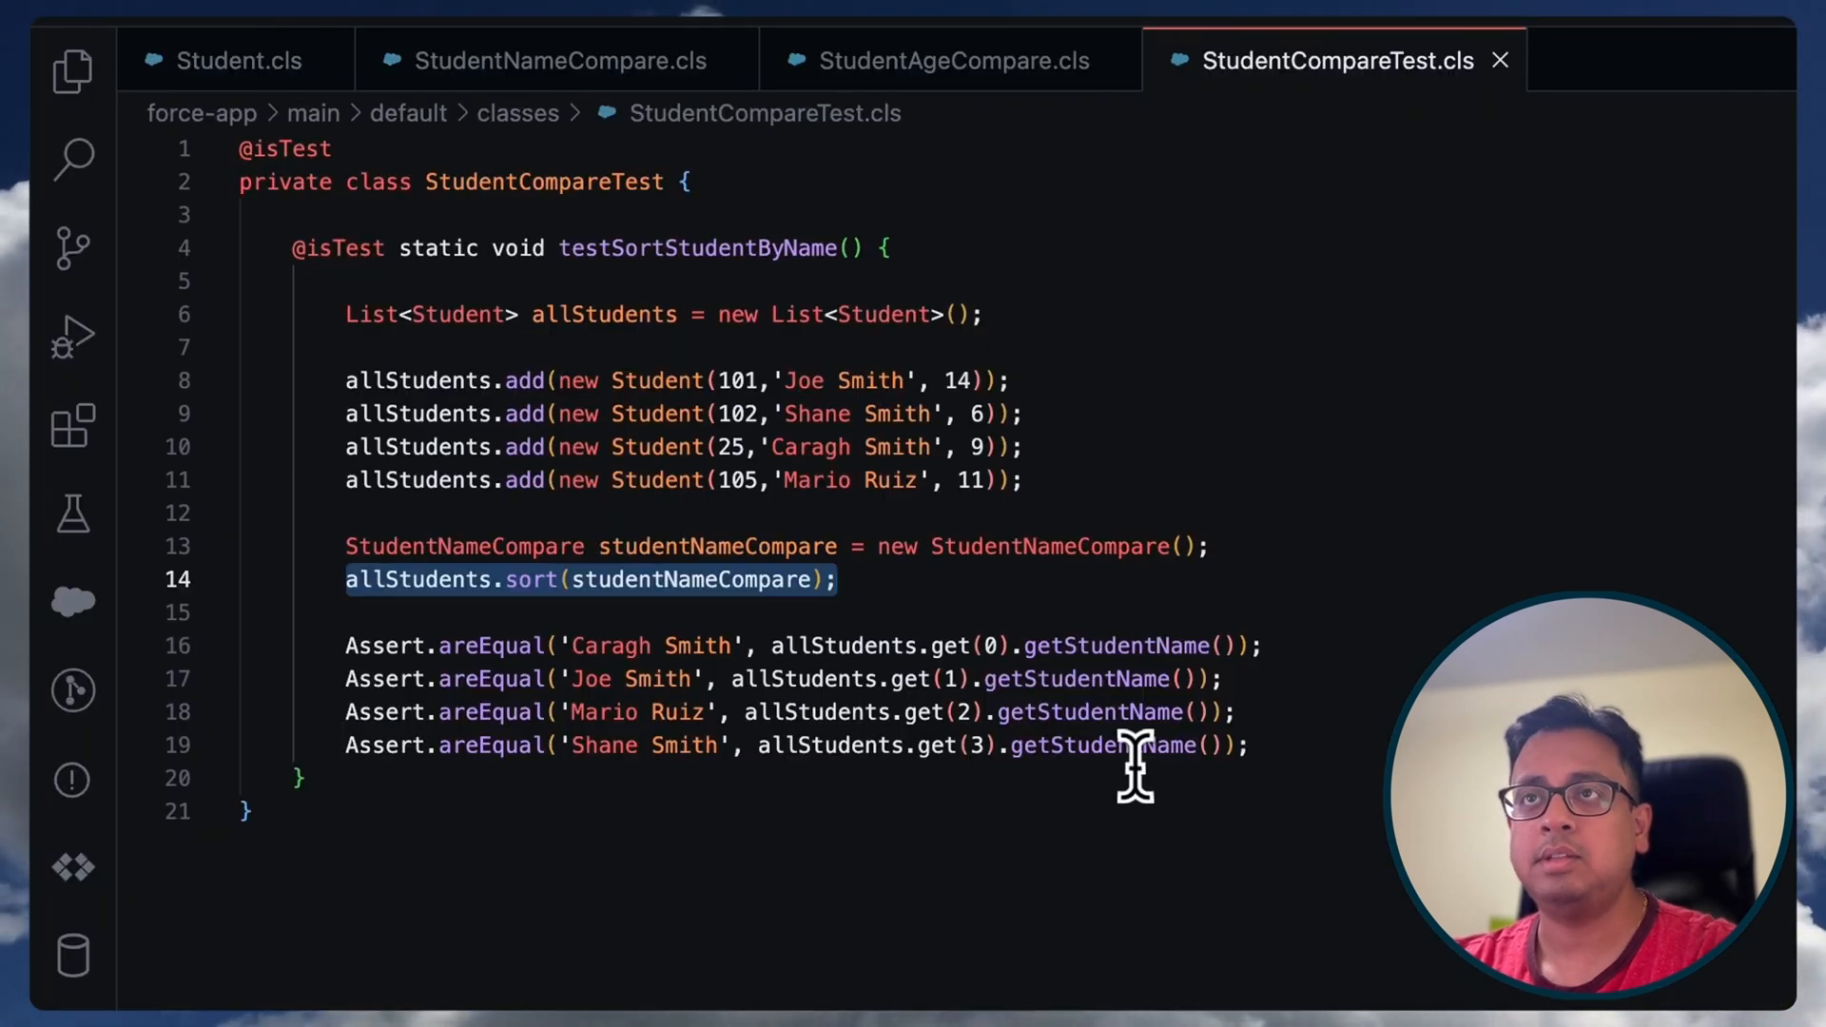
mouse_move(961, 87)
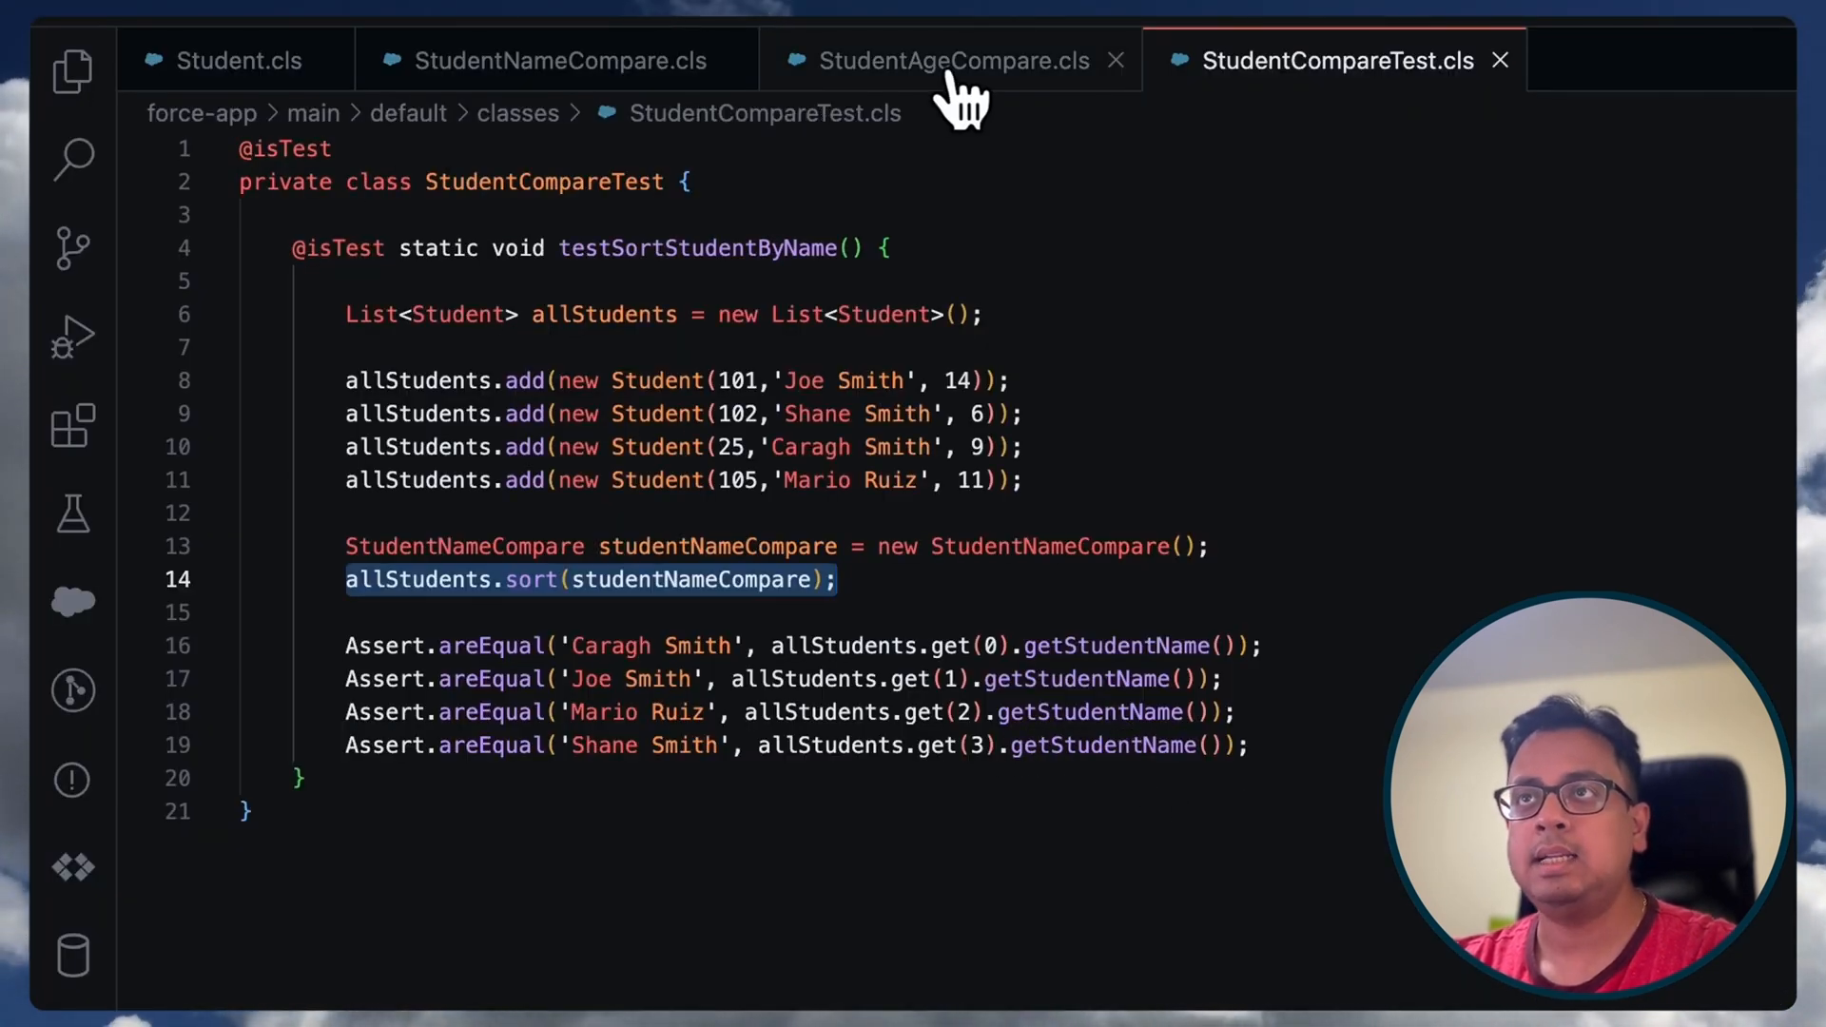
- Read the StudentAgeCompare compare method ordering students by age, null ages first
left_click(953, 61)
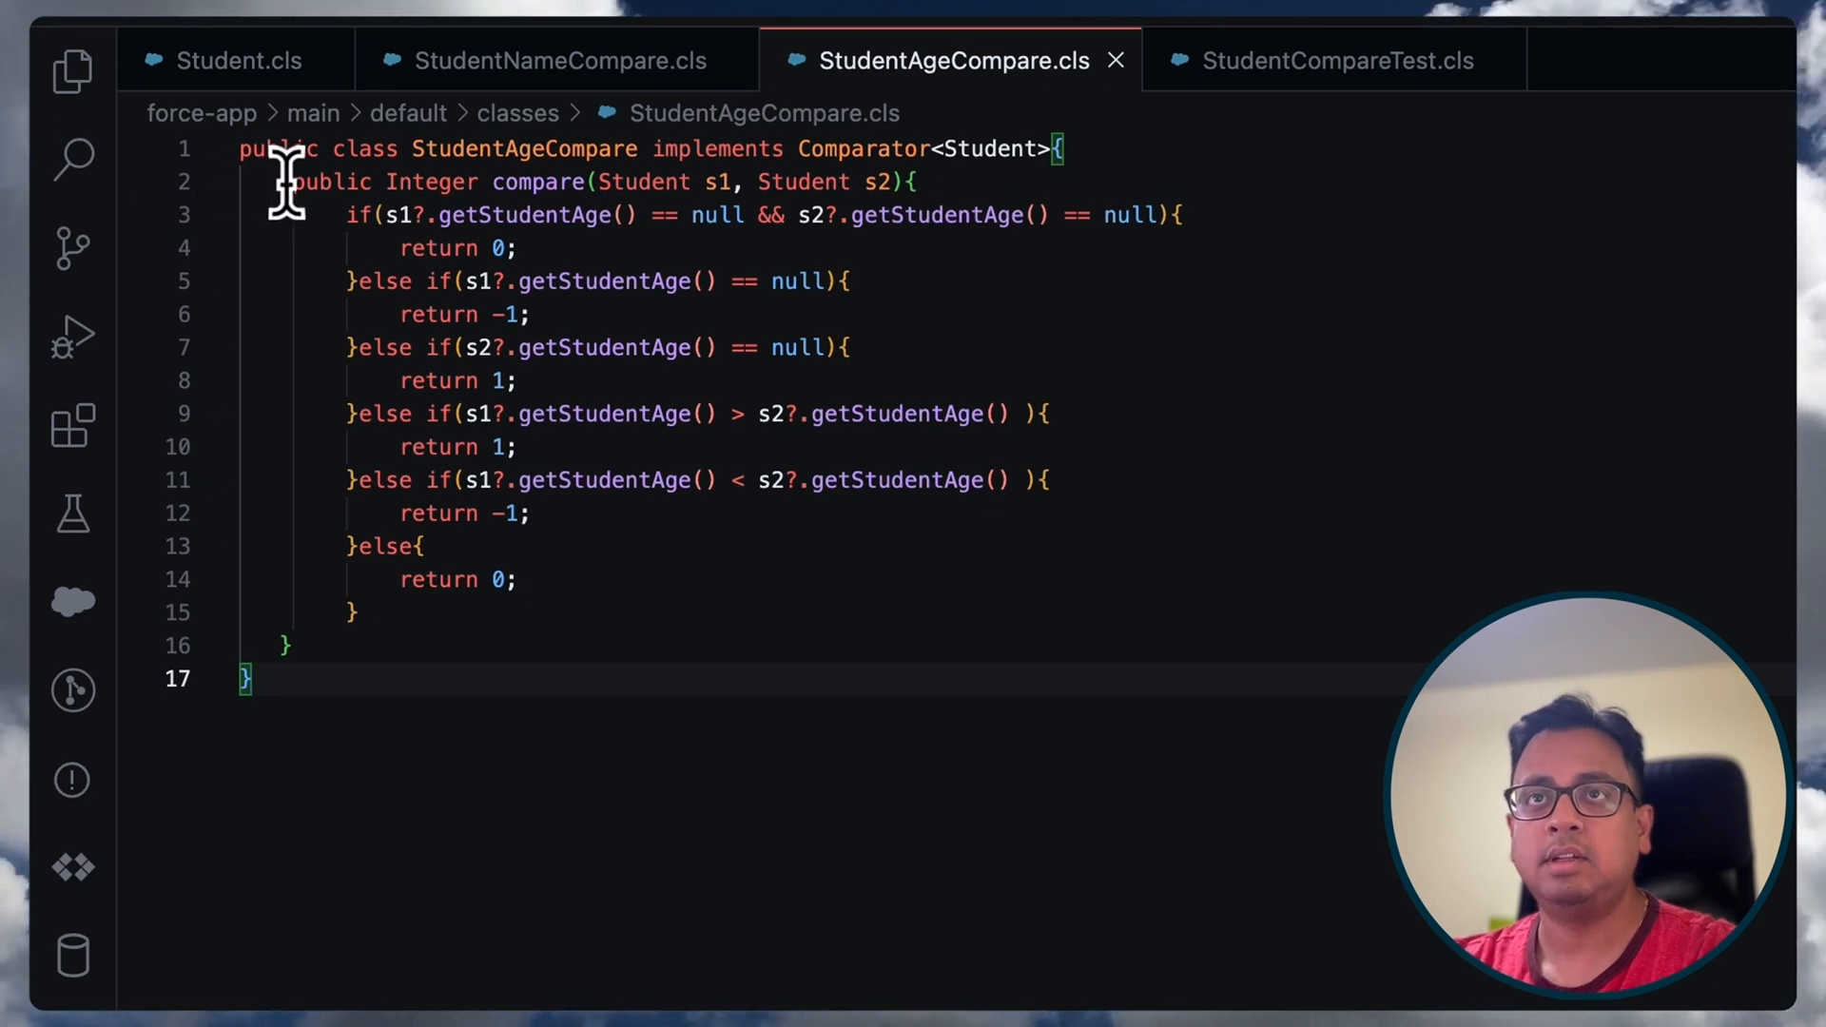
left_click_drag(291, 181, 285, 647)
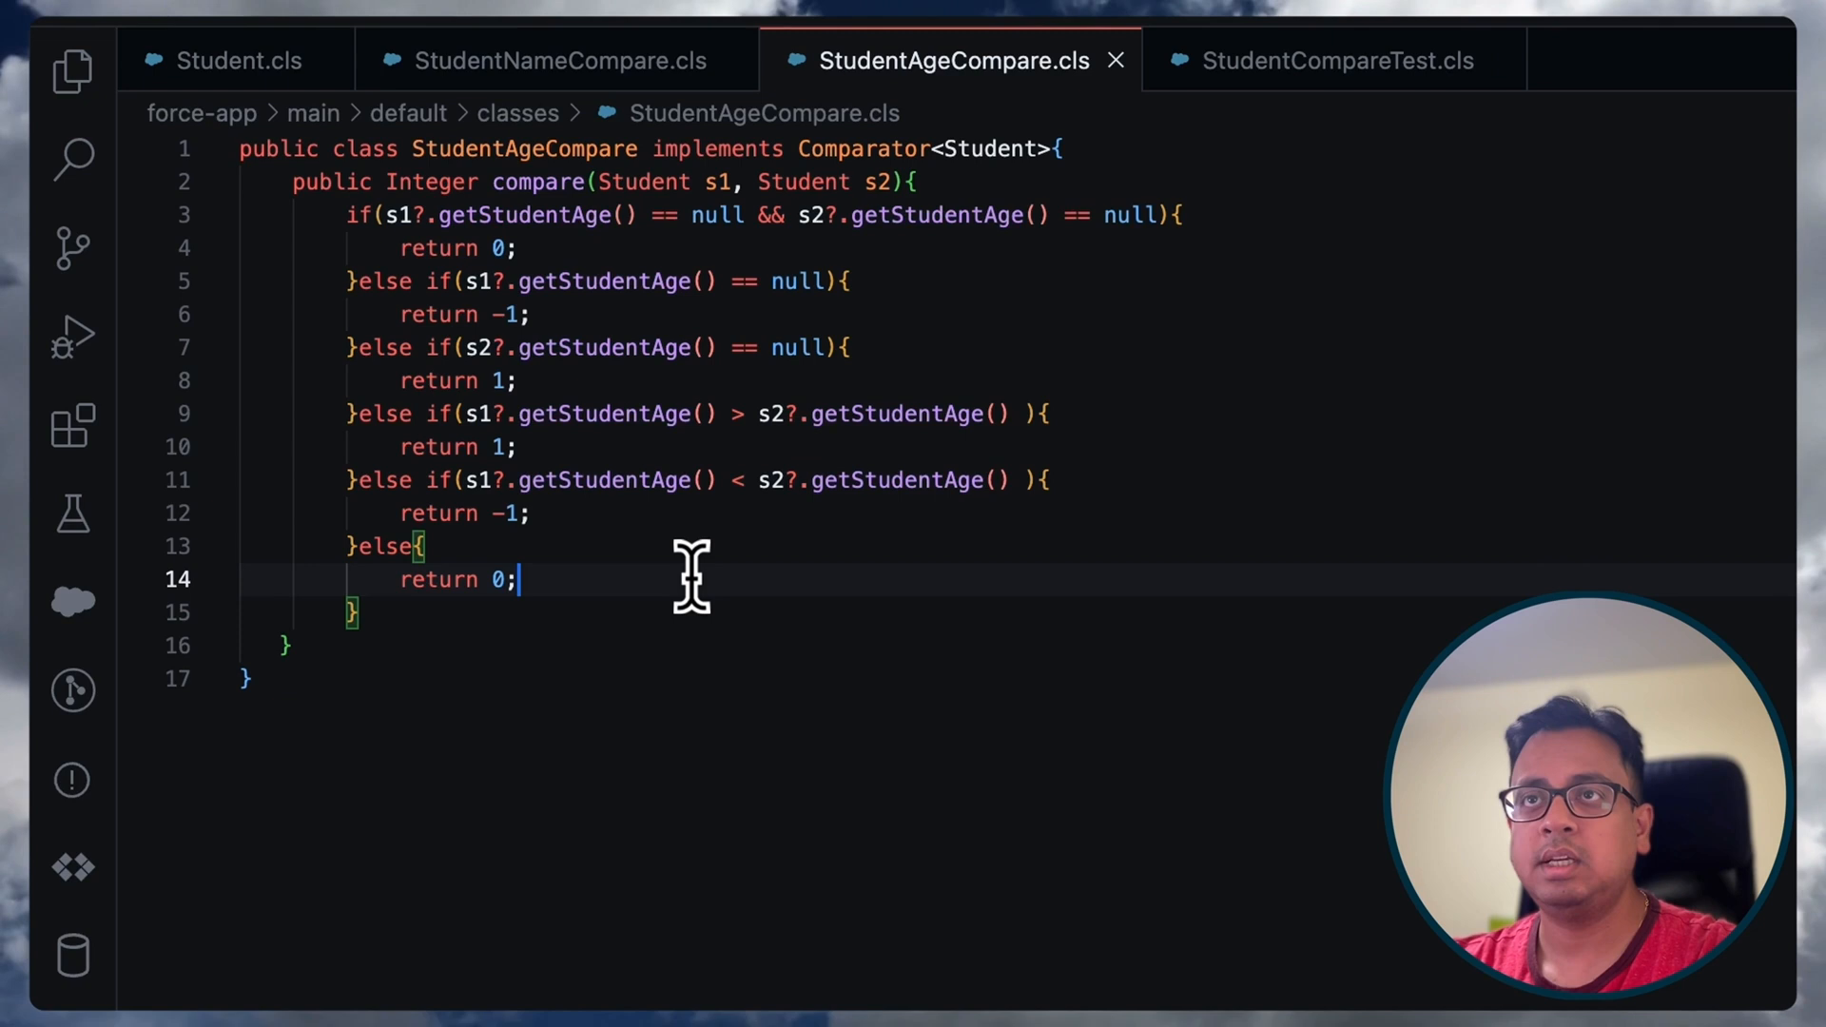
left_click(1336, 61)
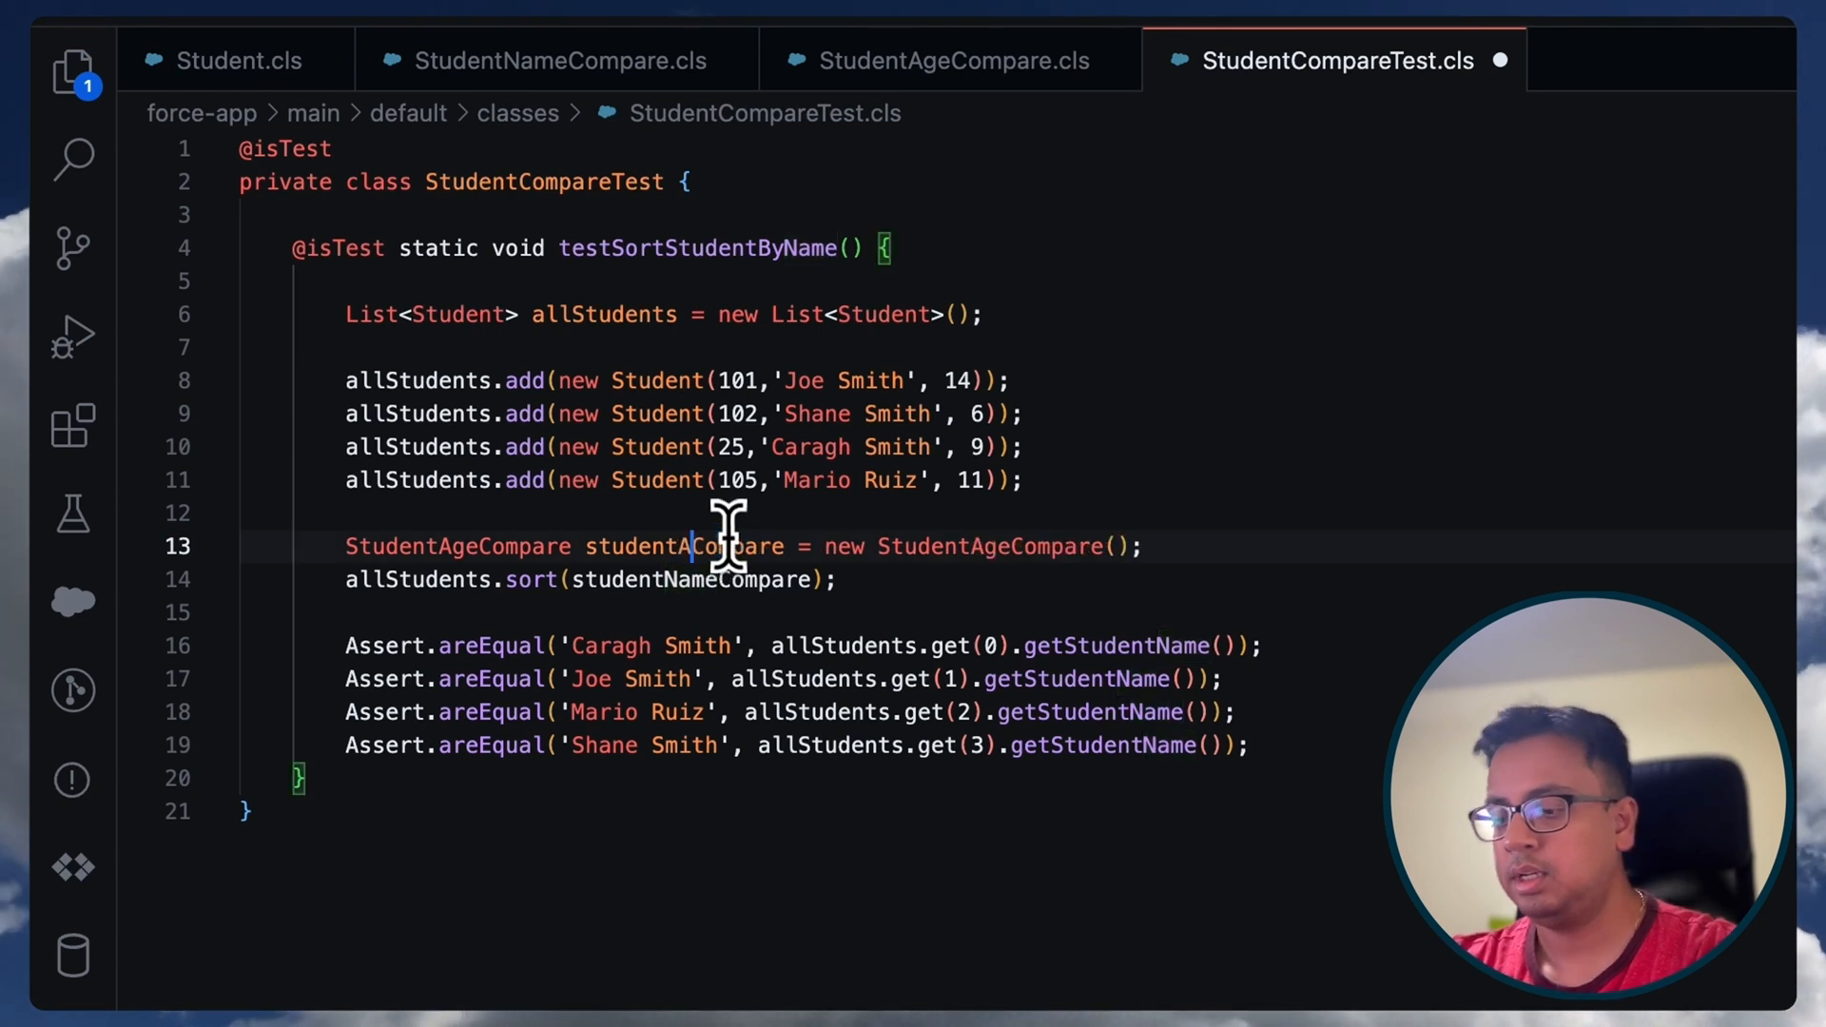
- Switch the test to a StudentAgeCompare comparator, save and deploy, and start the StudentCompareTest run
double_click(700, 546)
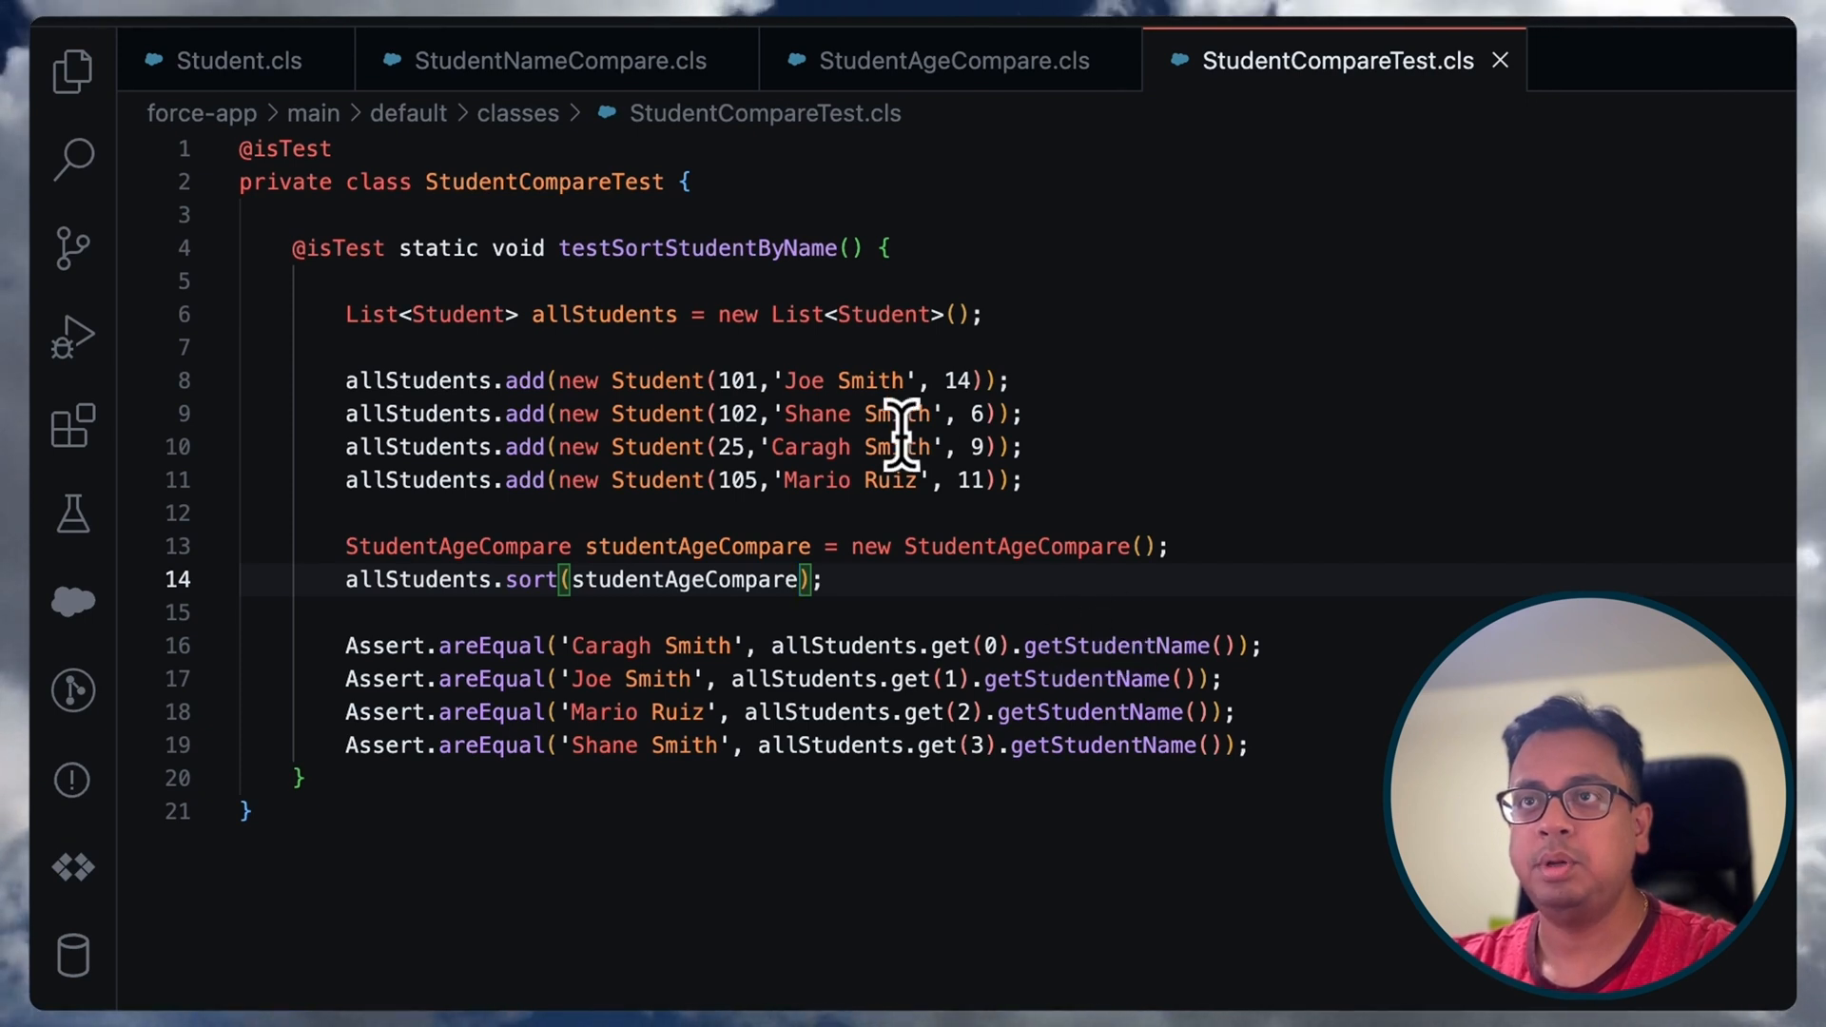
mouse_move(670, 645)
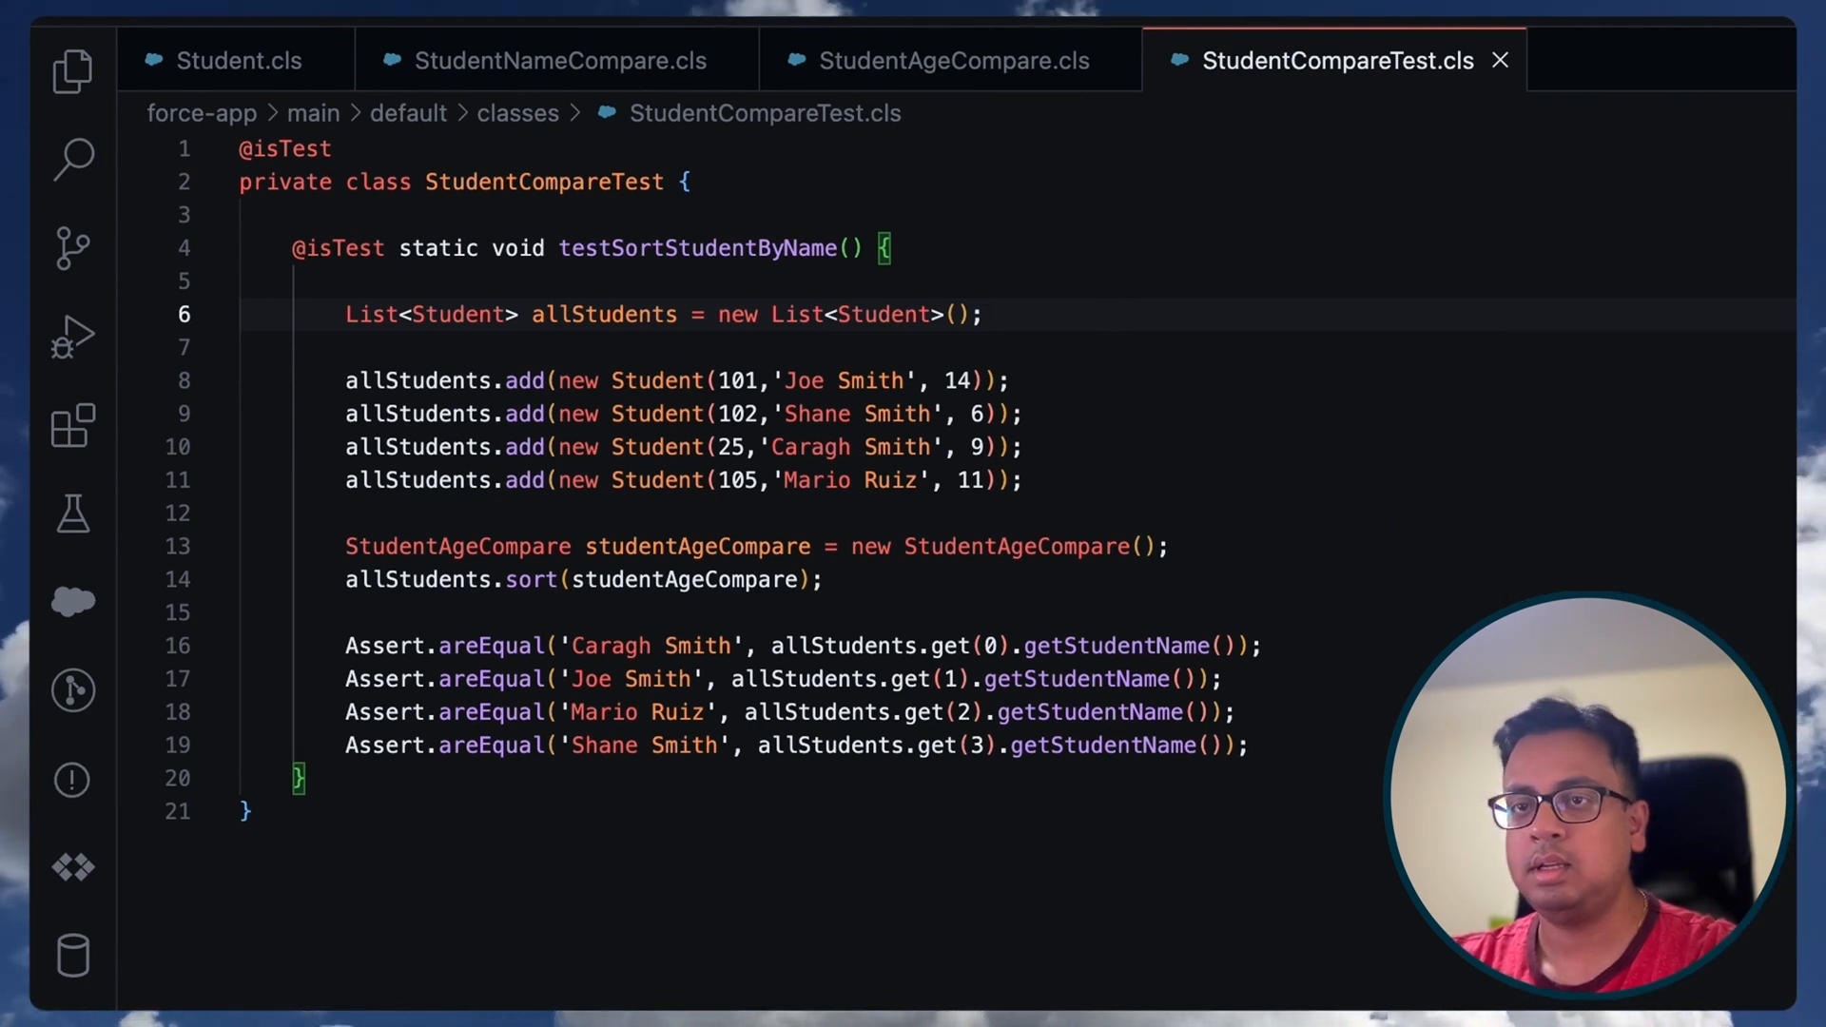
left_click(821, 580)
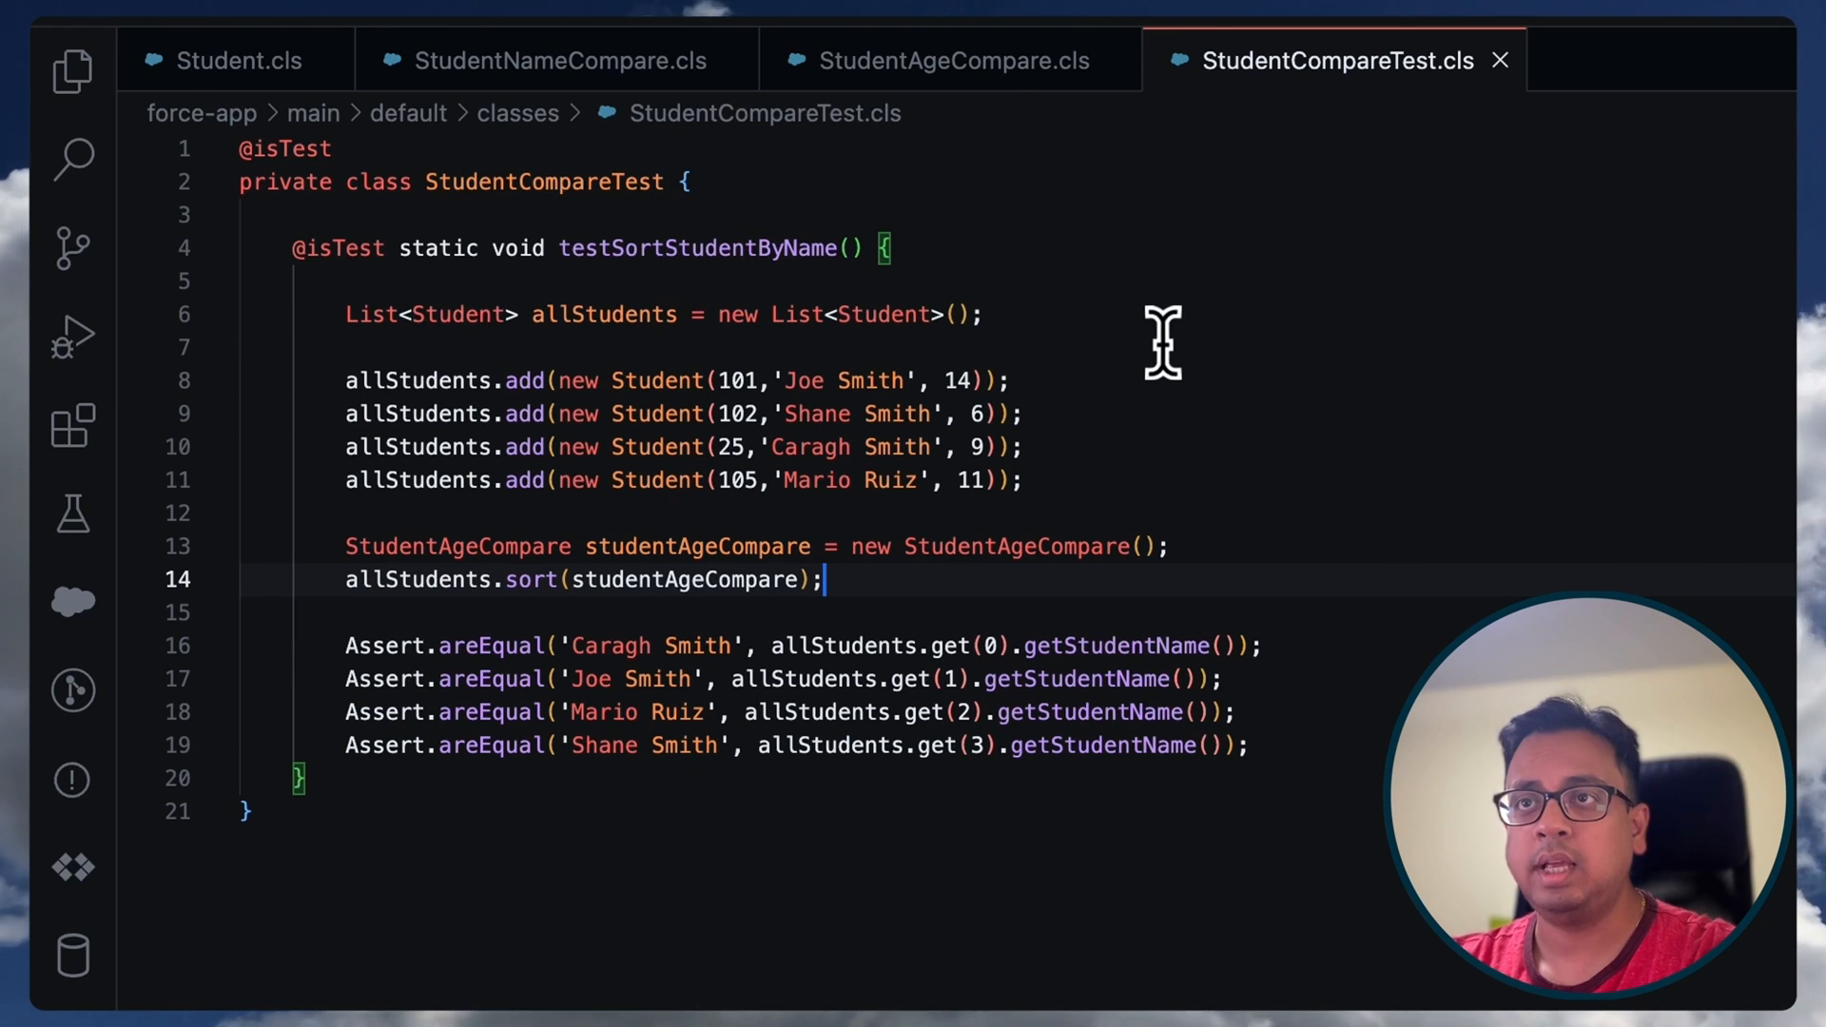
mouse_move(1078, 455)
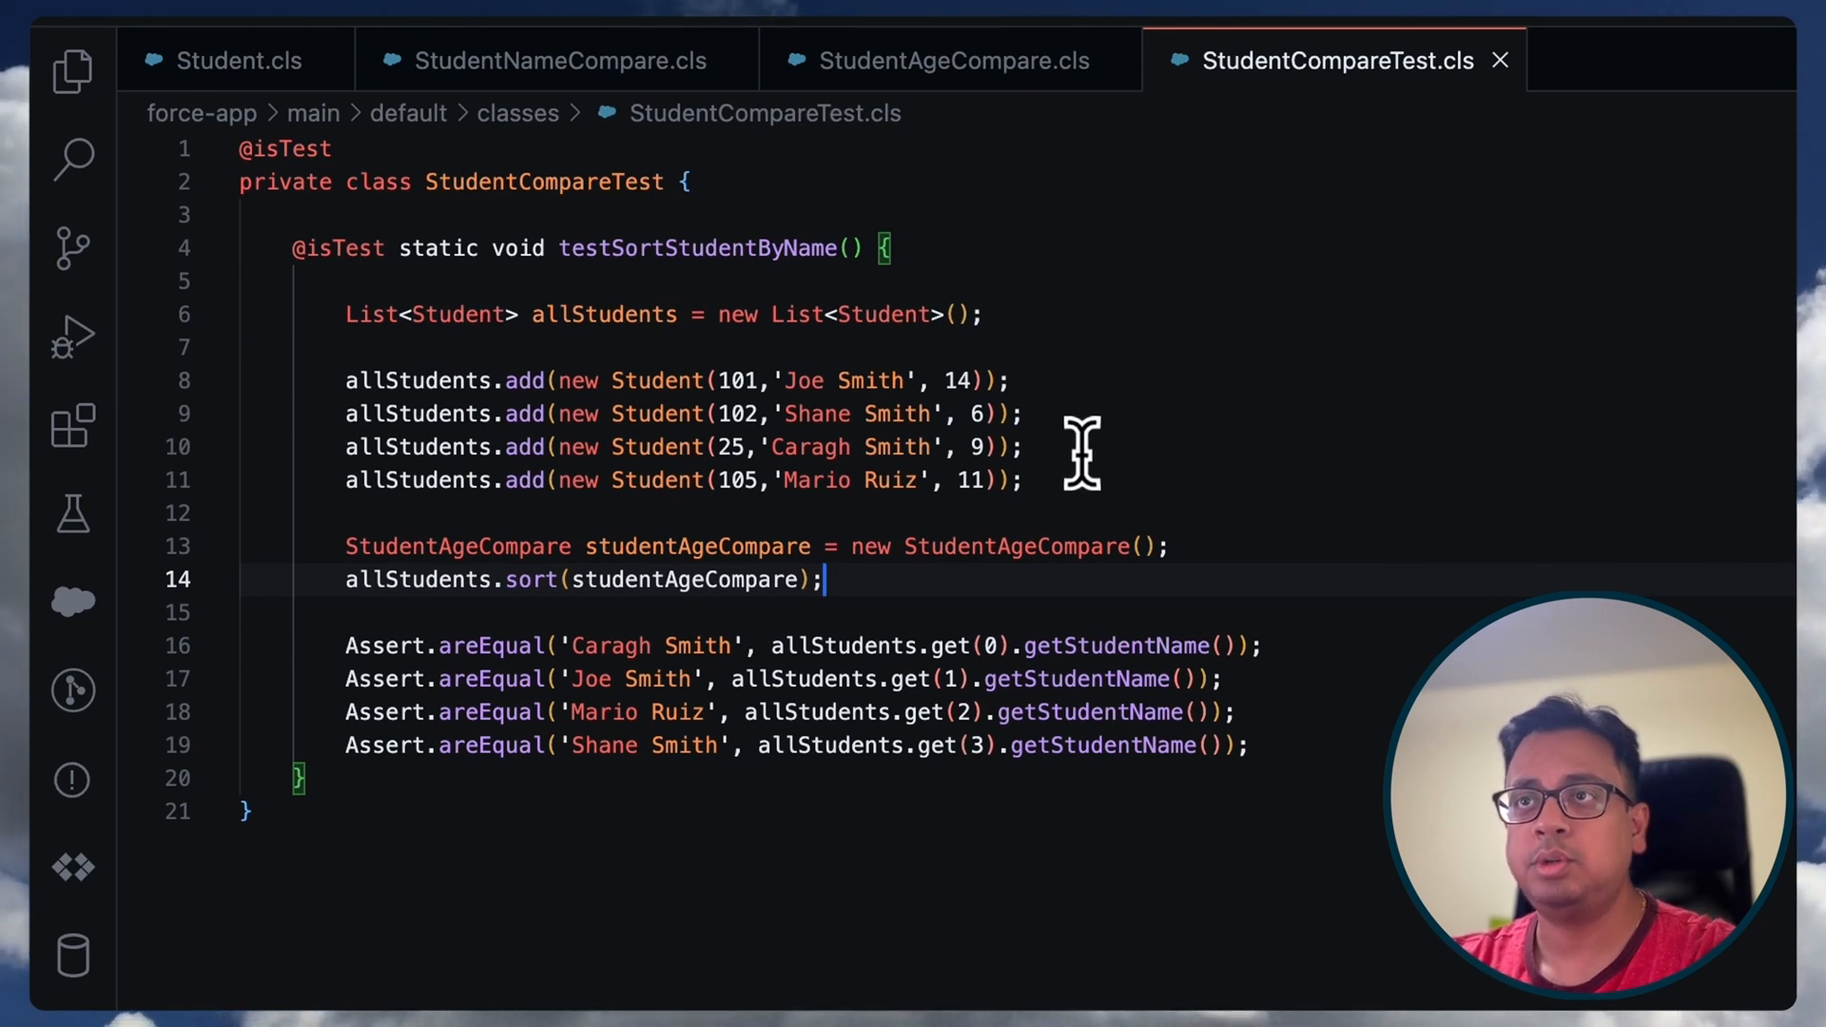
mouse_move(955, 447)
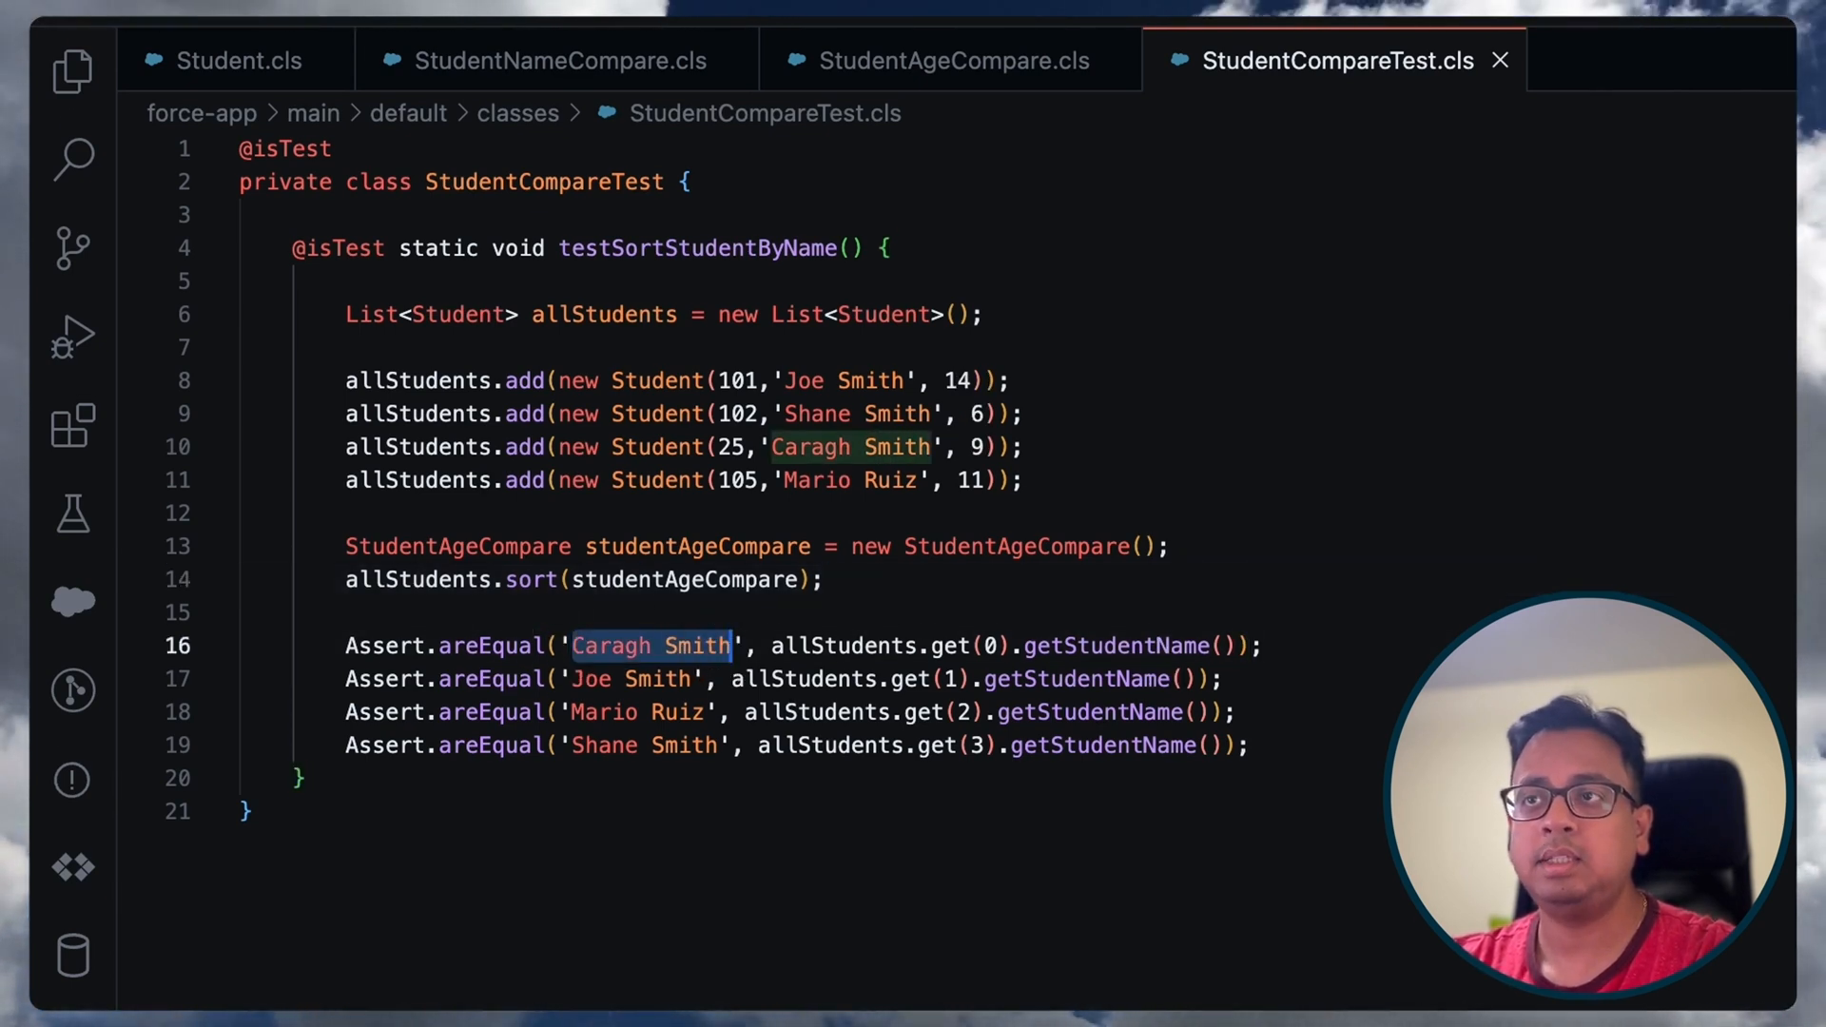
key("cmd+shift+p")
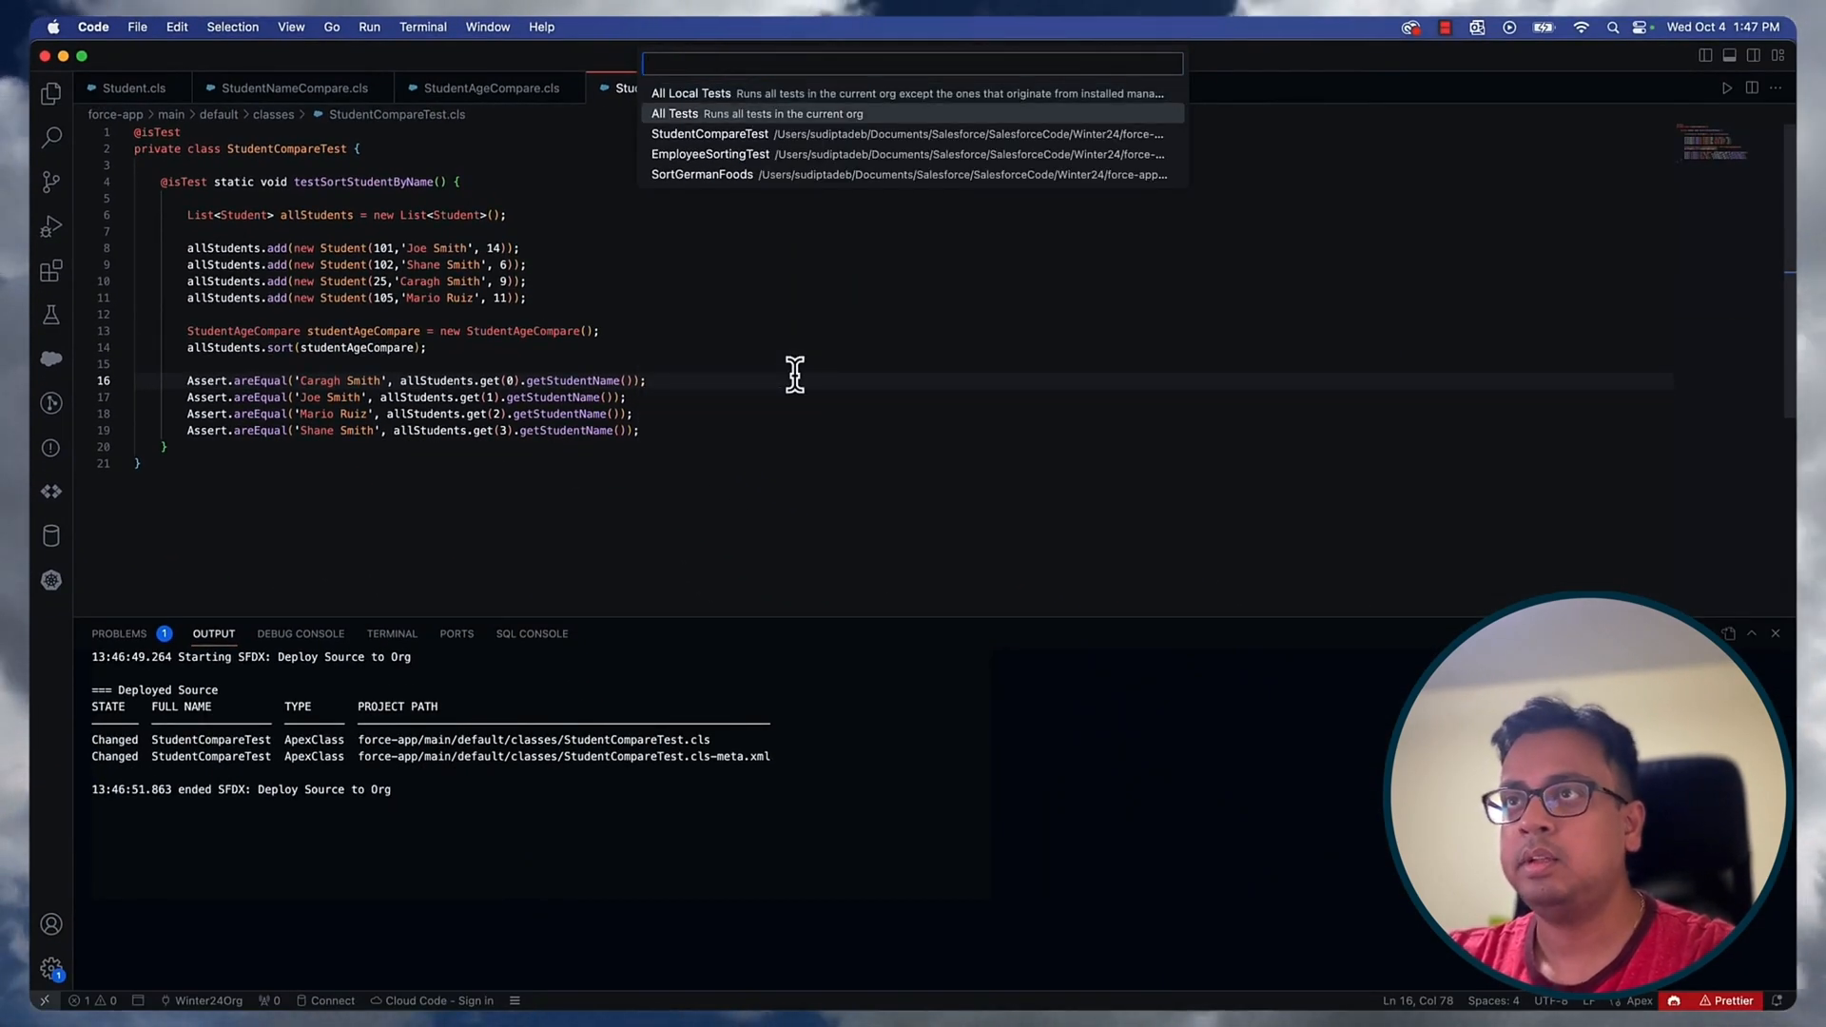
left_click(674, 113)
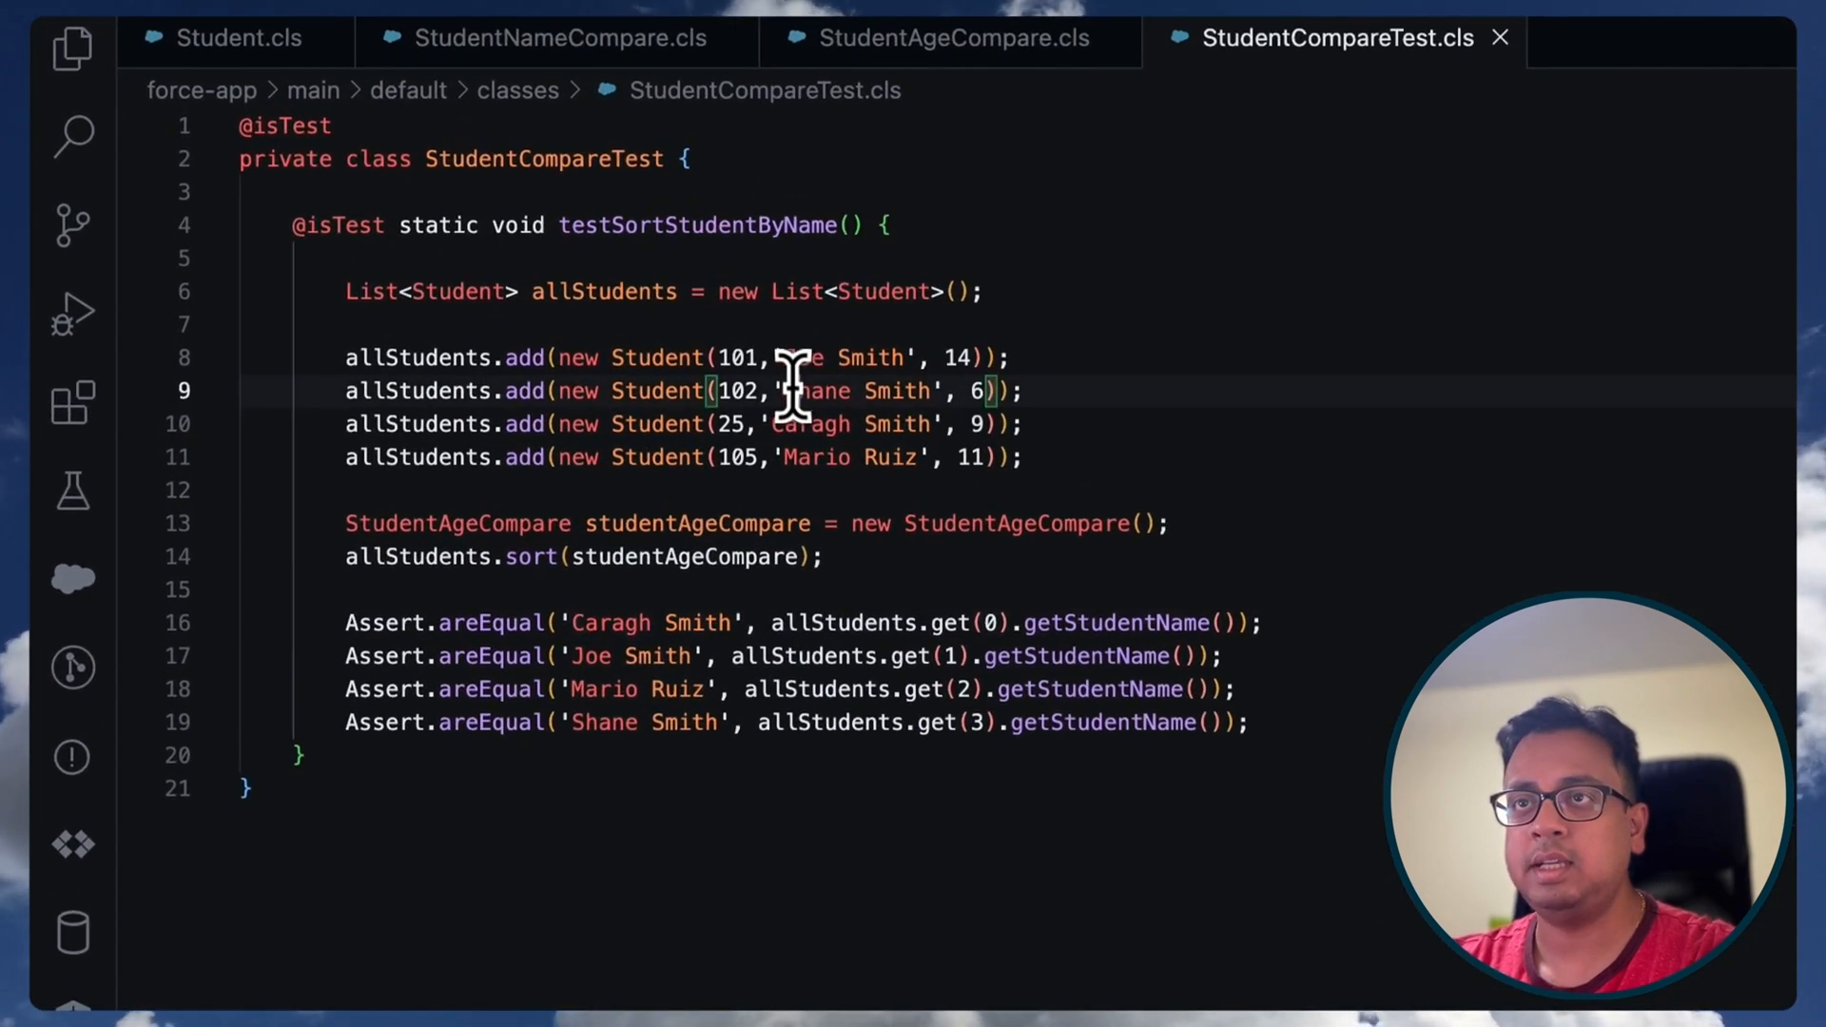
- Change the expected assertion names to the age order starting with Shane Smith
double_click(851, 390)
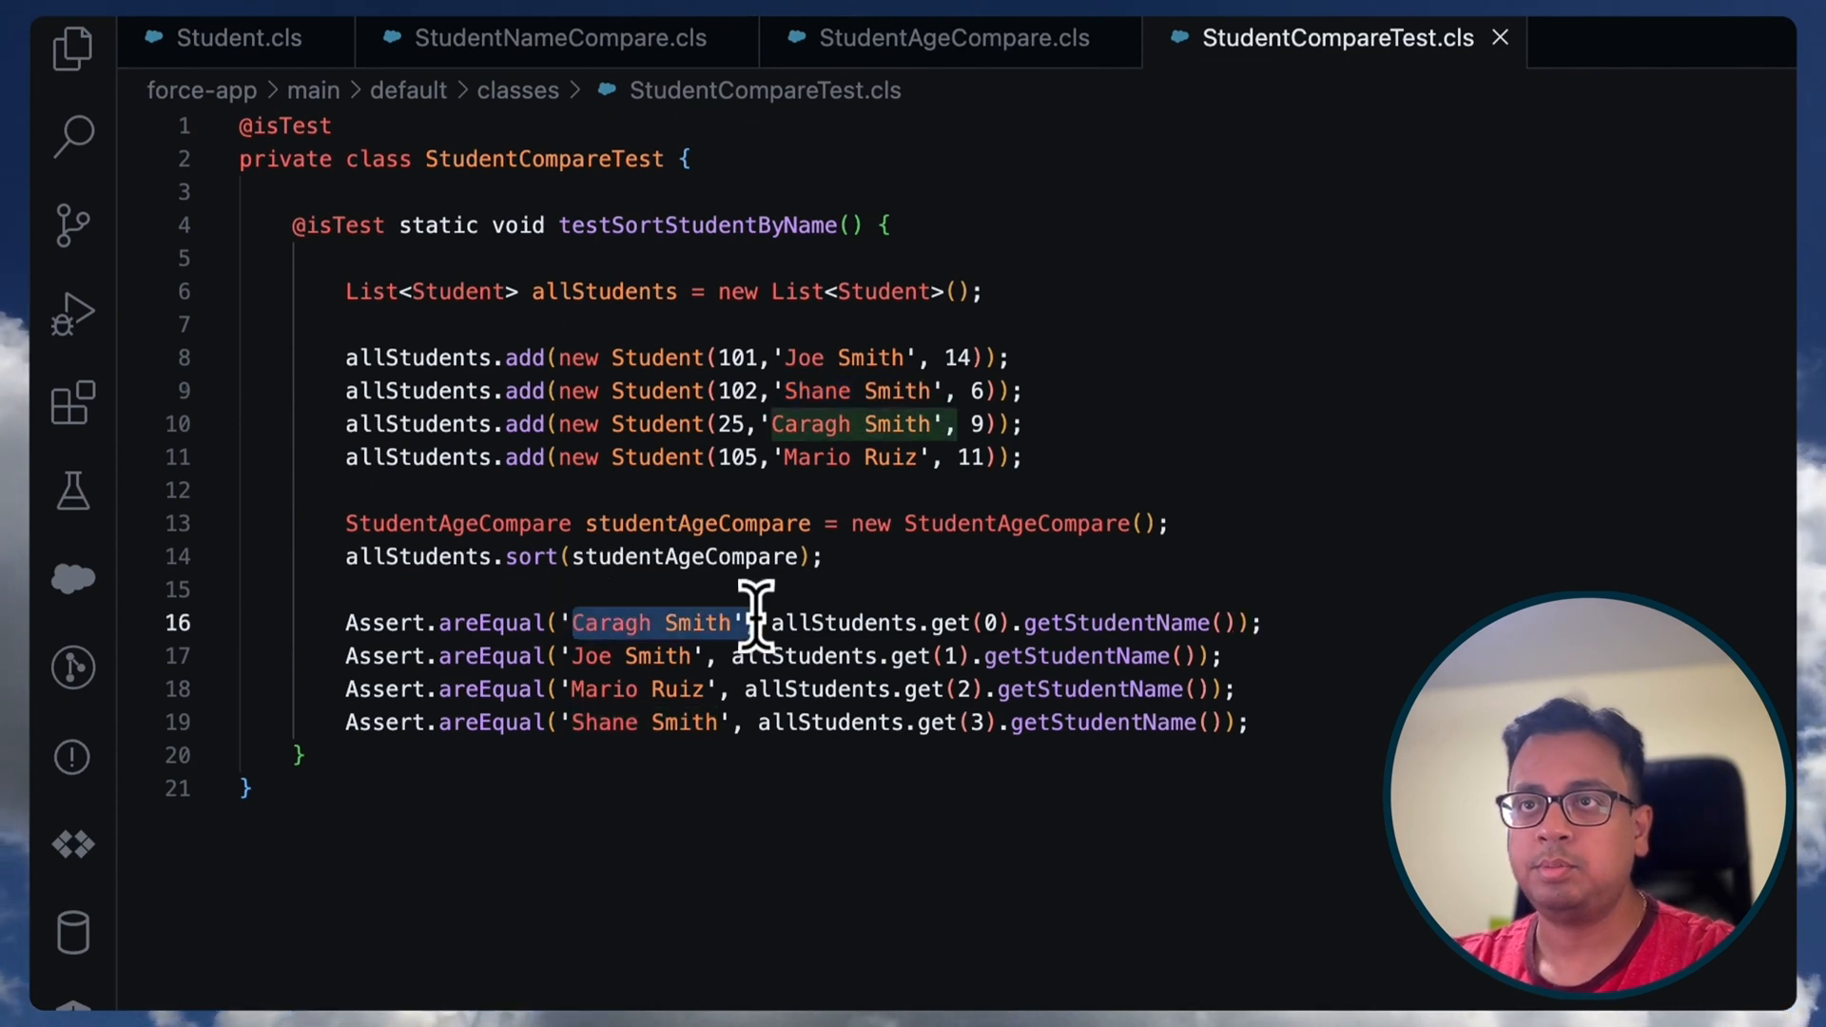
type("Shane Smith")
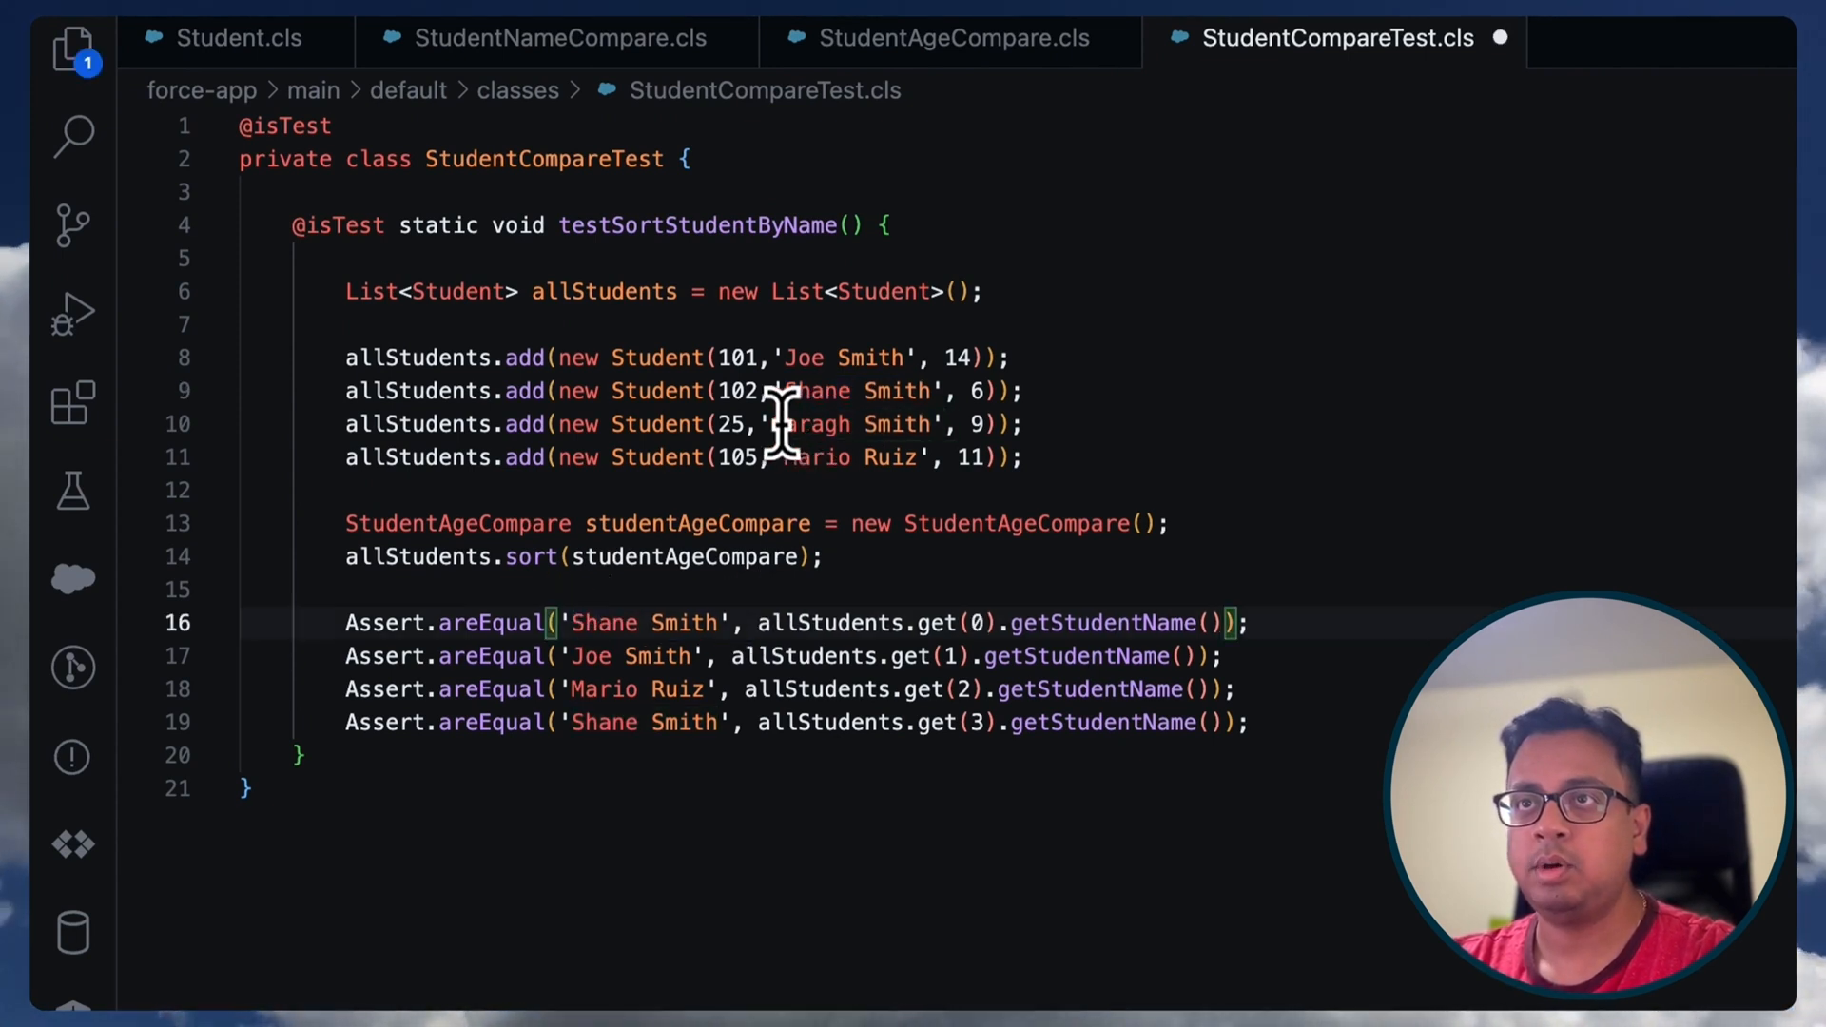
double_click(850, 422)
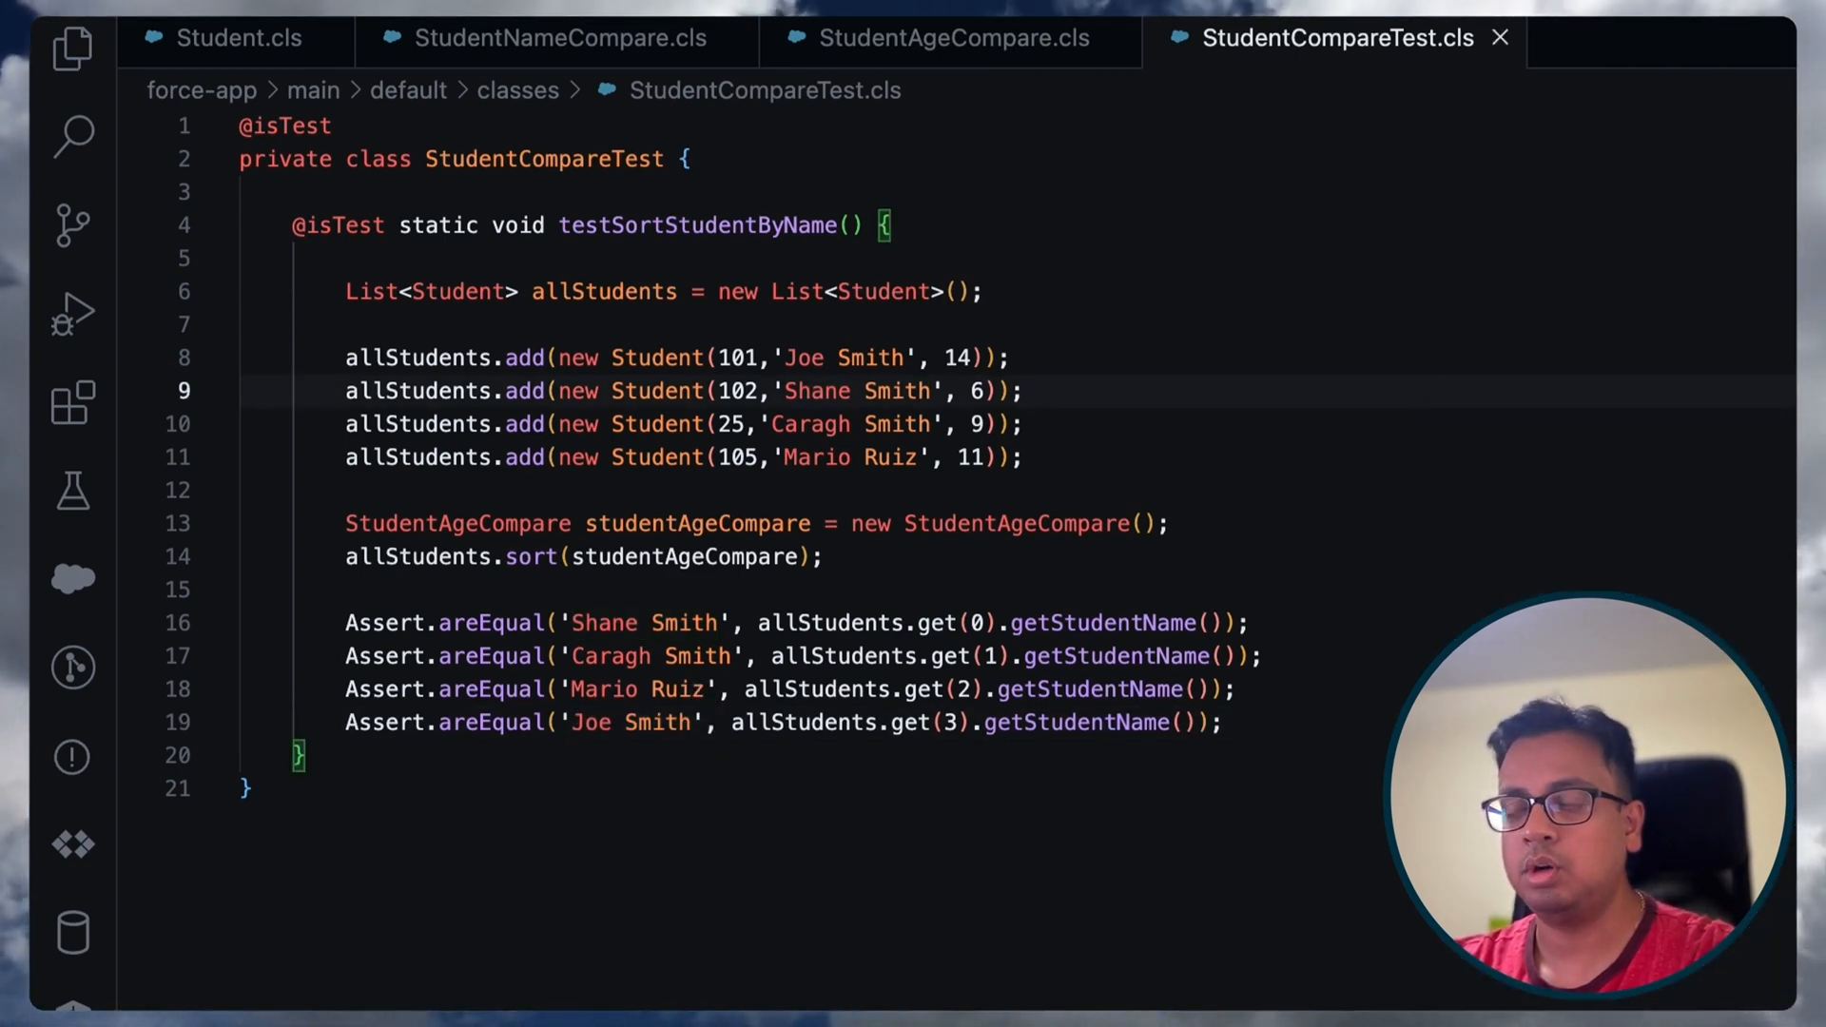
- Run SFDX: Run Apex Tests on StudentCompareTest and see 1 test pass at 100%
key("Ctrl+Shift+p")
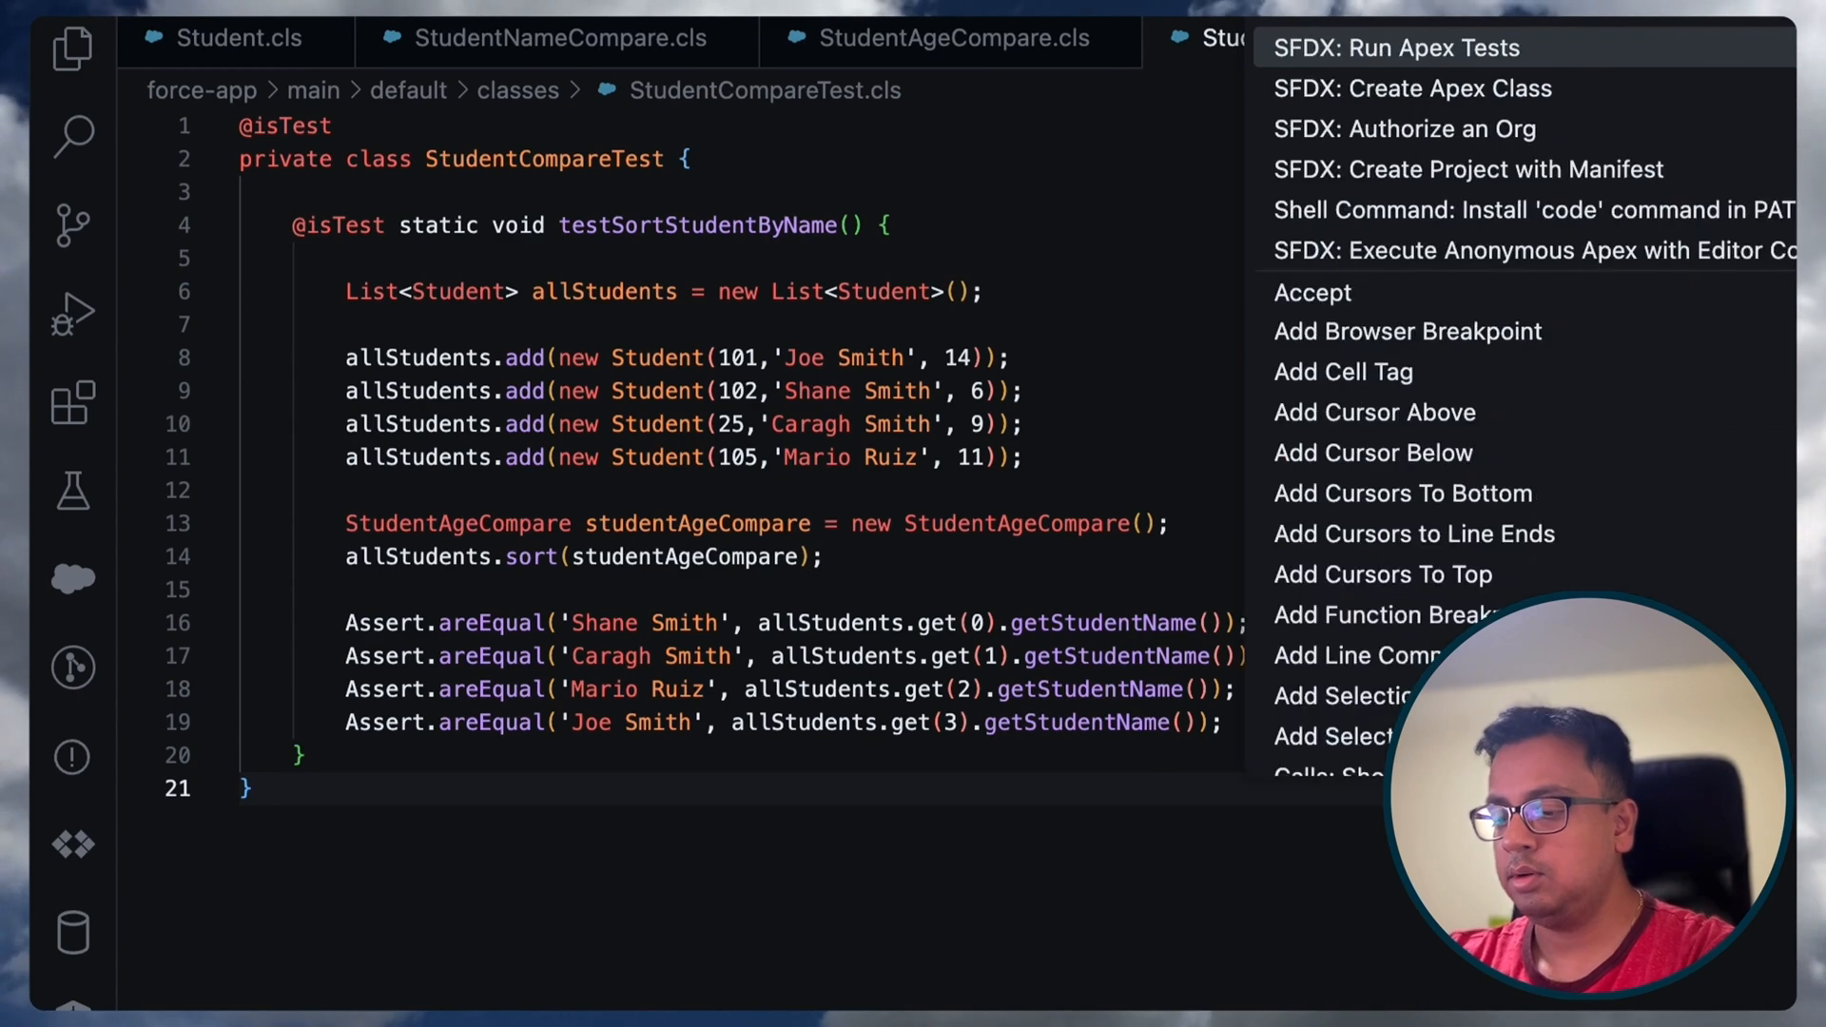
left_click(1397, 47)
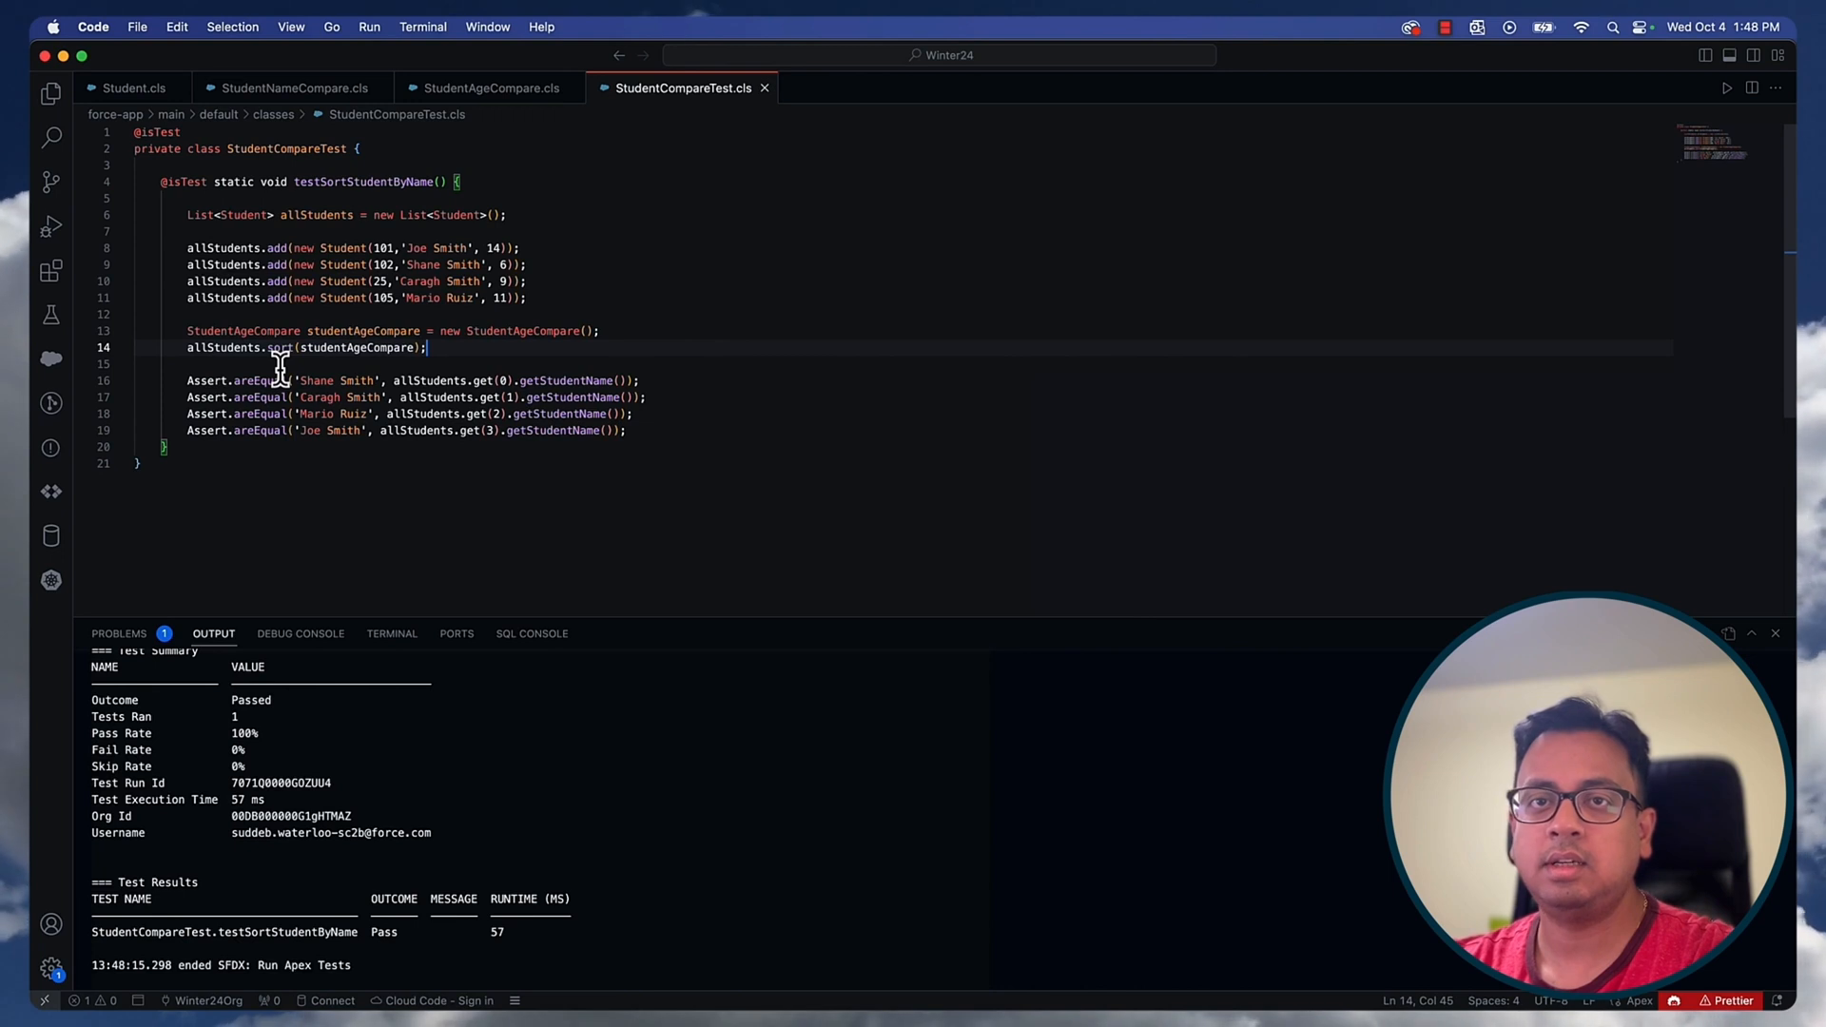
mouse_move(526, 373)
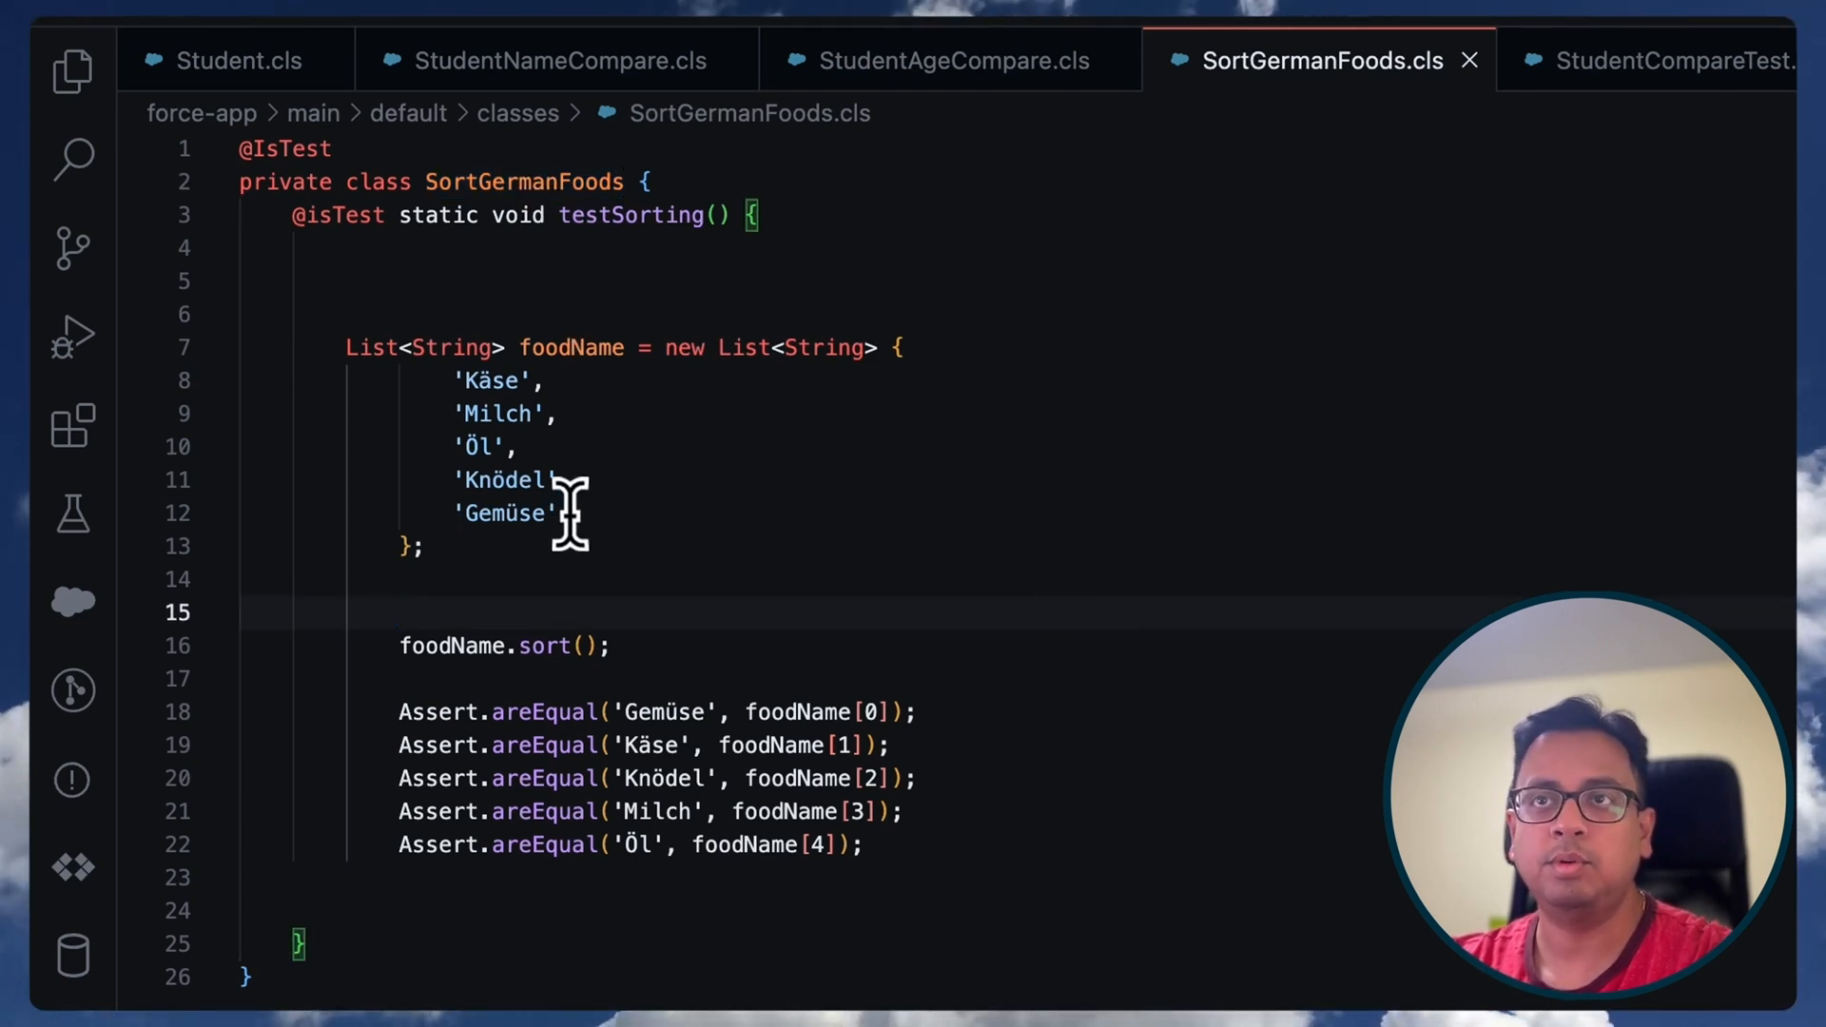
- Run the SortGermanFoods test and inspect the failure expecting Käse but getting Knödel
left_click_drag(455, 379, 559, 512)
type(">test")
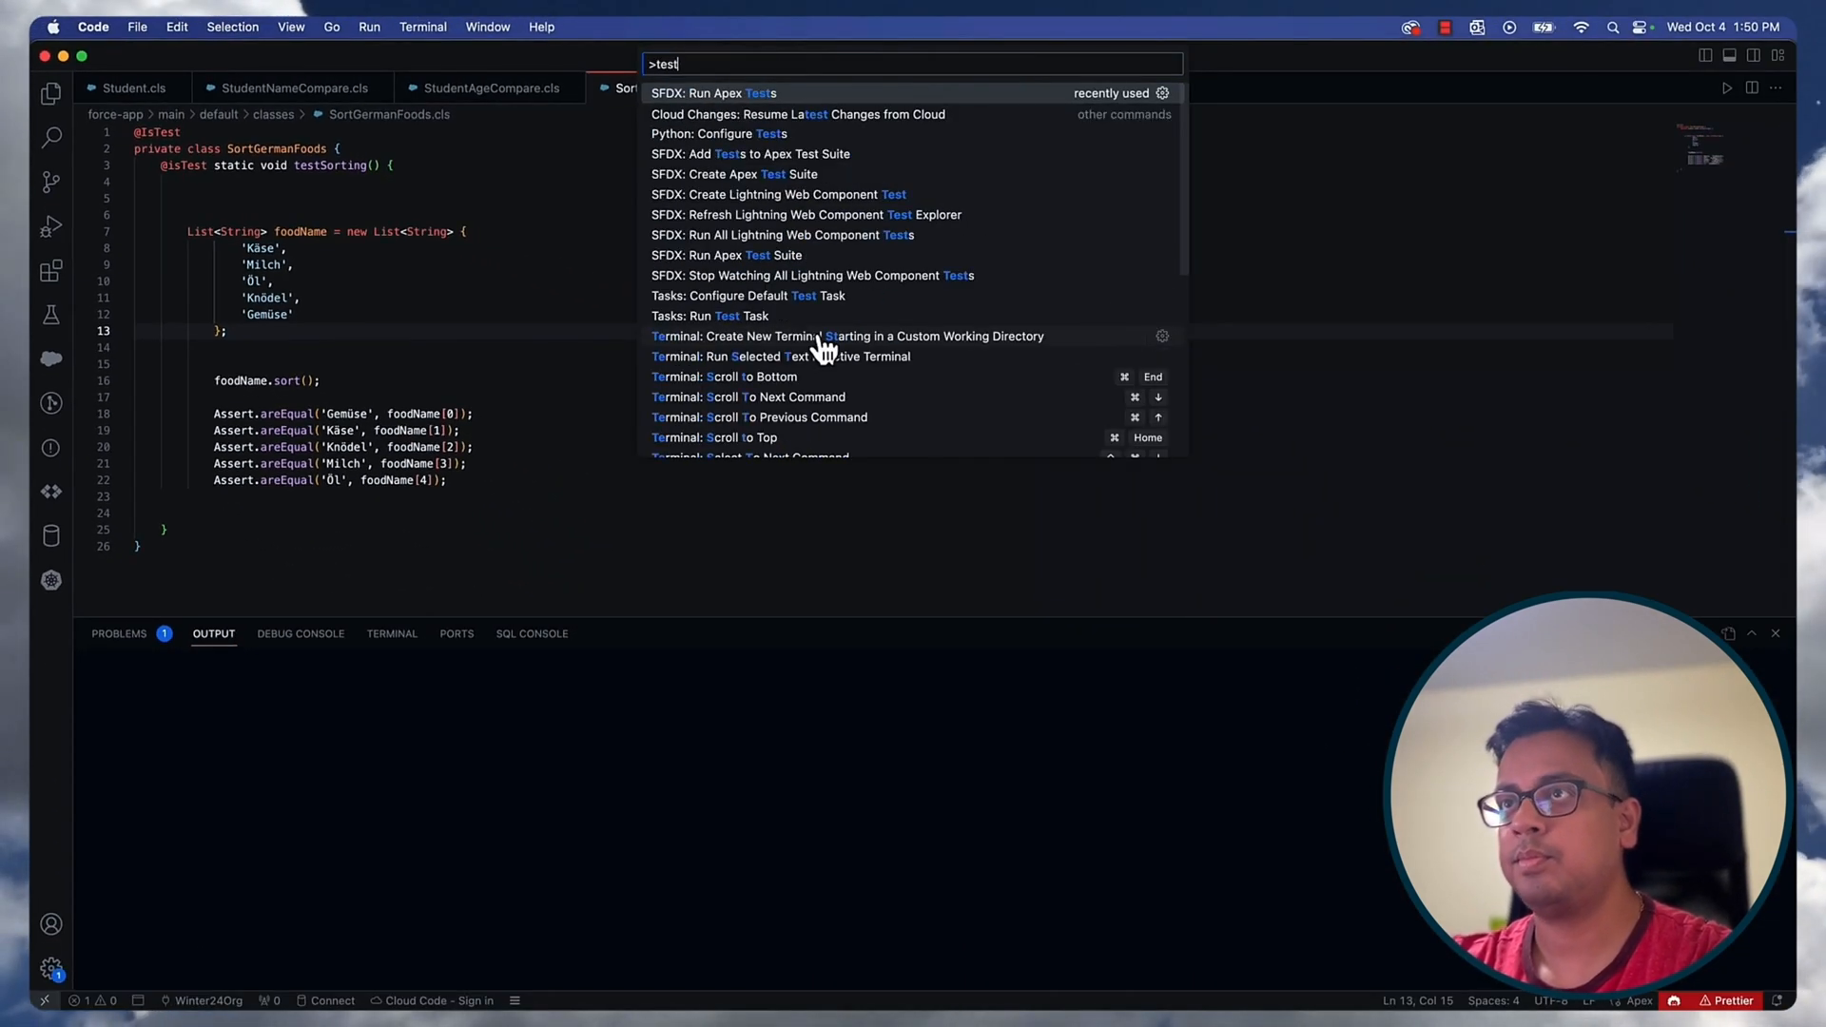
left_click(714, 93)
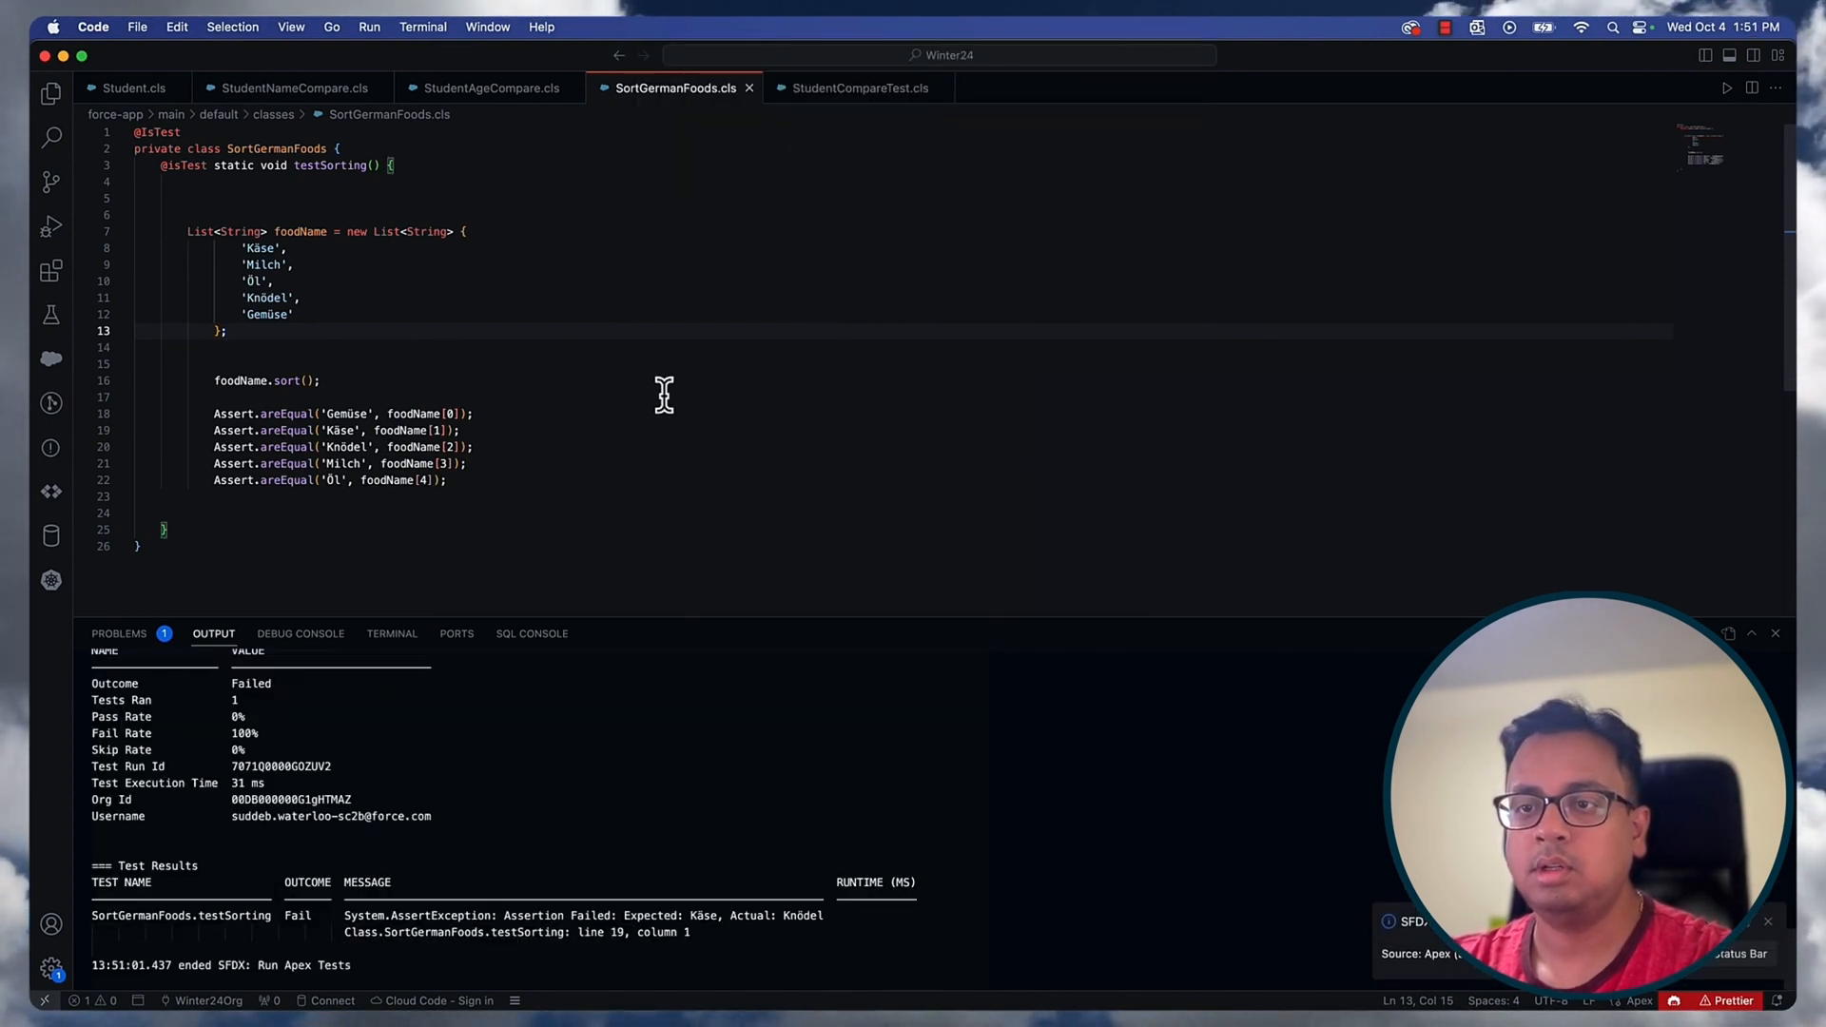
mouse_move(690, 851)
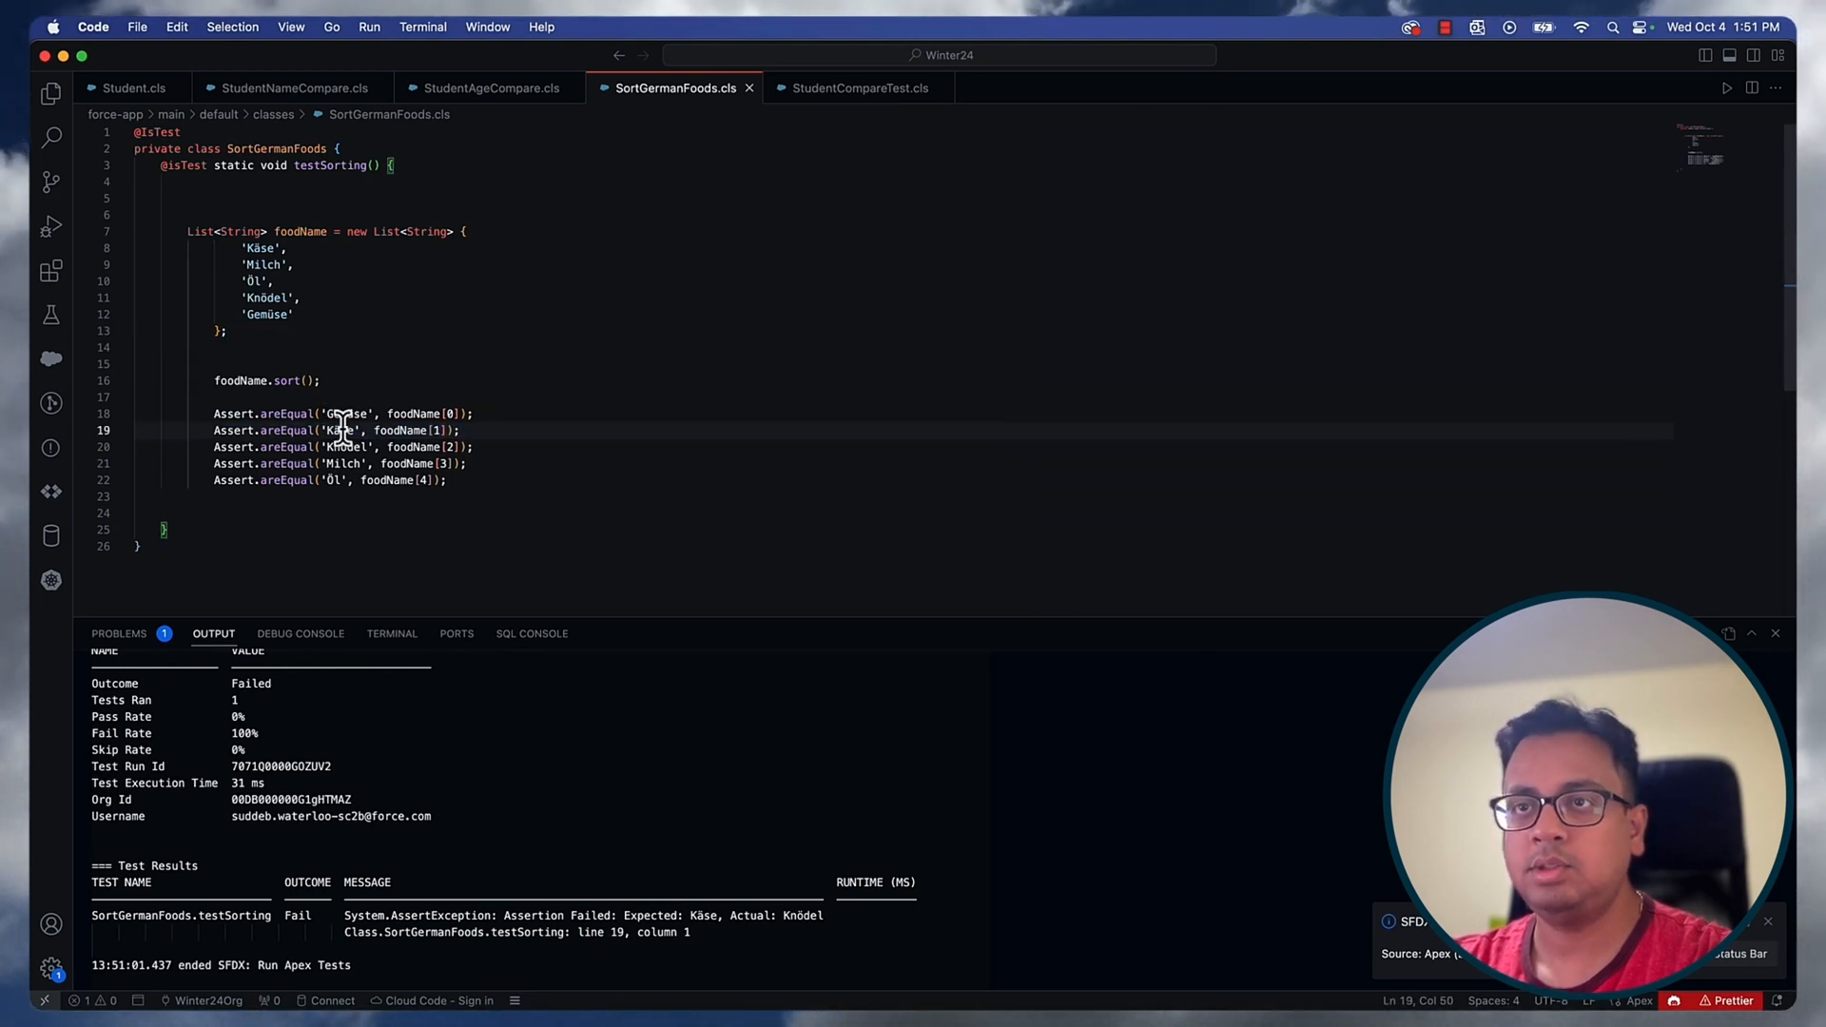
double_click(340, 430)
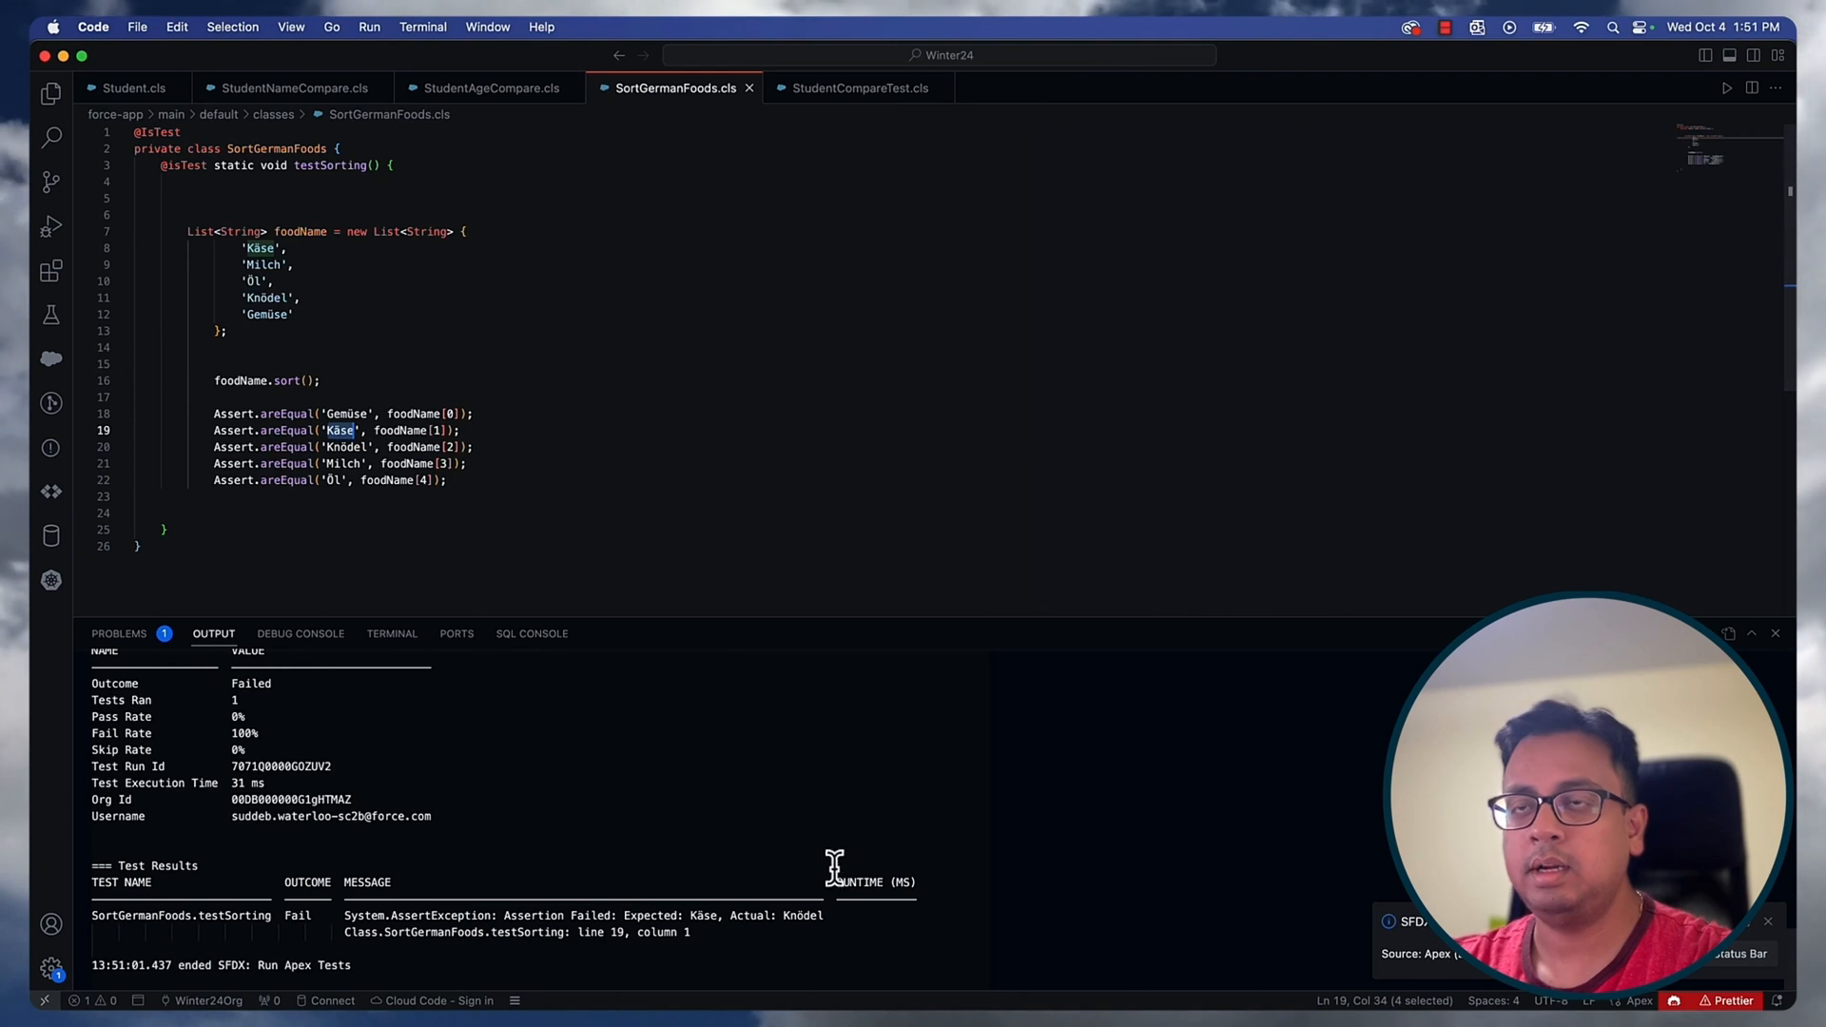
double_click(803, 915)
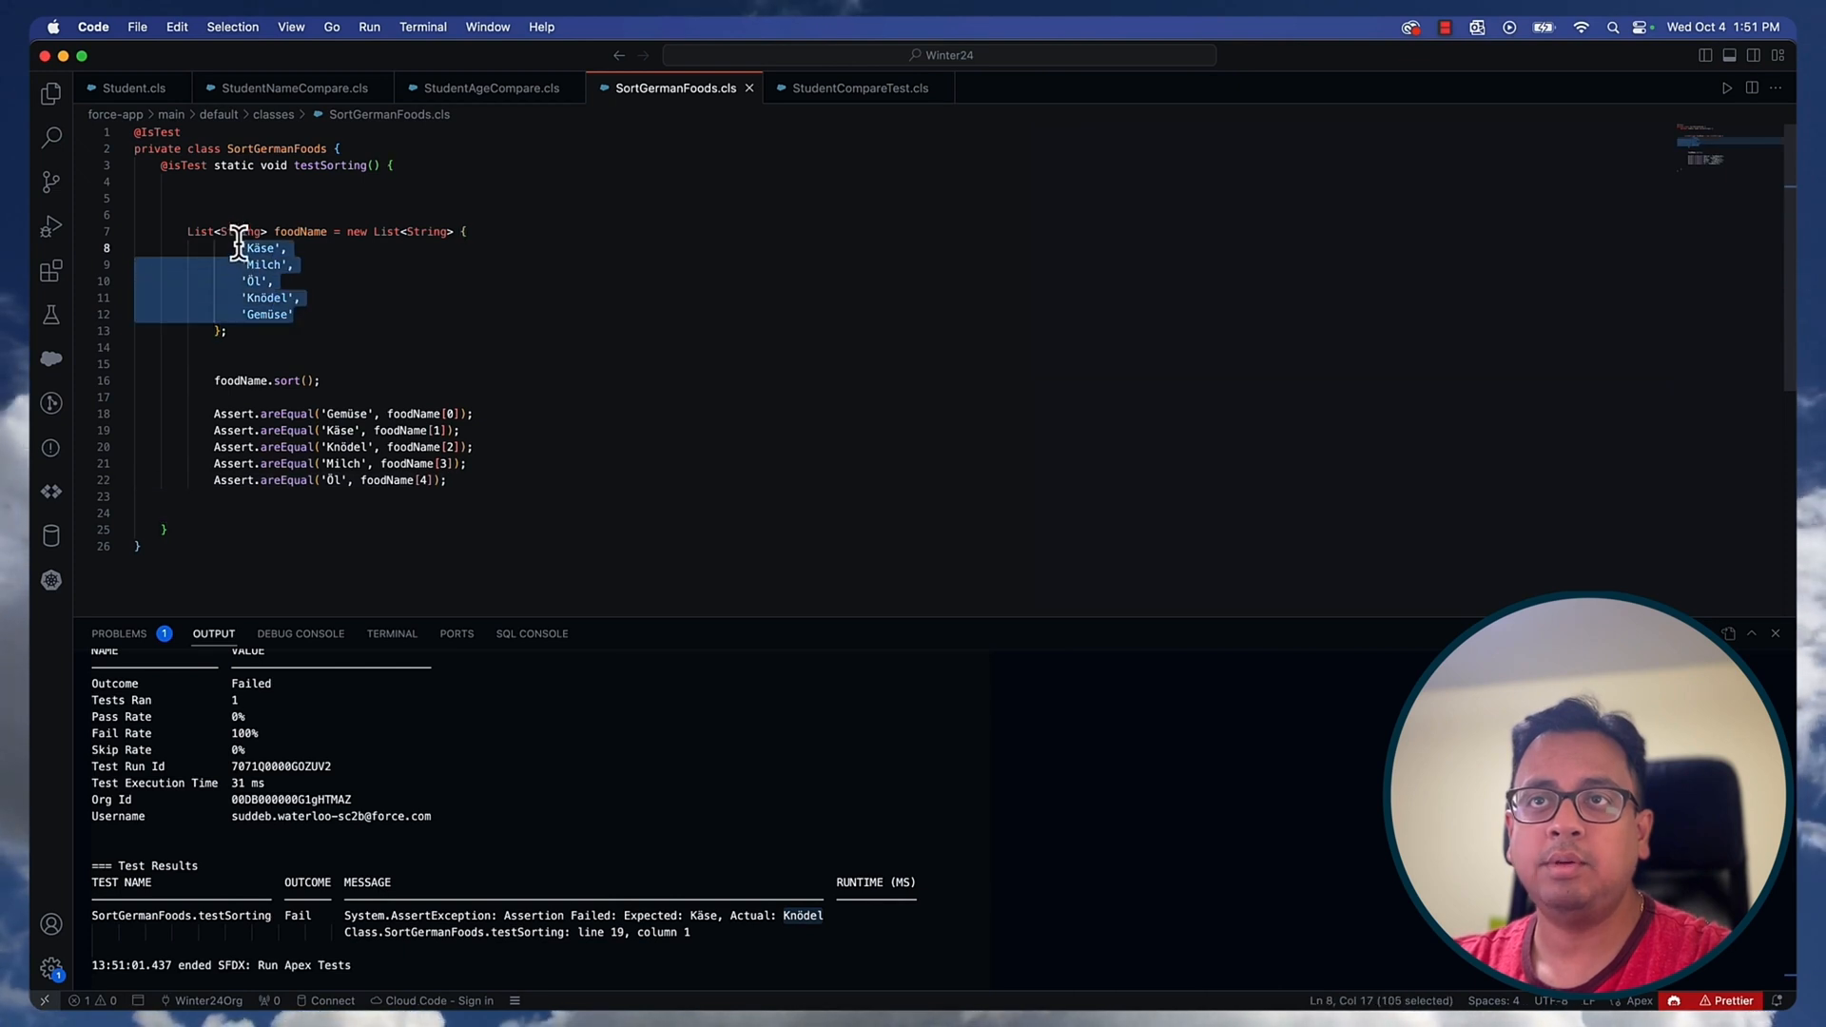
mouse_move(326, 295)
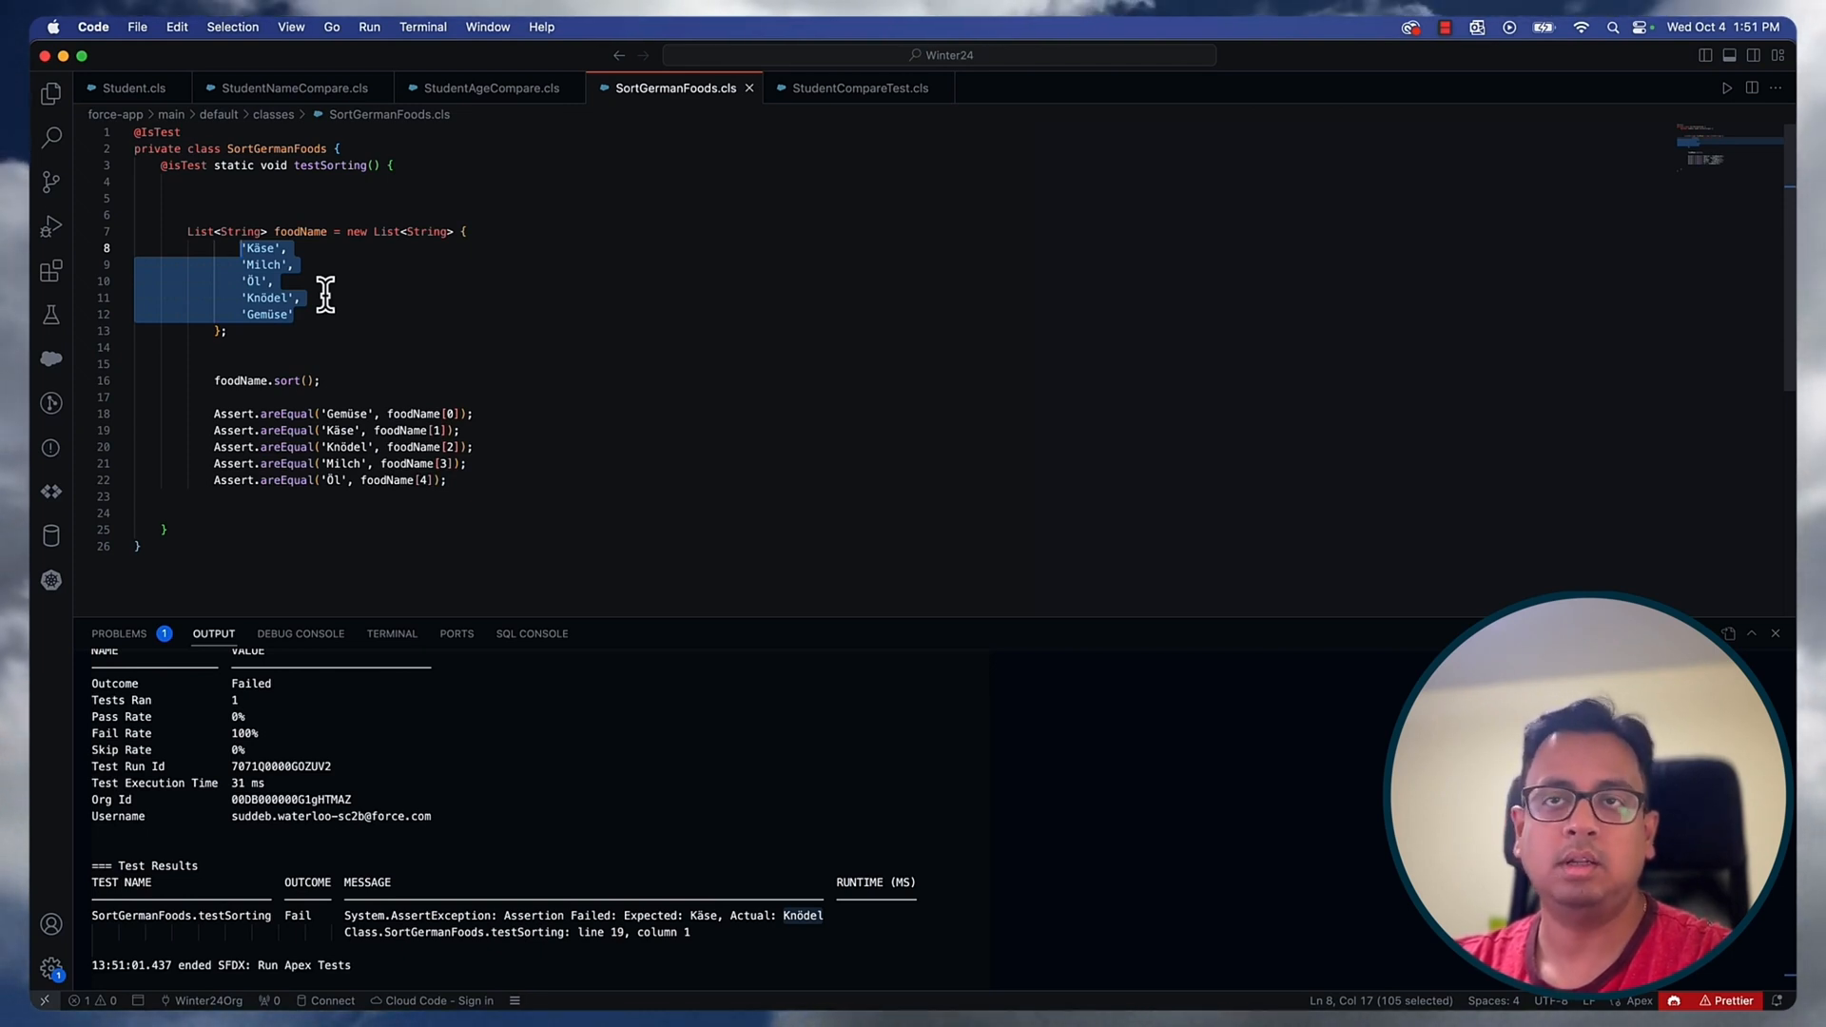
left_click(296, 315)
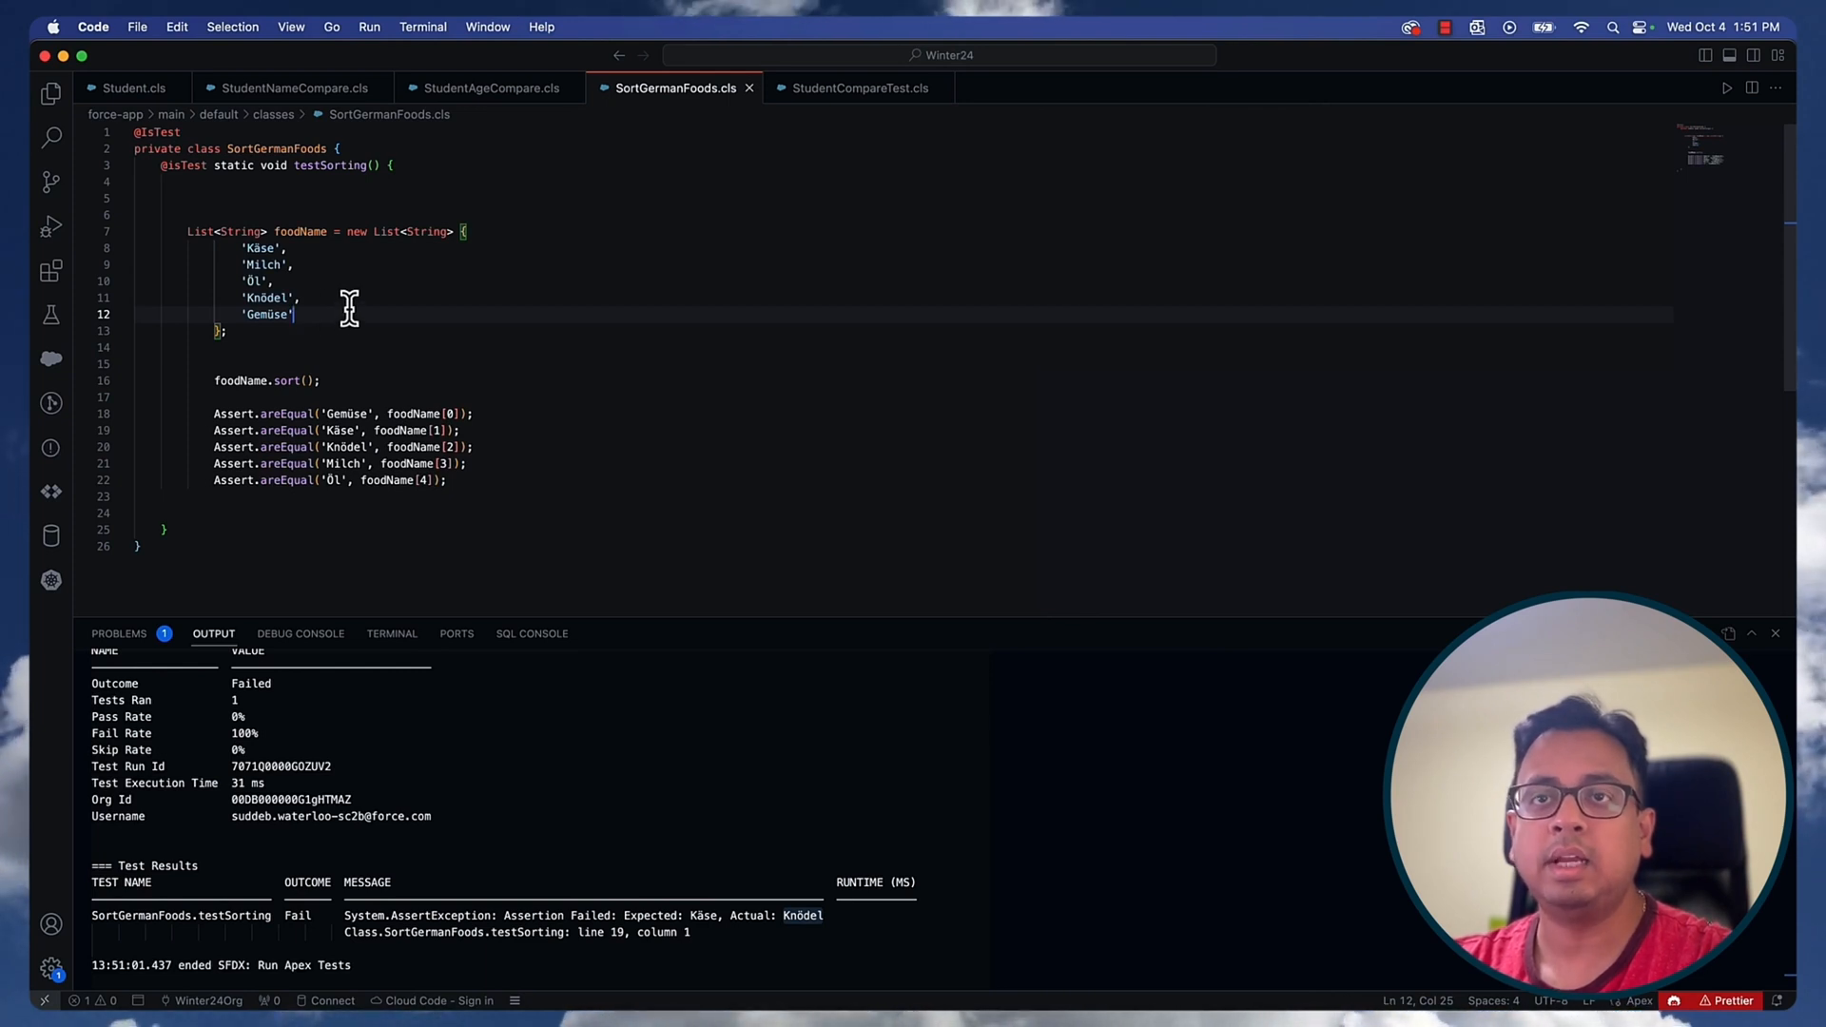
mouse_move(455, 517)
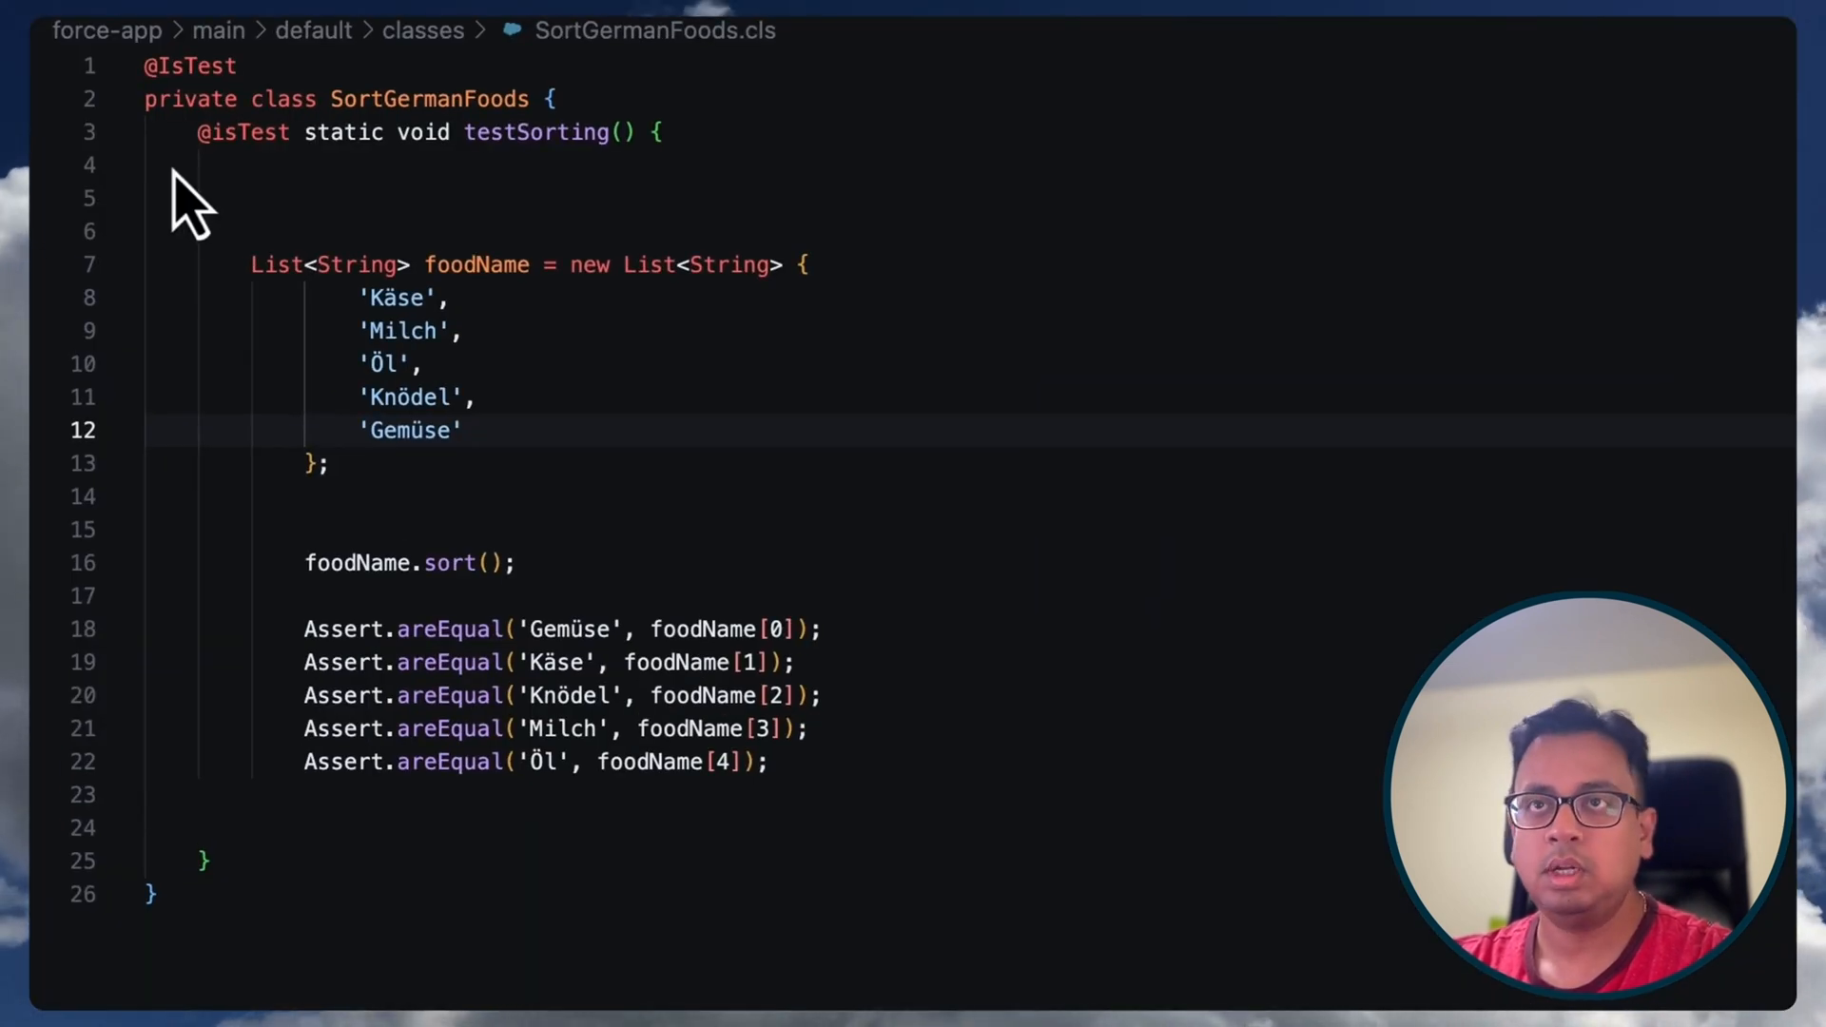
- Add string userLocale = 'de_DE' and a test User, and start a System.runAs block
type("string userLocale = 'de_DE';")
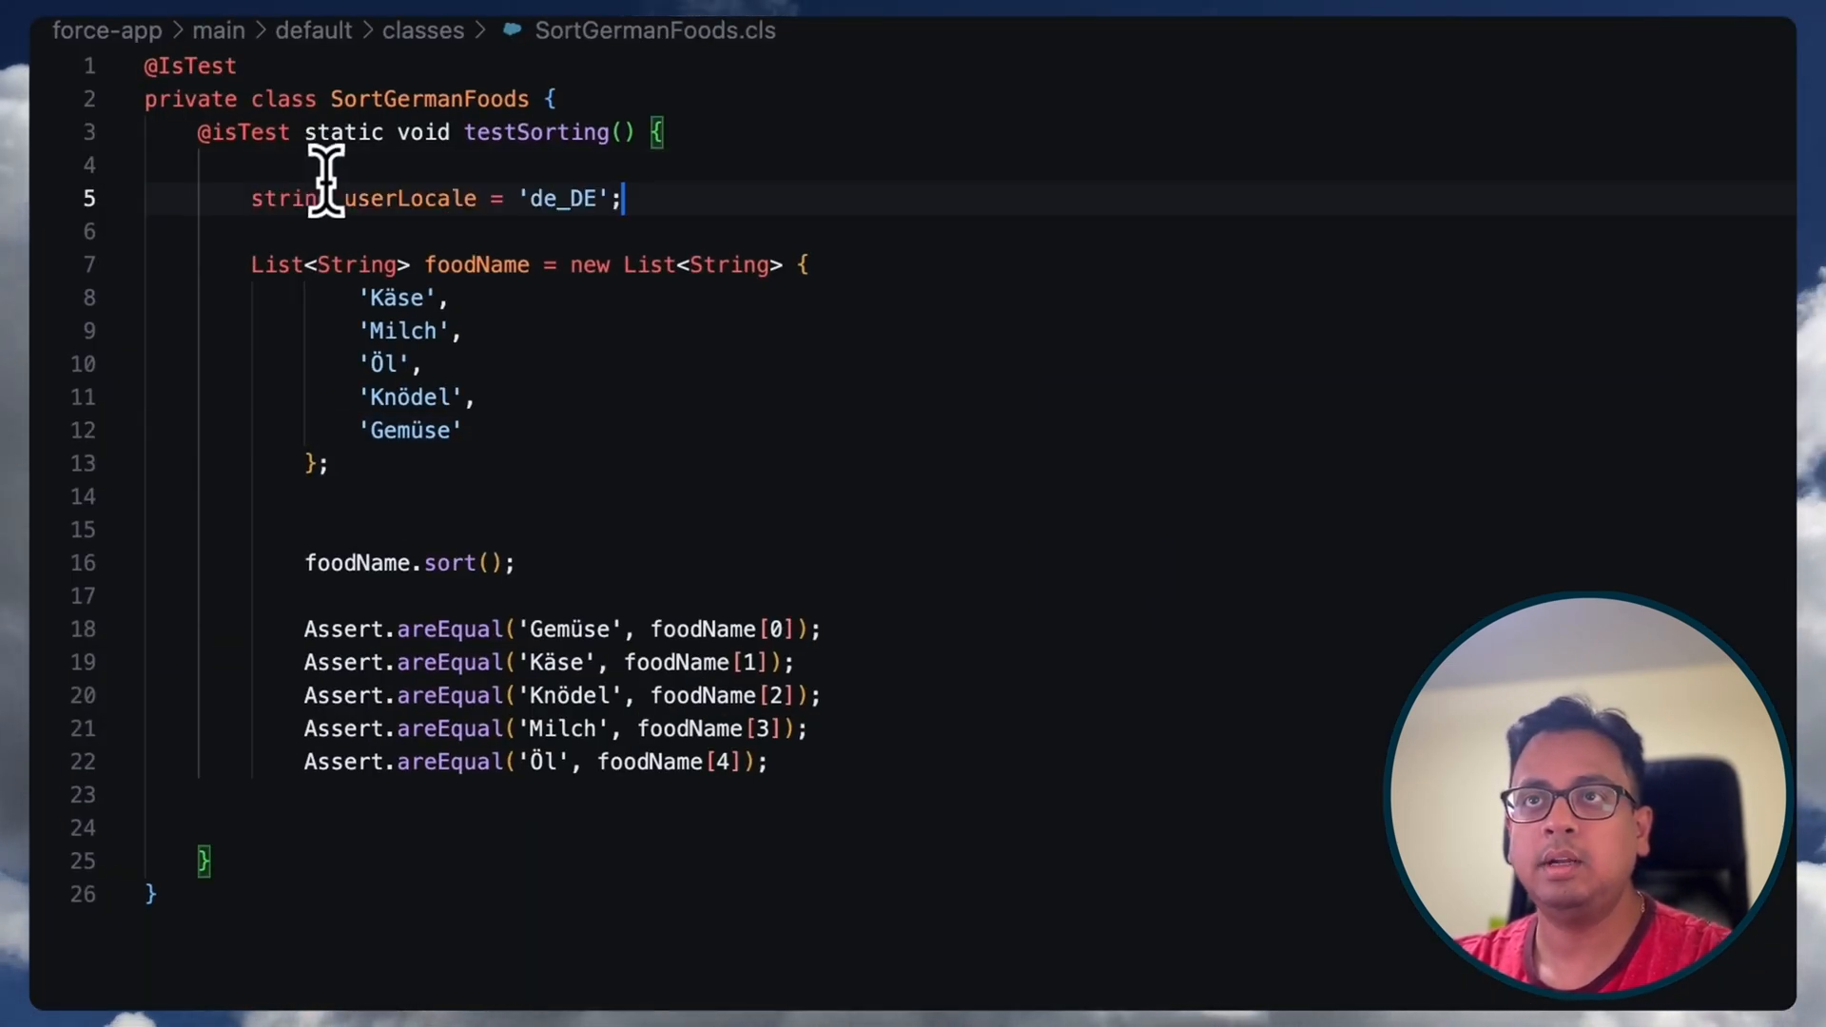
key("enter")
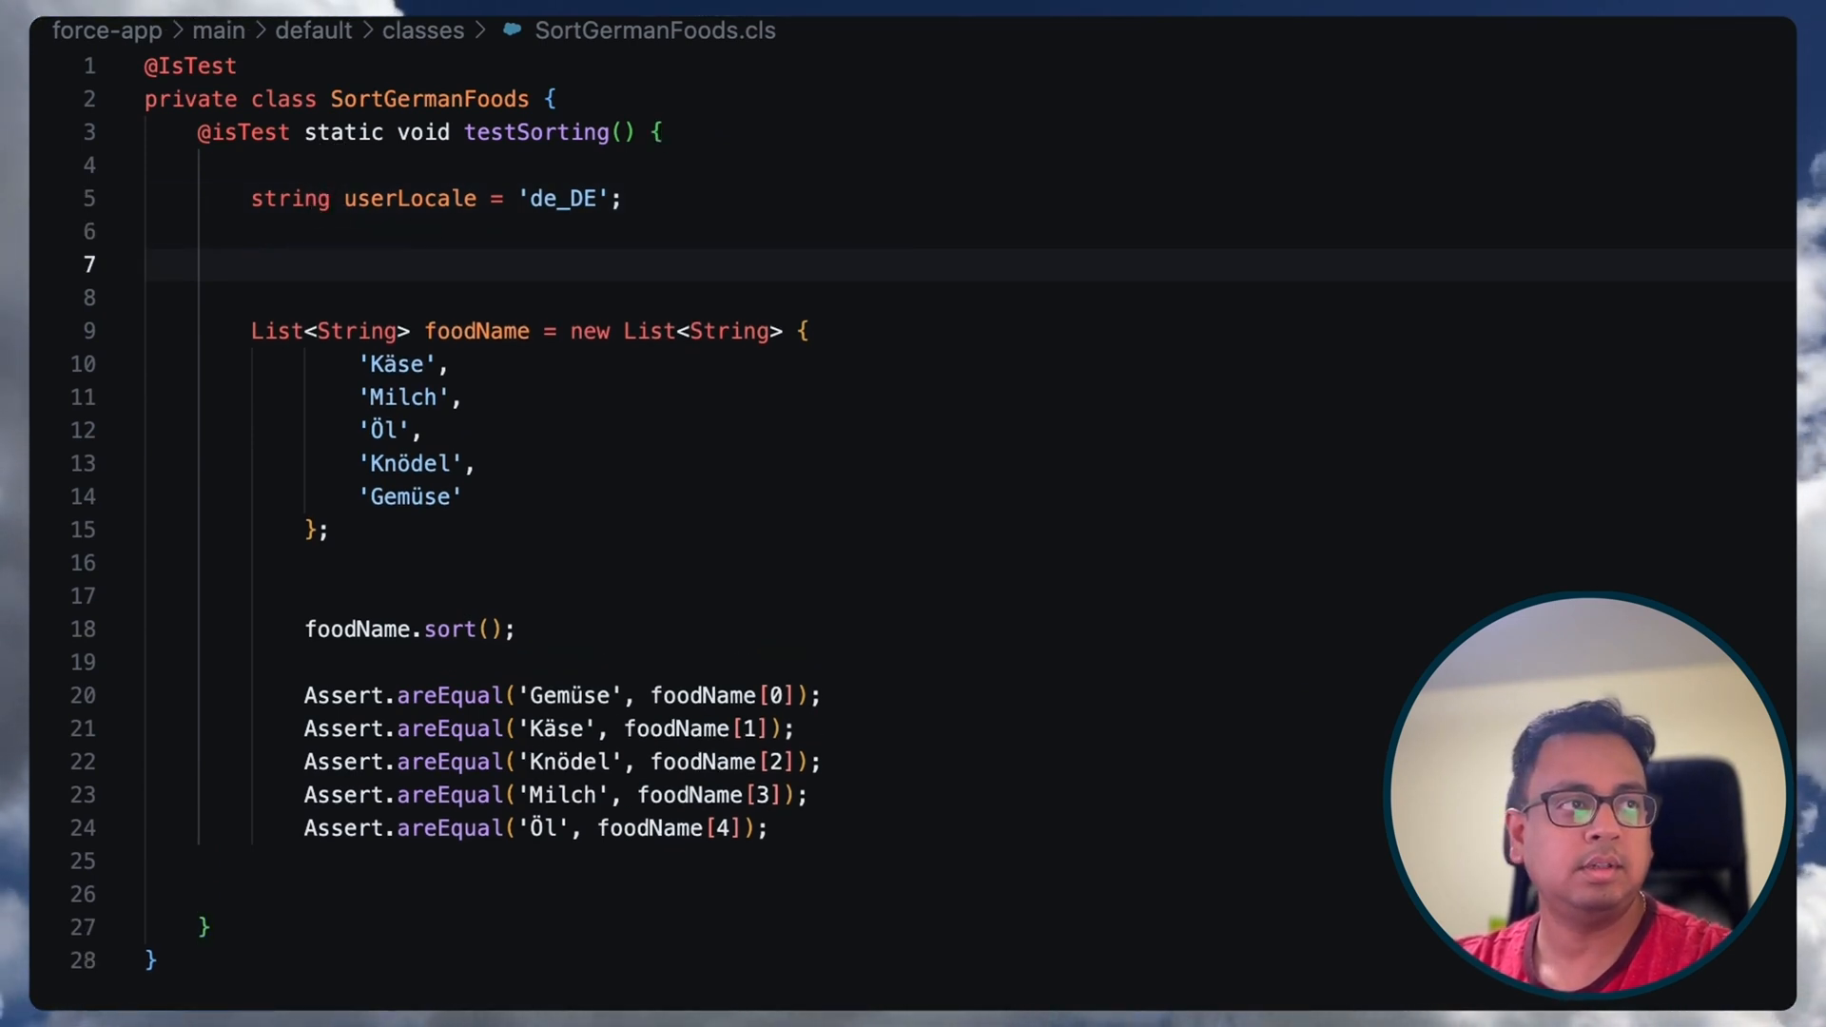
mouse_move(343, 280)
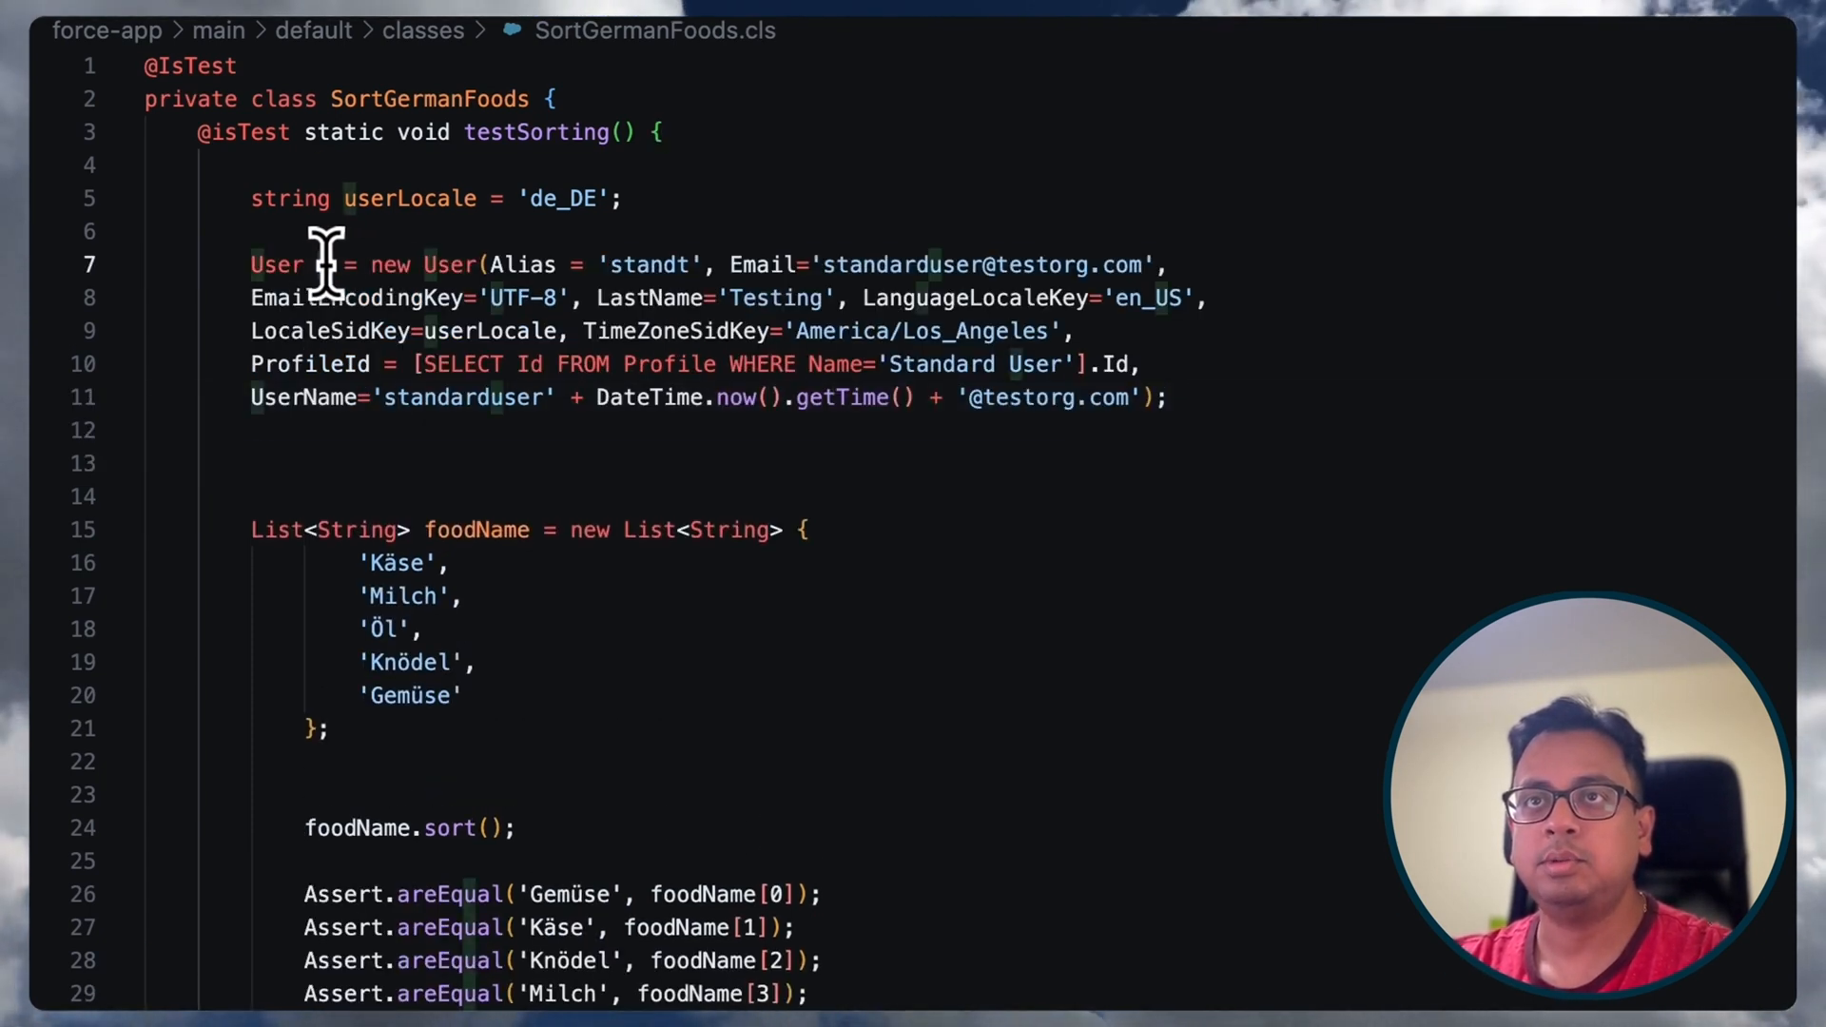
double_click(411, 197)
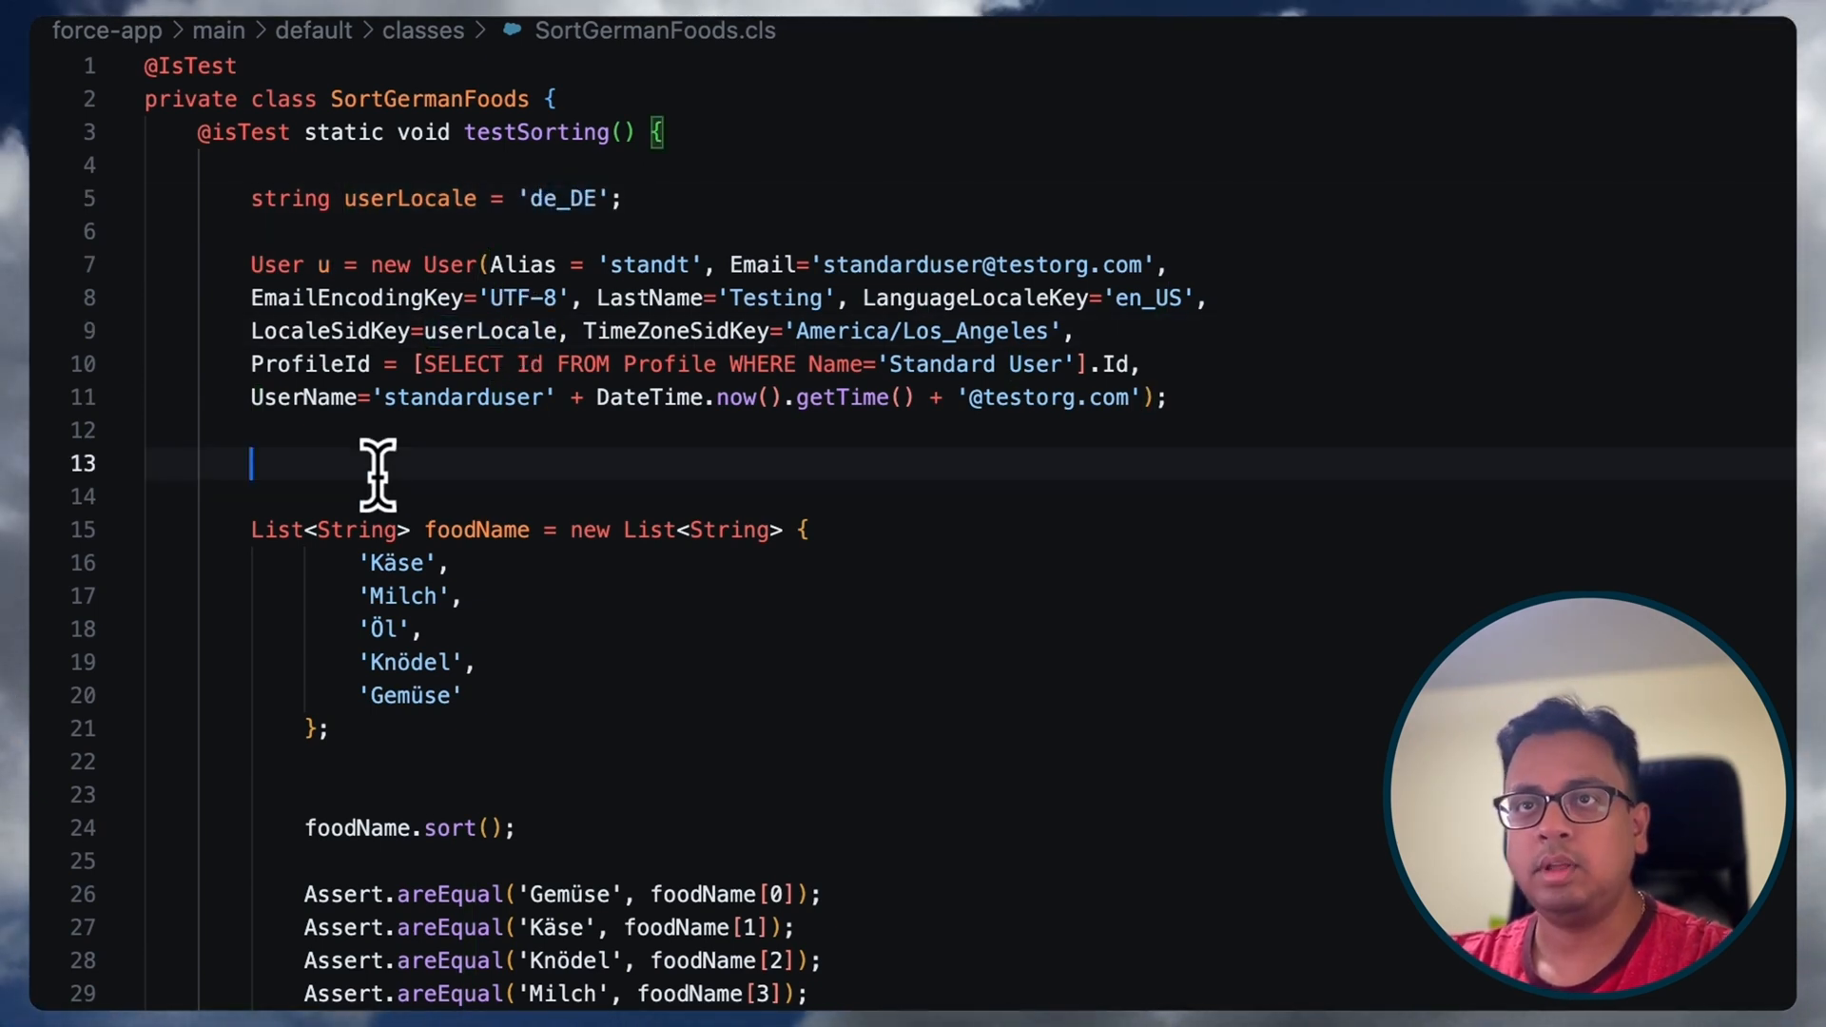
type("System.")
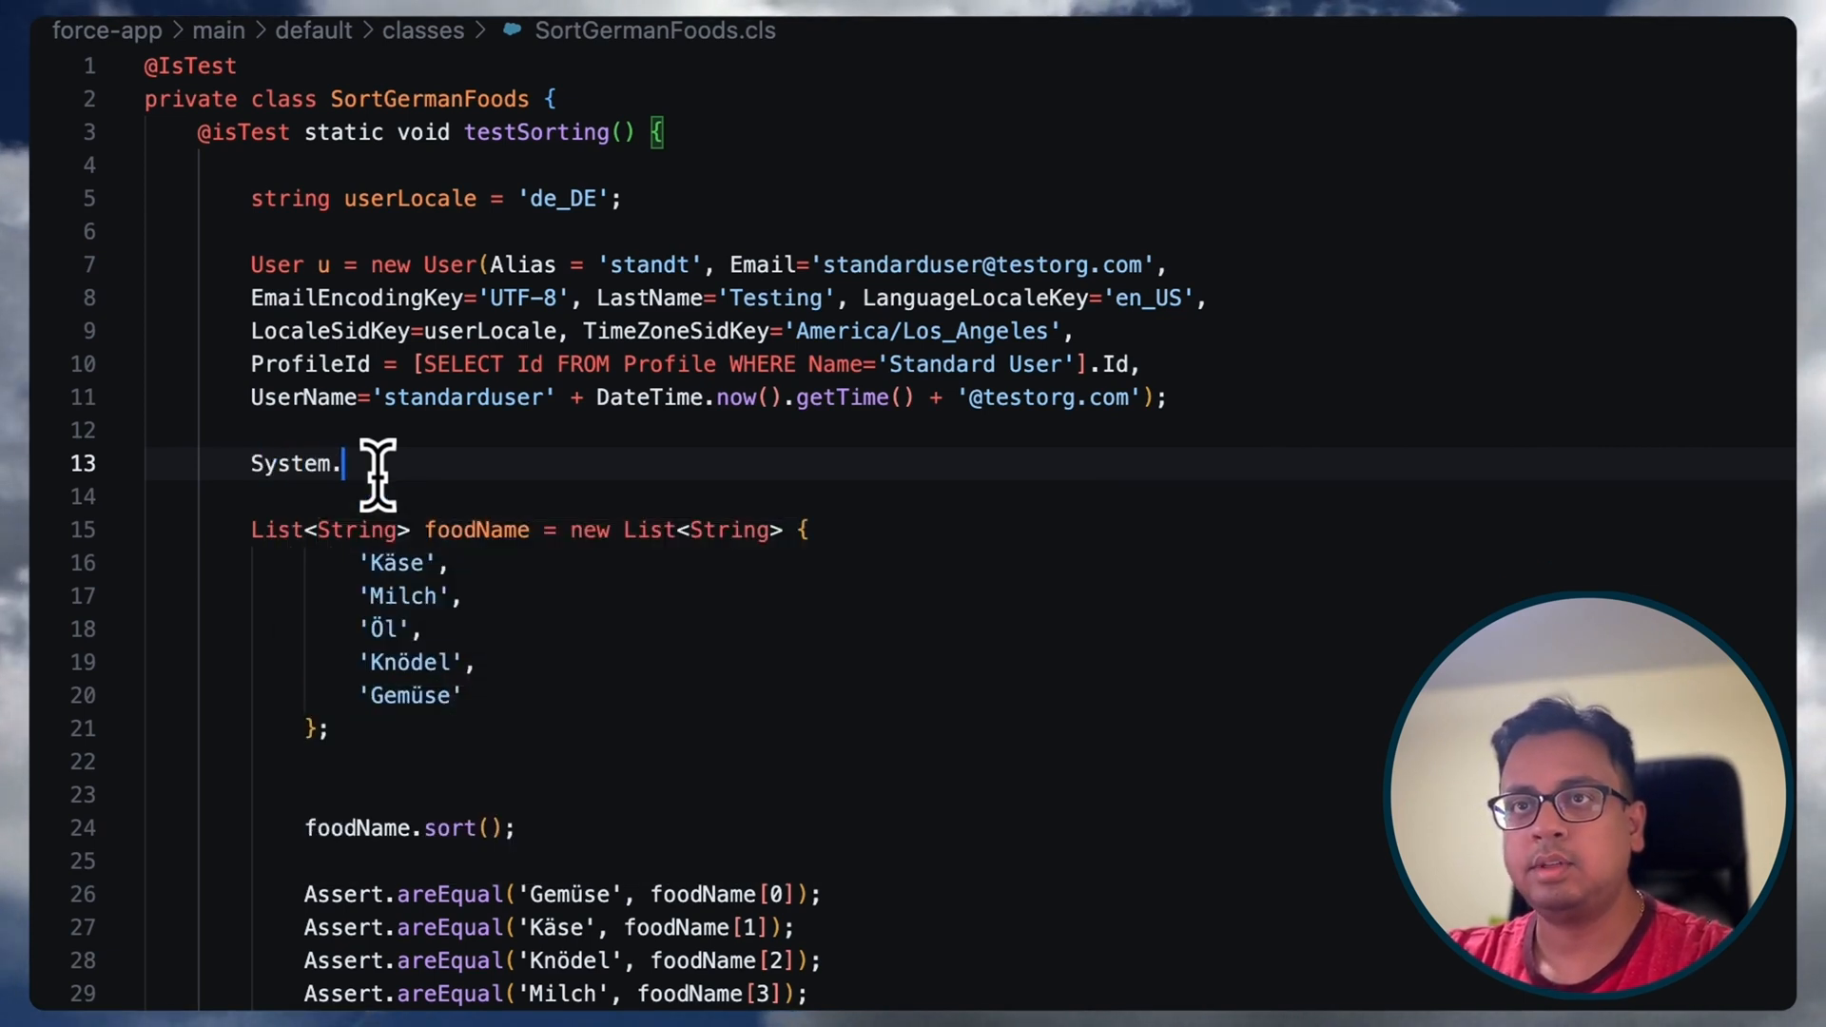
type("runAs(u){")
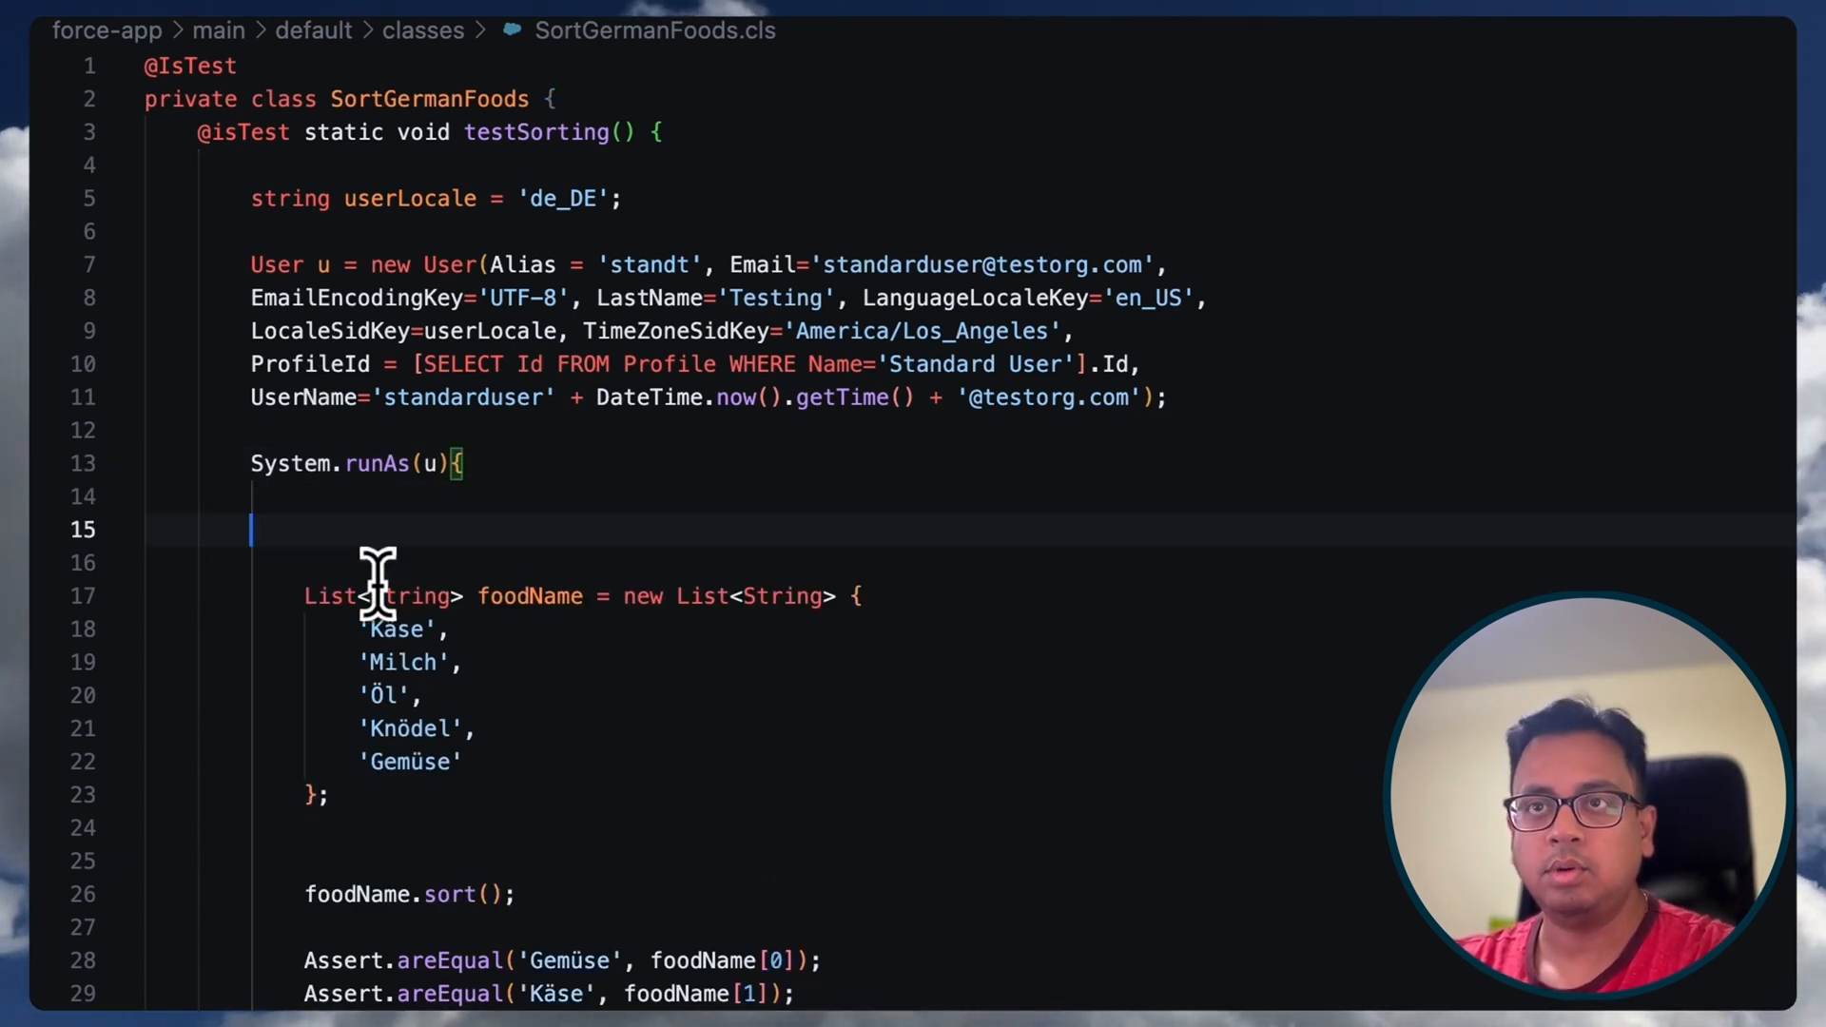
- Wrap the food list, sort and assertions inside the System.runAs(u) block
scroll("down", 3)
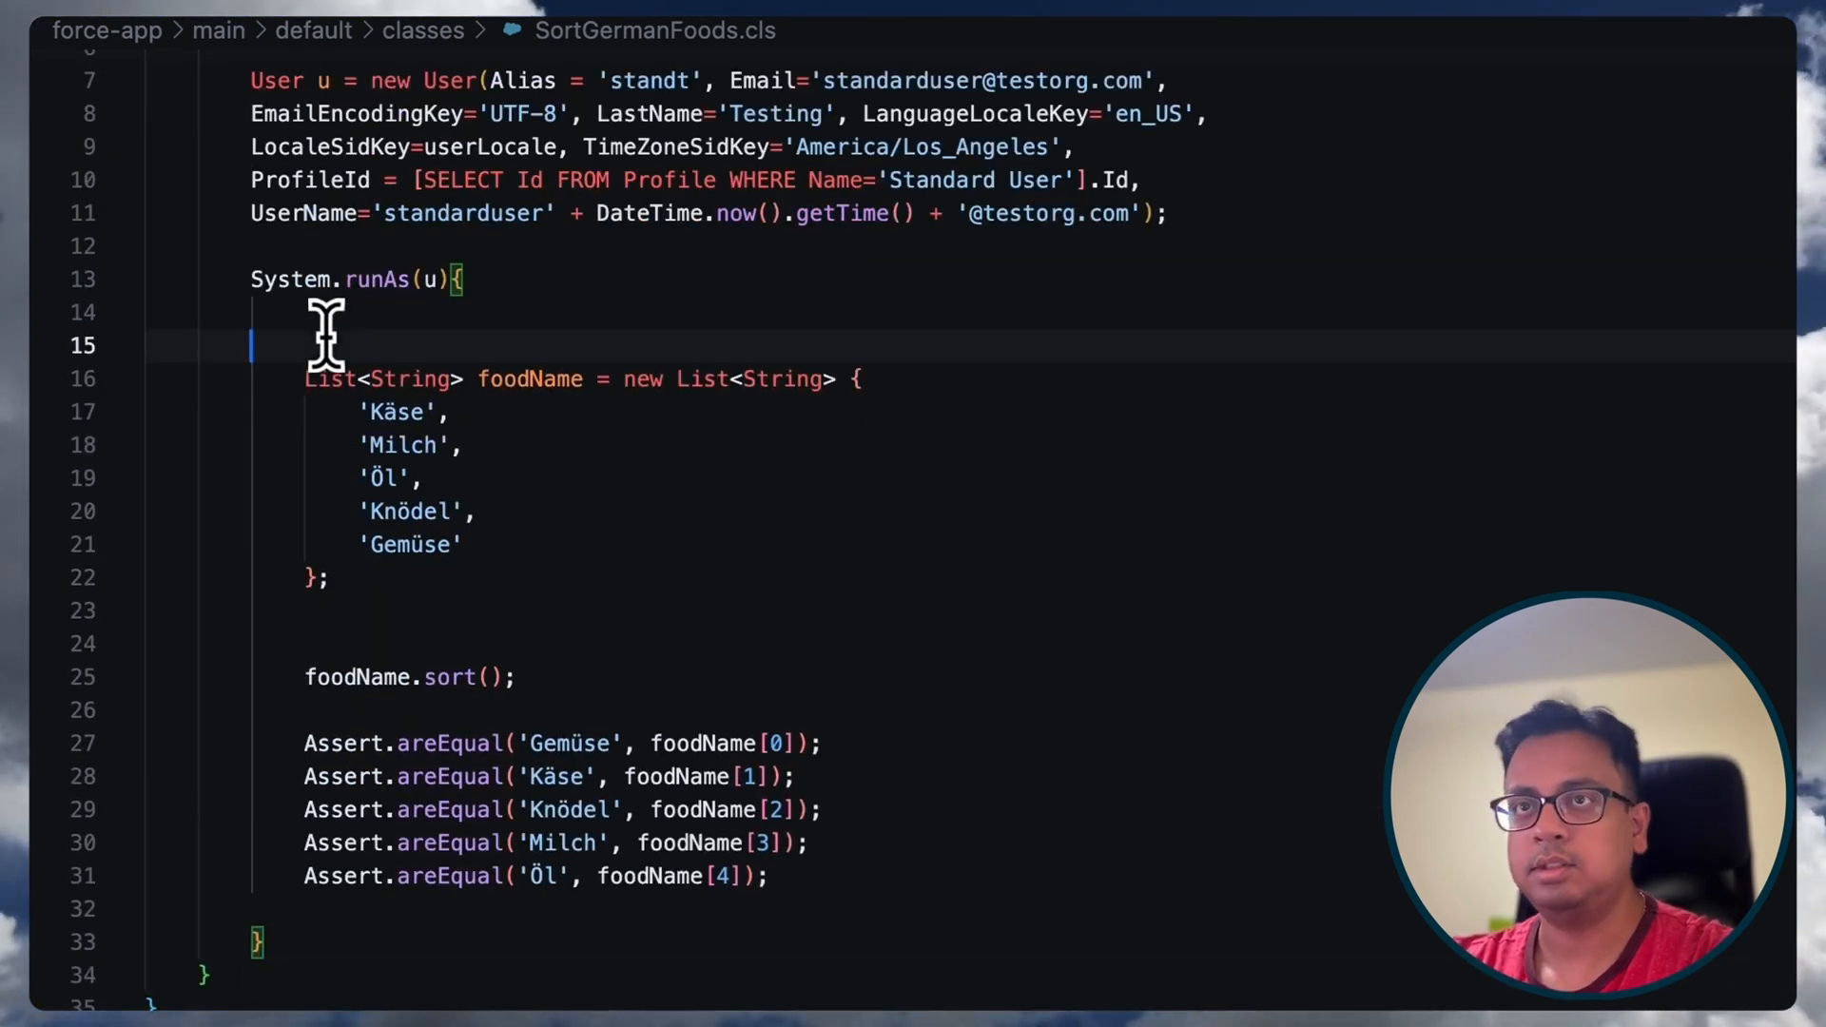
key("Backspace")
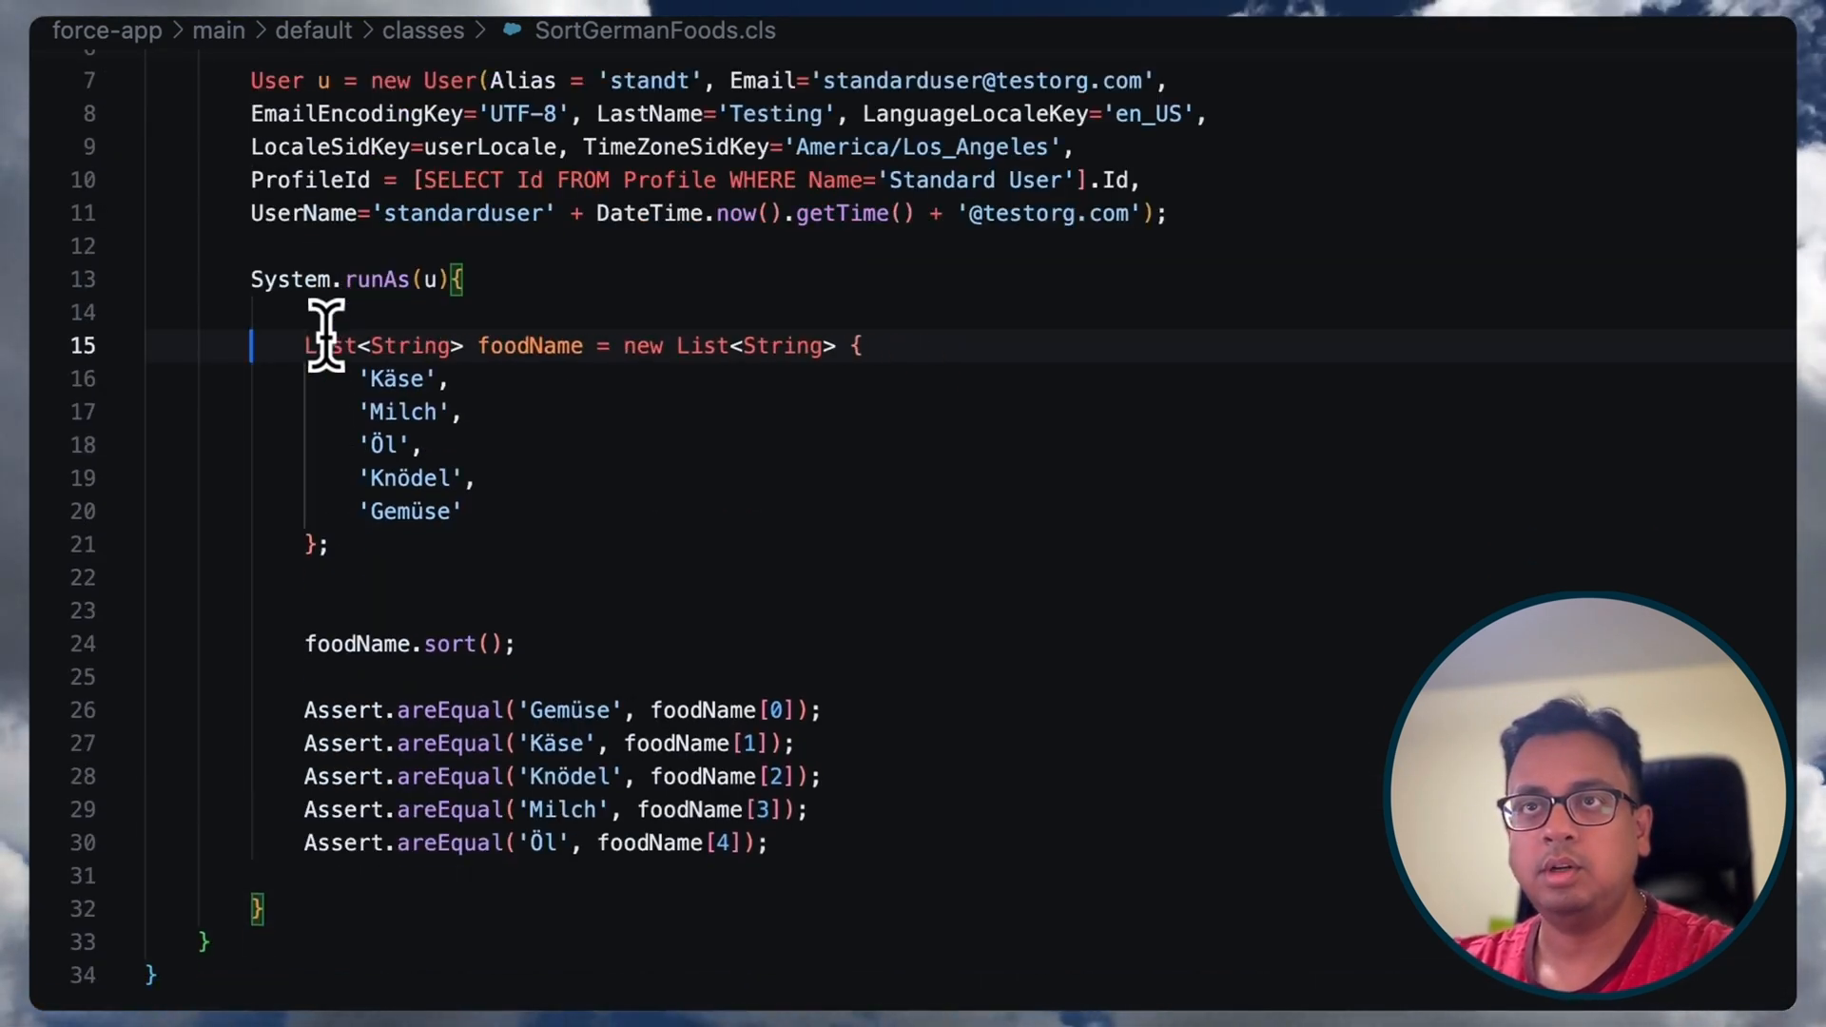
left_click(460, 577)
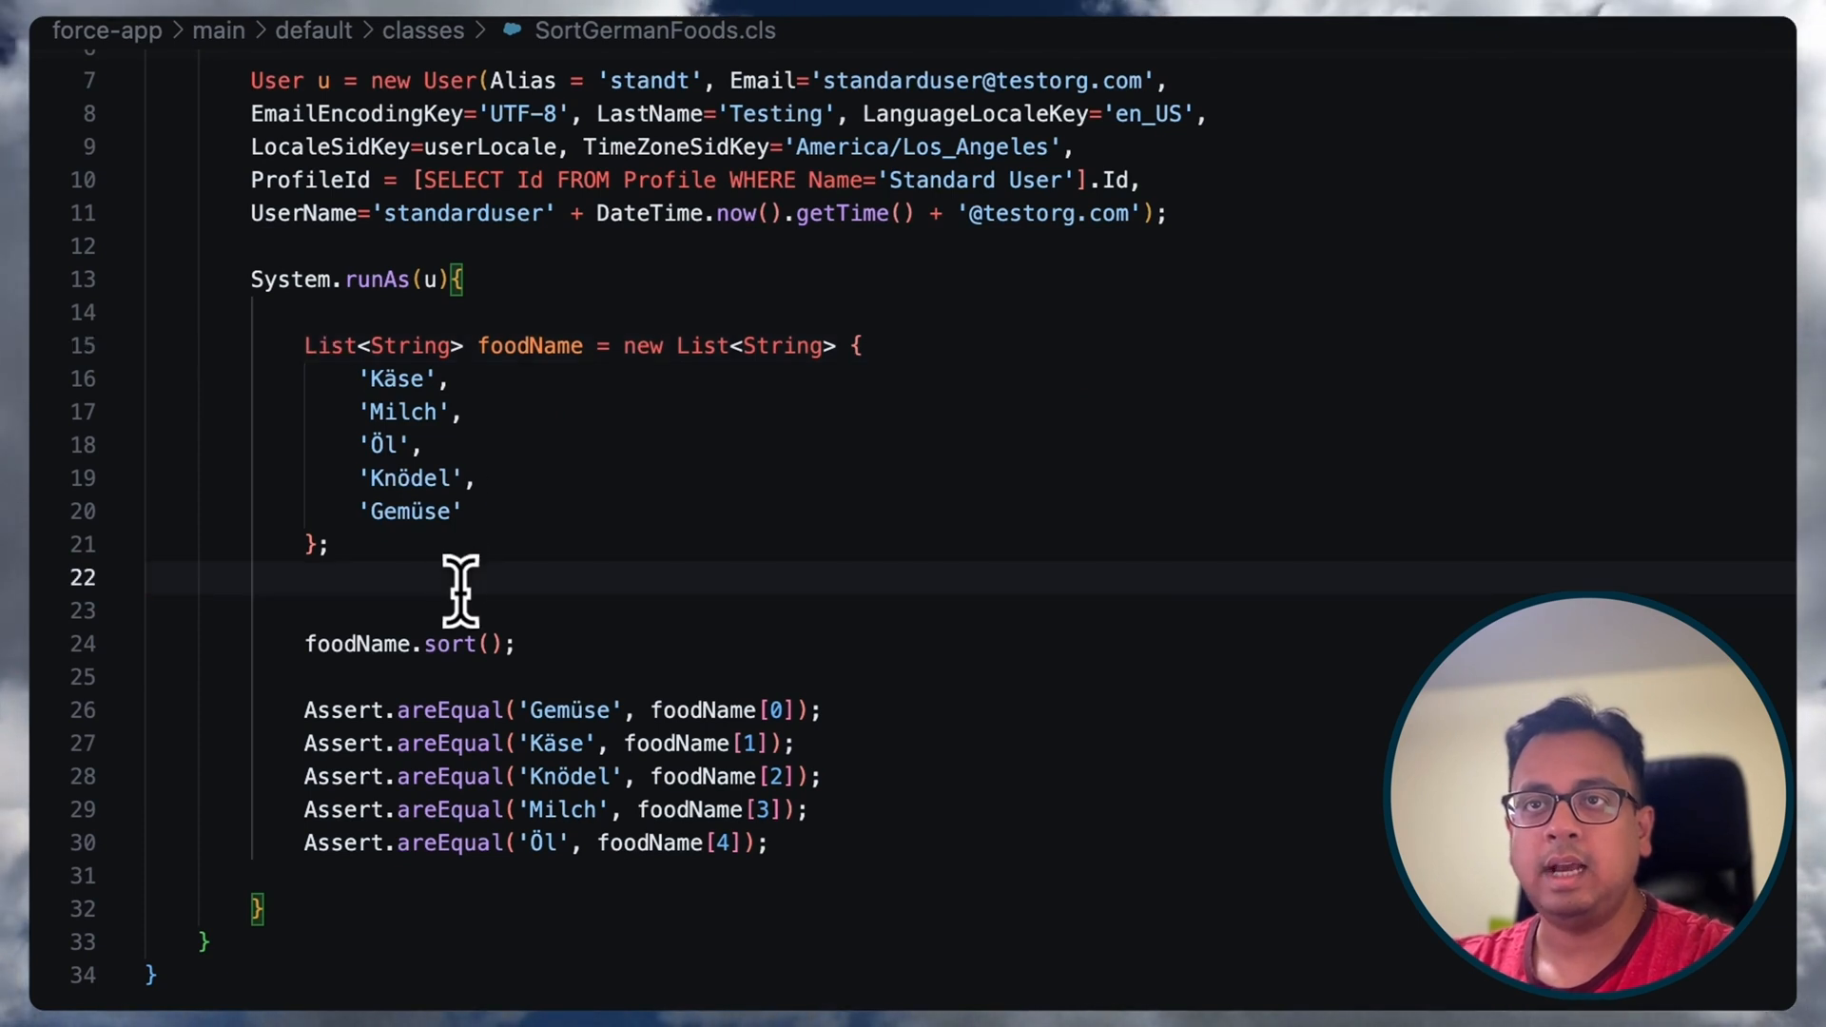
- Add Collator myCollator = Collator.getInstance(), pass myCollator to sort(), and deploy the class to the org
key("down")
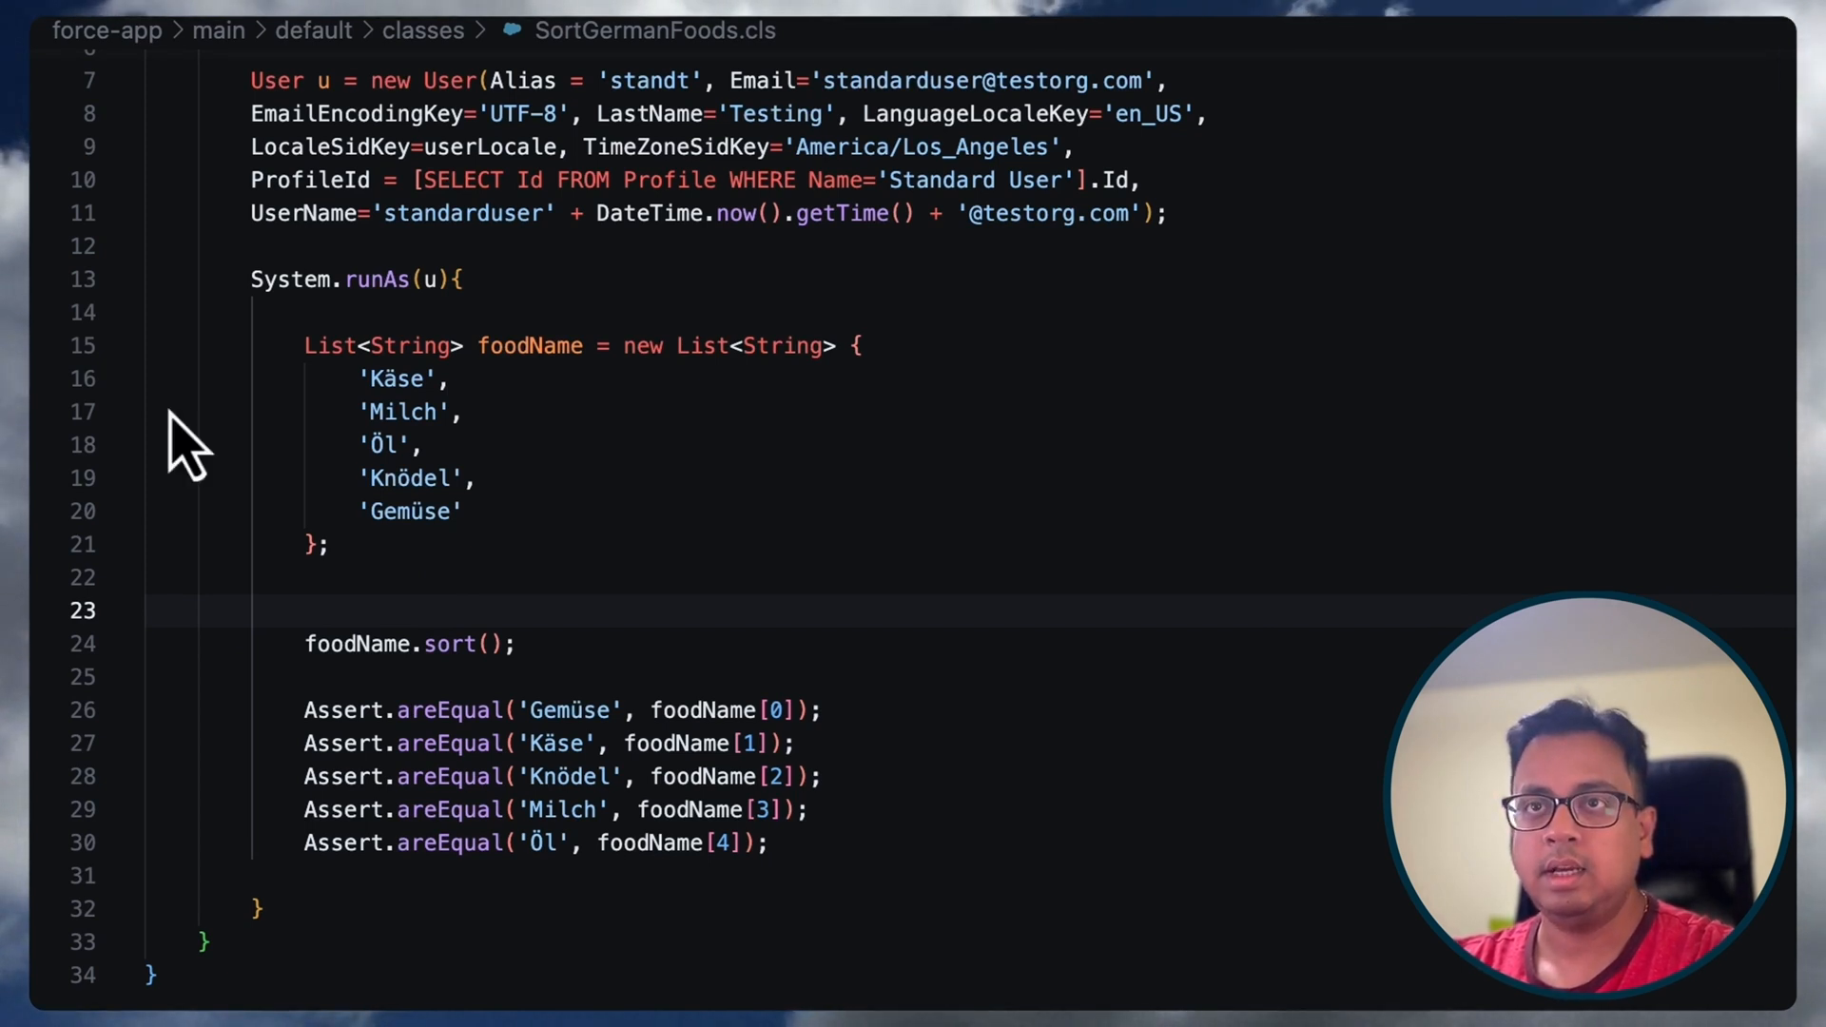
type("Collator myCollator = Collator.getInstance();")
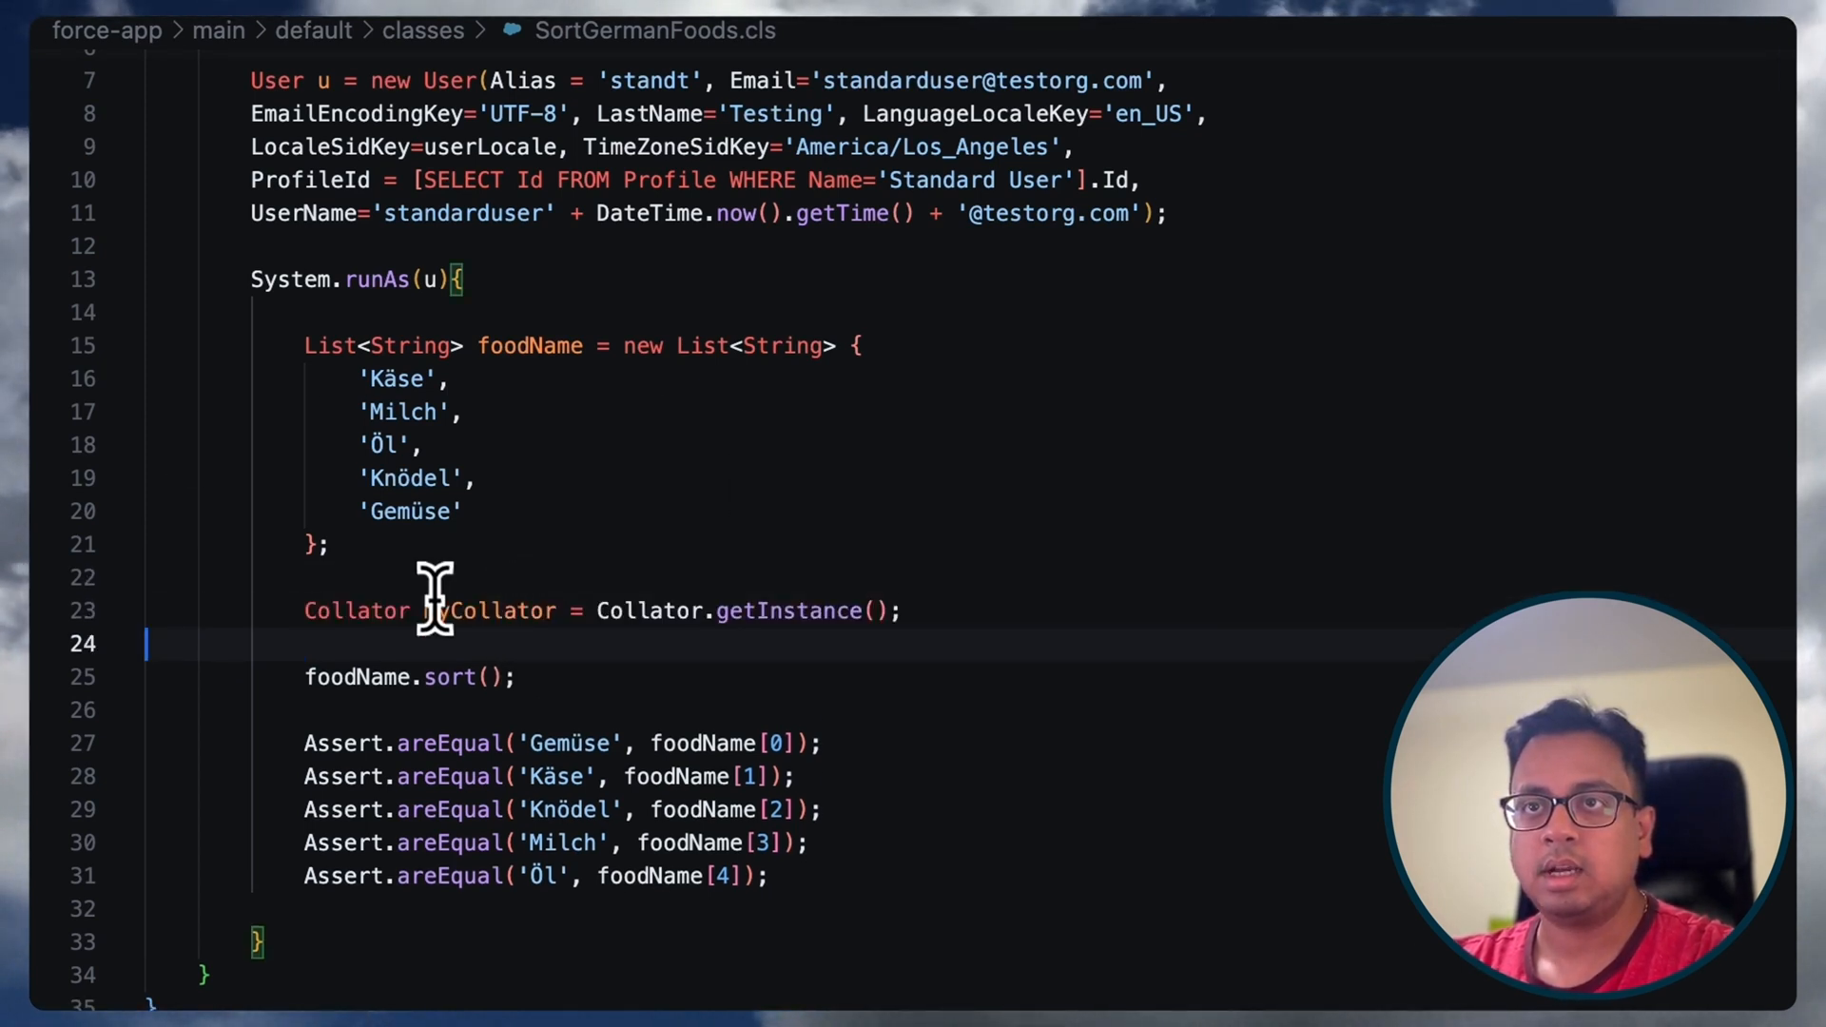
double_click(786, 610)
type("myCollator")
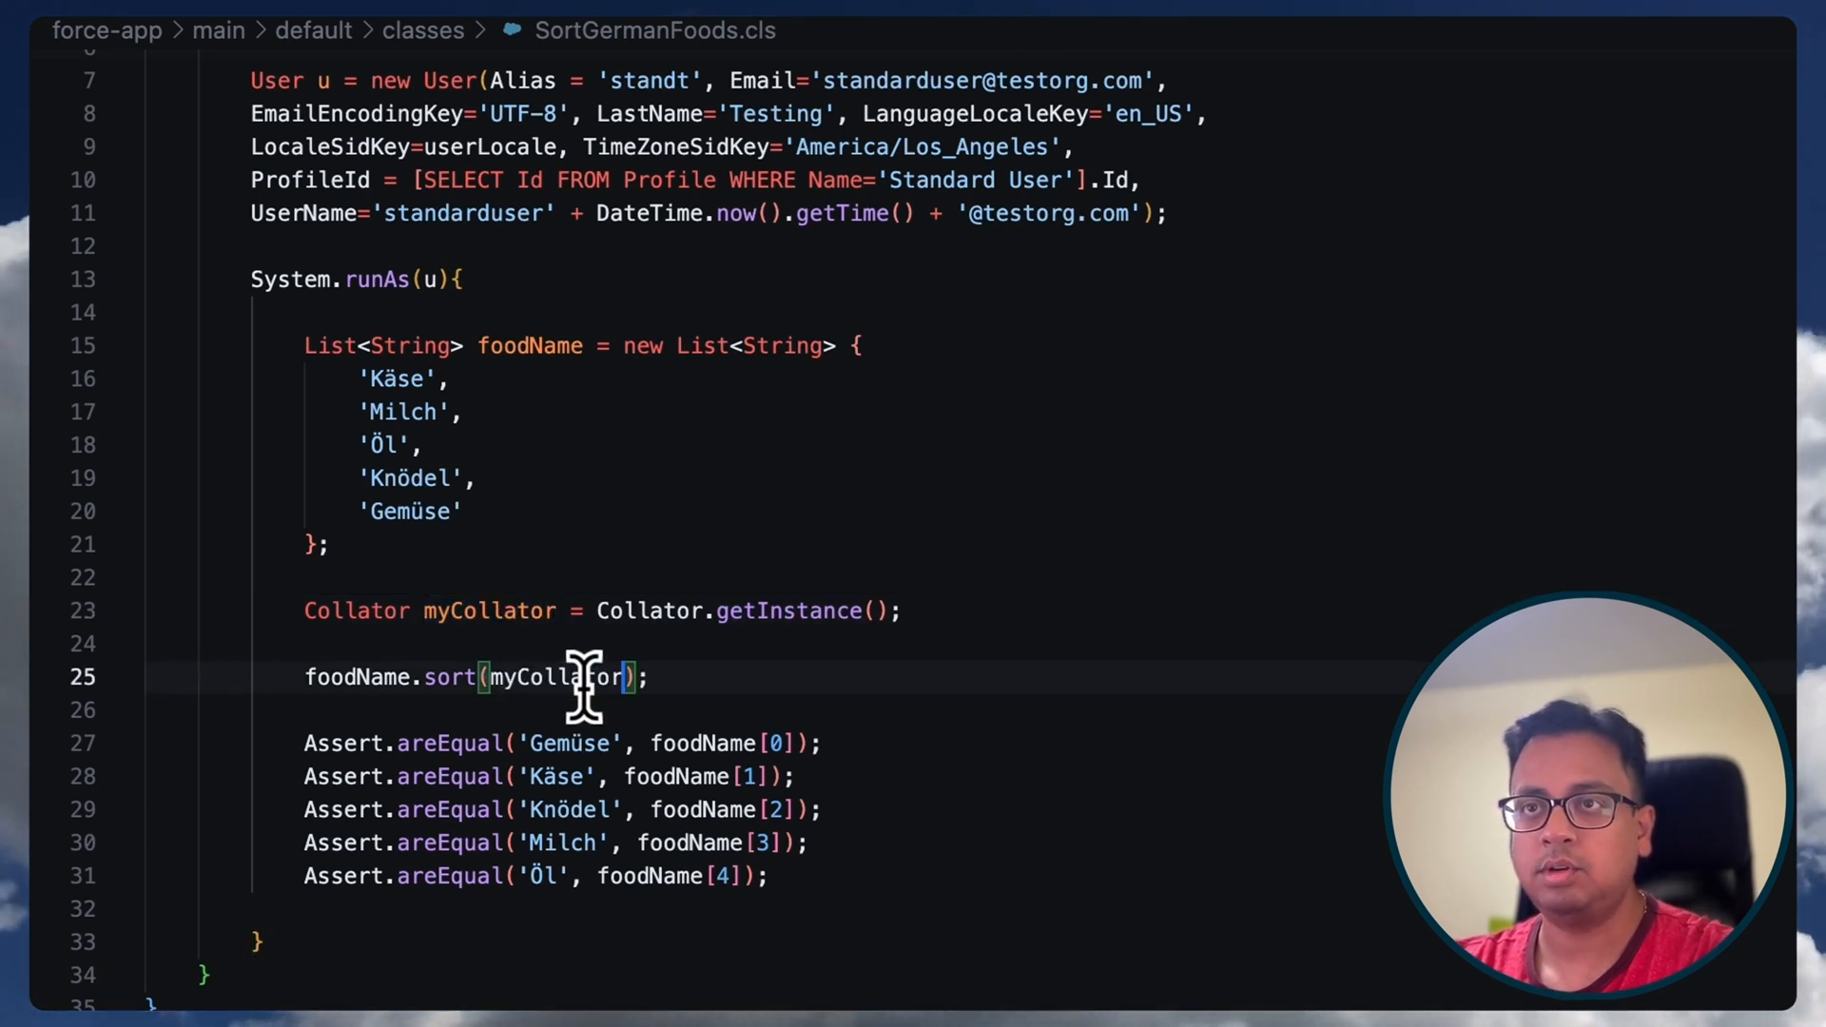
right_click(582, 676)
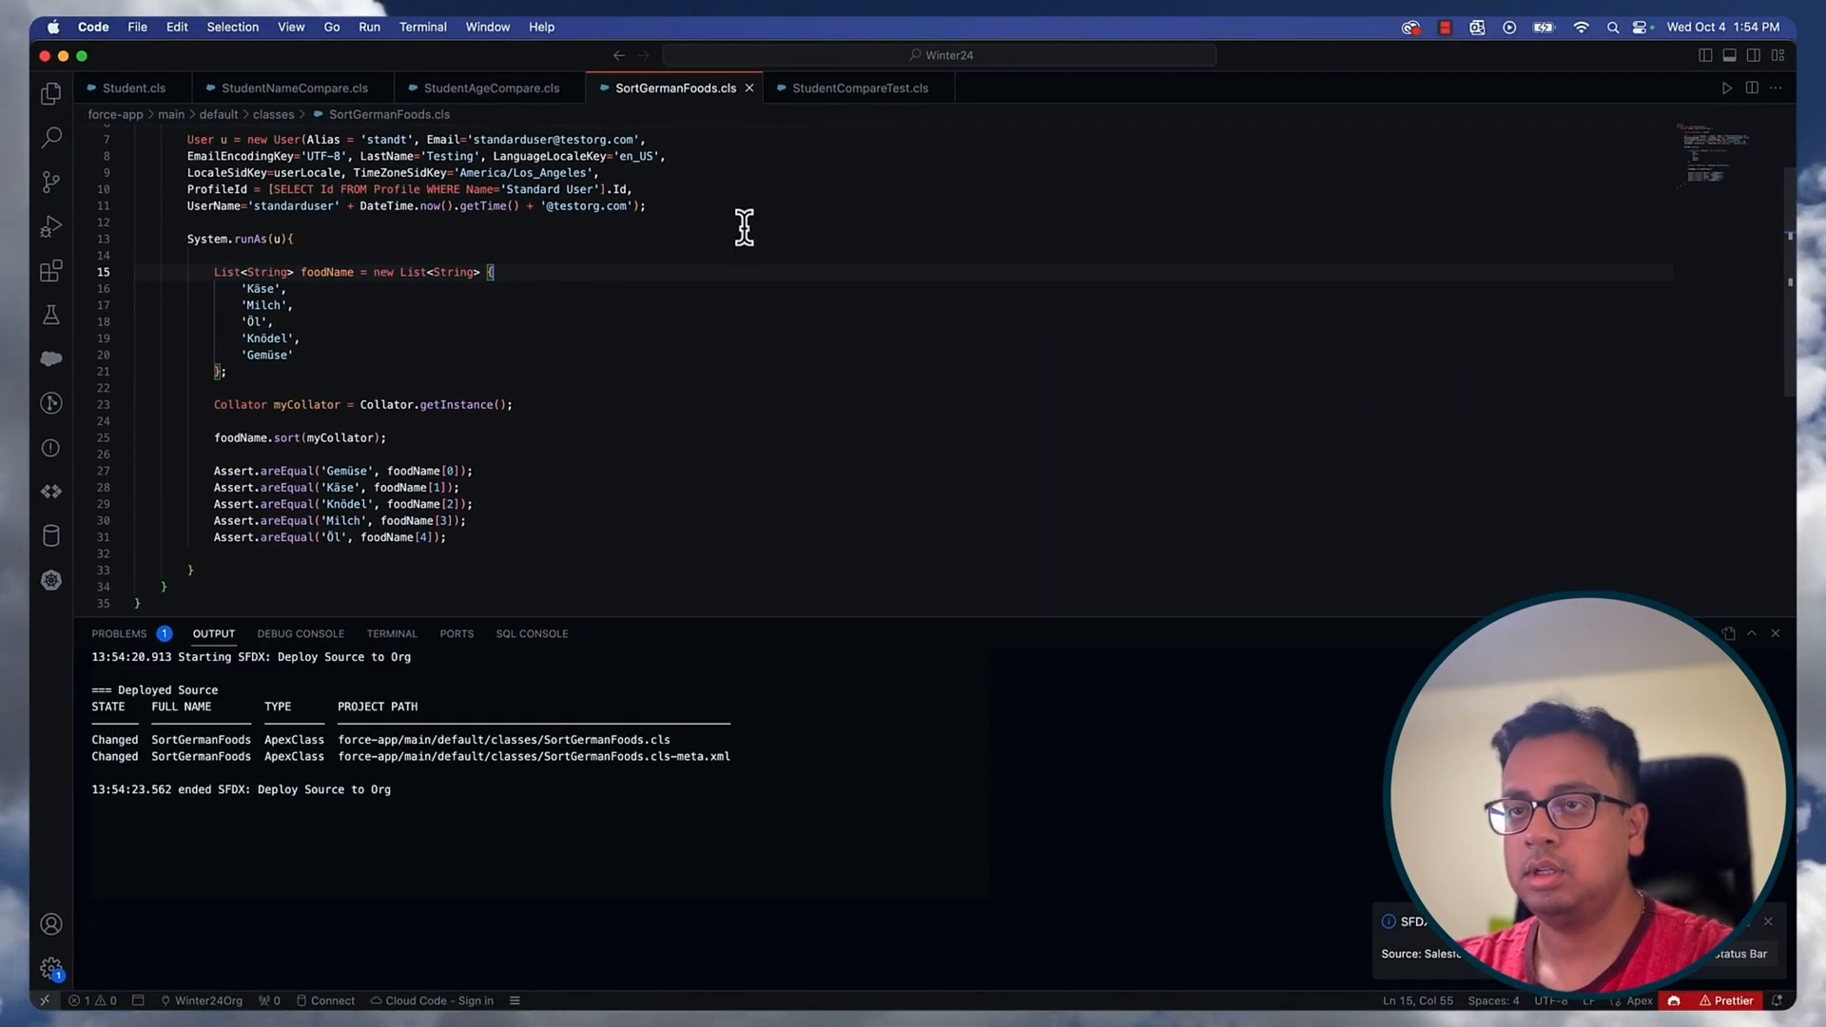
- Run the SortGermanFoods test, confirm it passes, and point out the Collator usage and assertions
key("cmd+p")
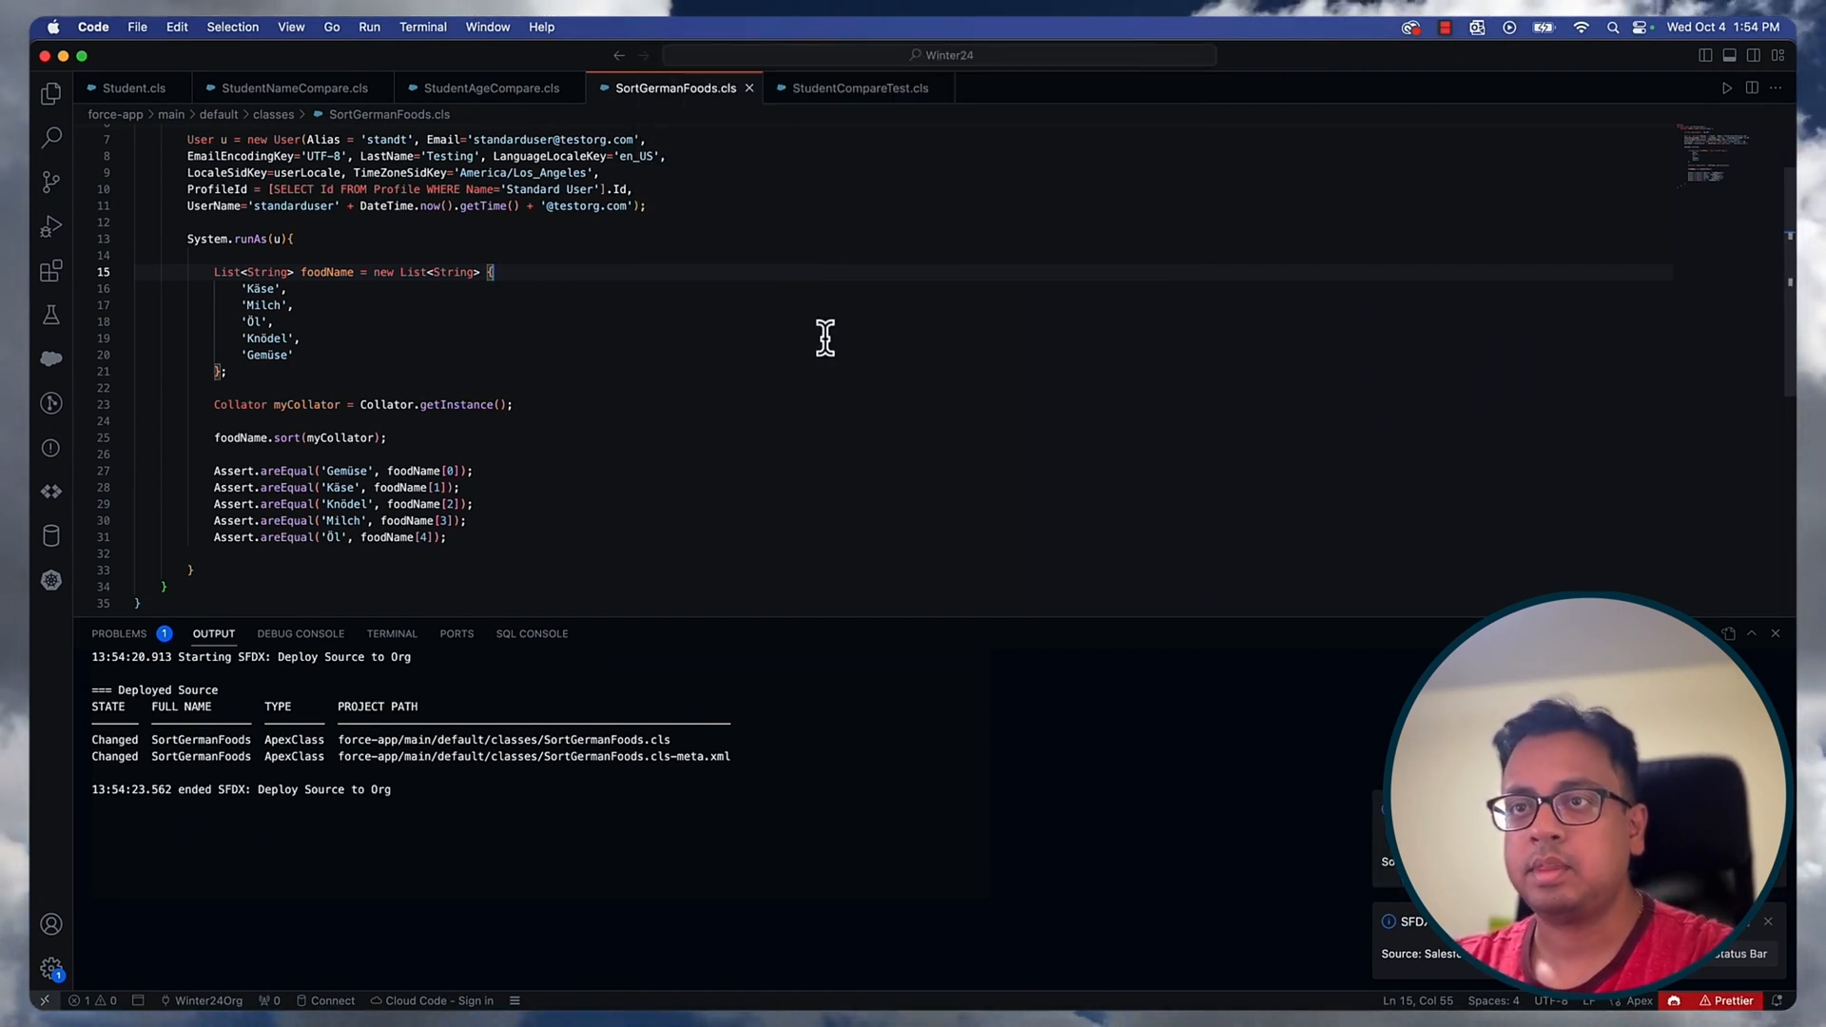
mouse_move(993, 815)
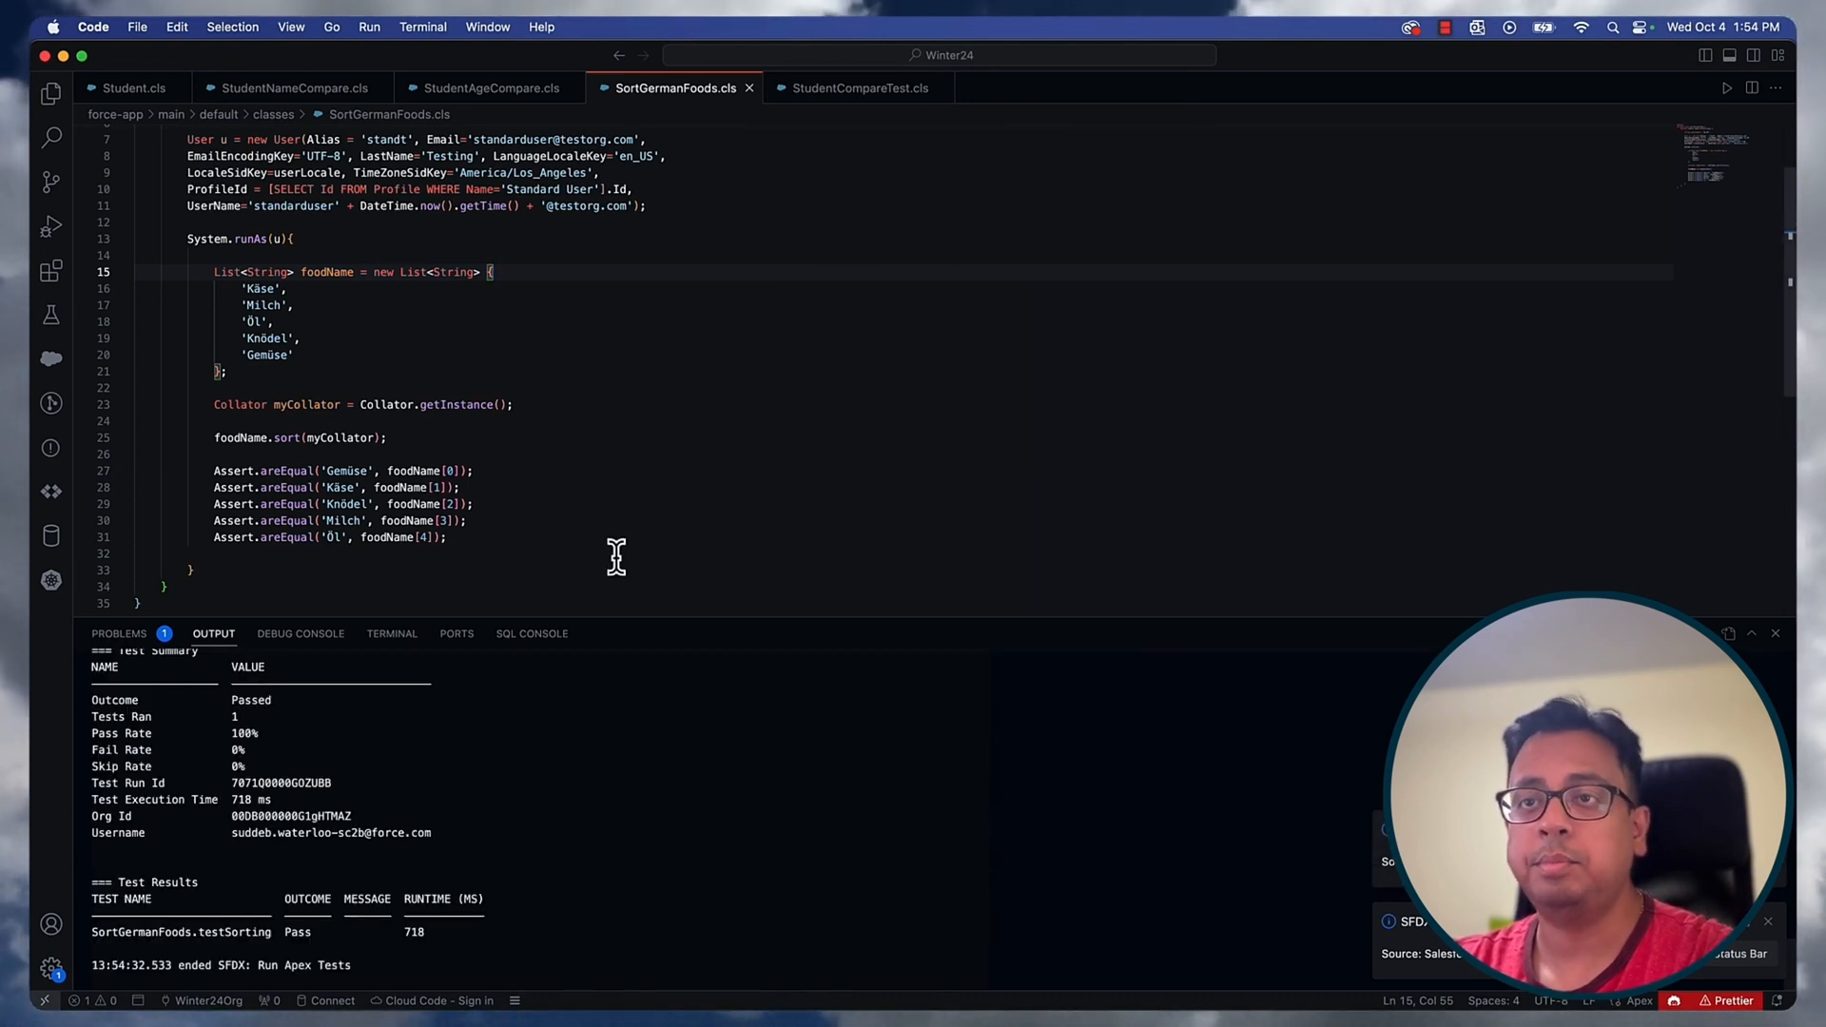
left_click_drag(379, 520, 447, 536)
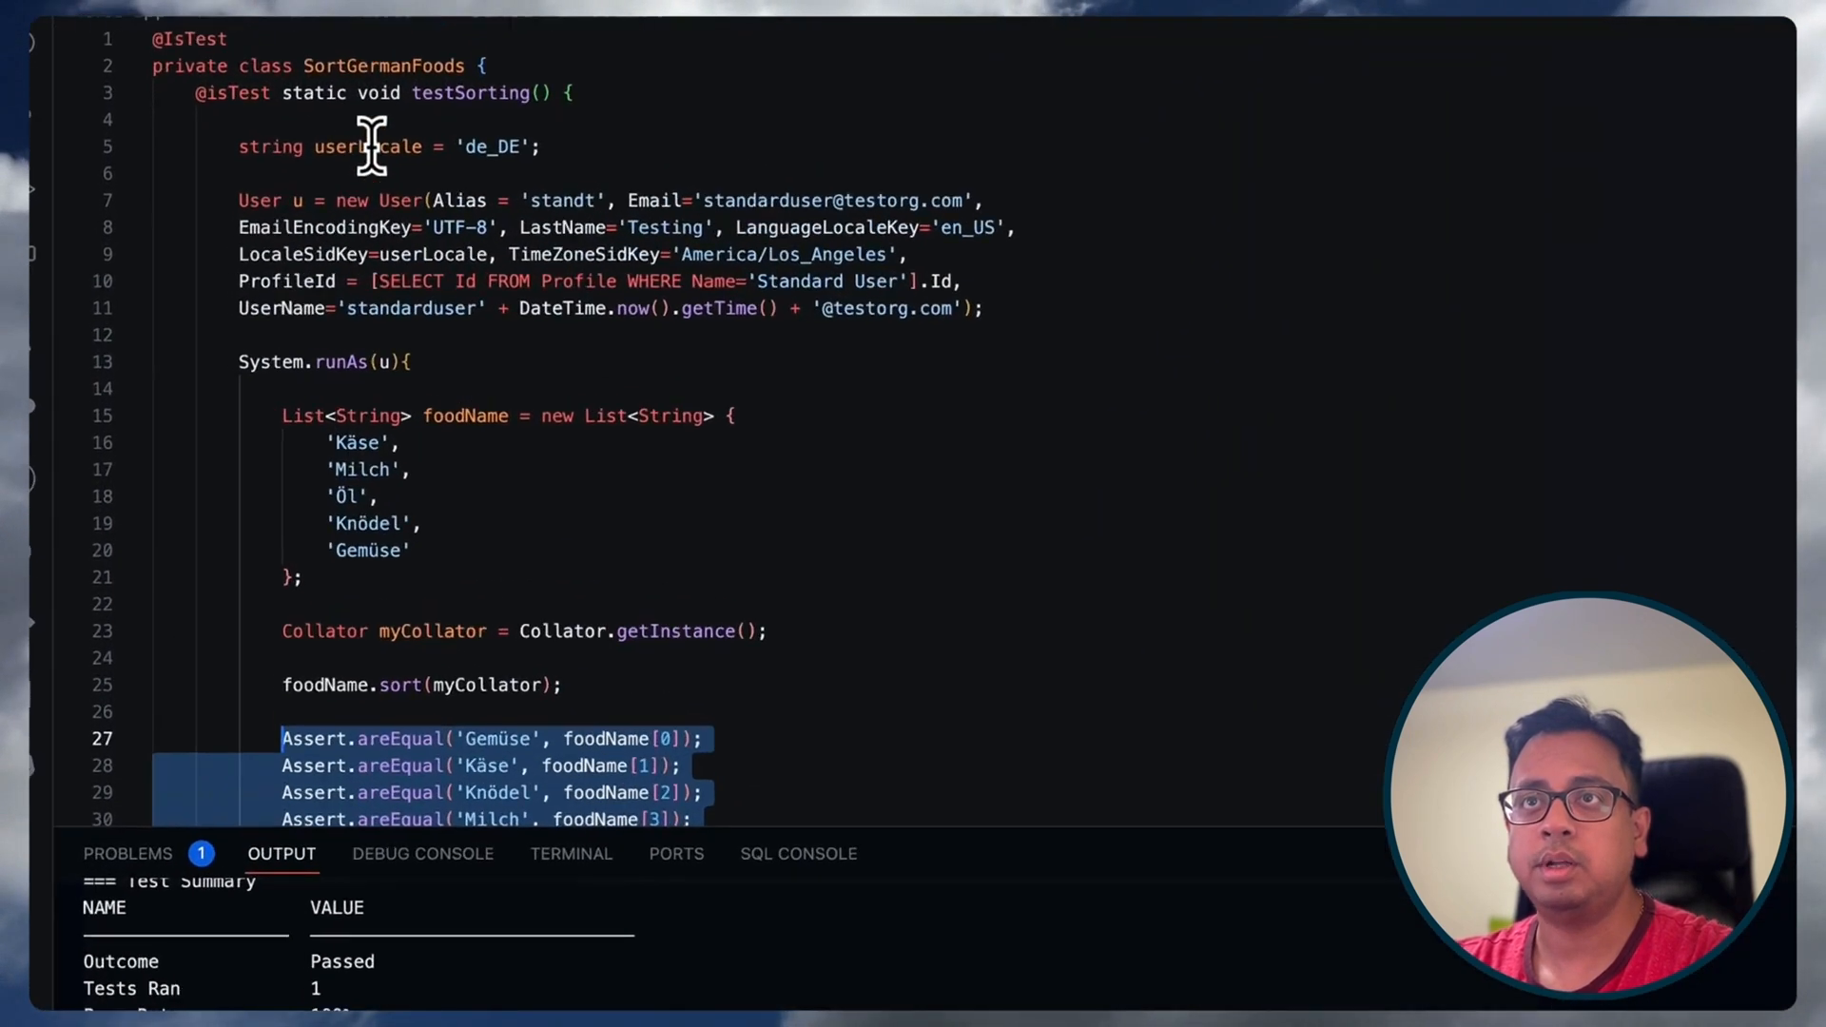
scroll("down", 3)
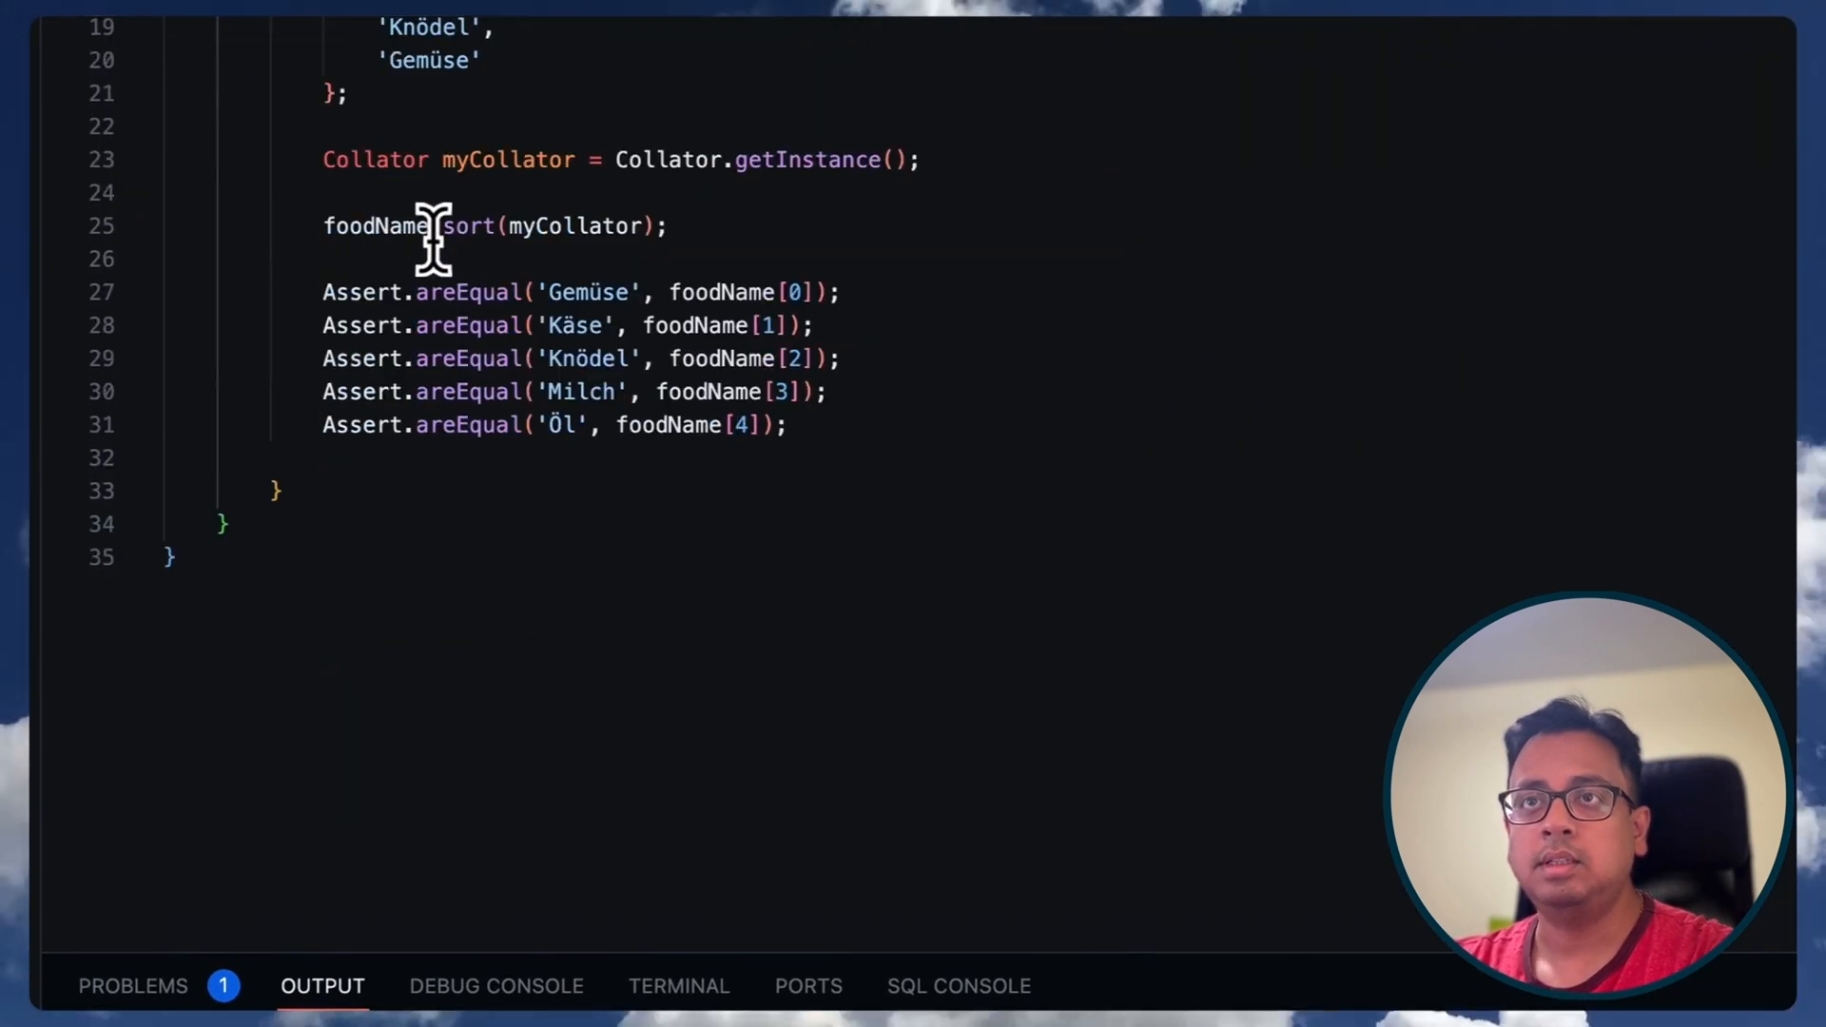
double_click(375, 160)
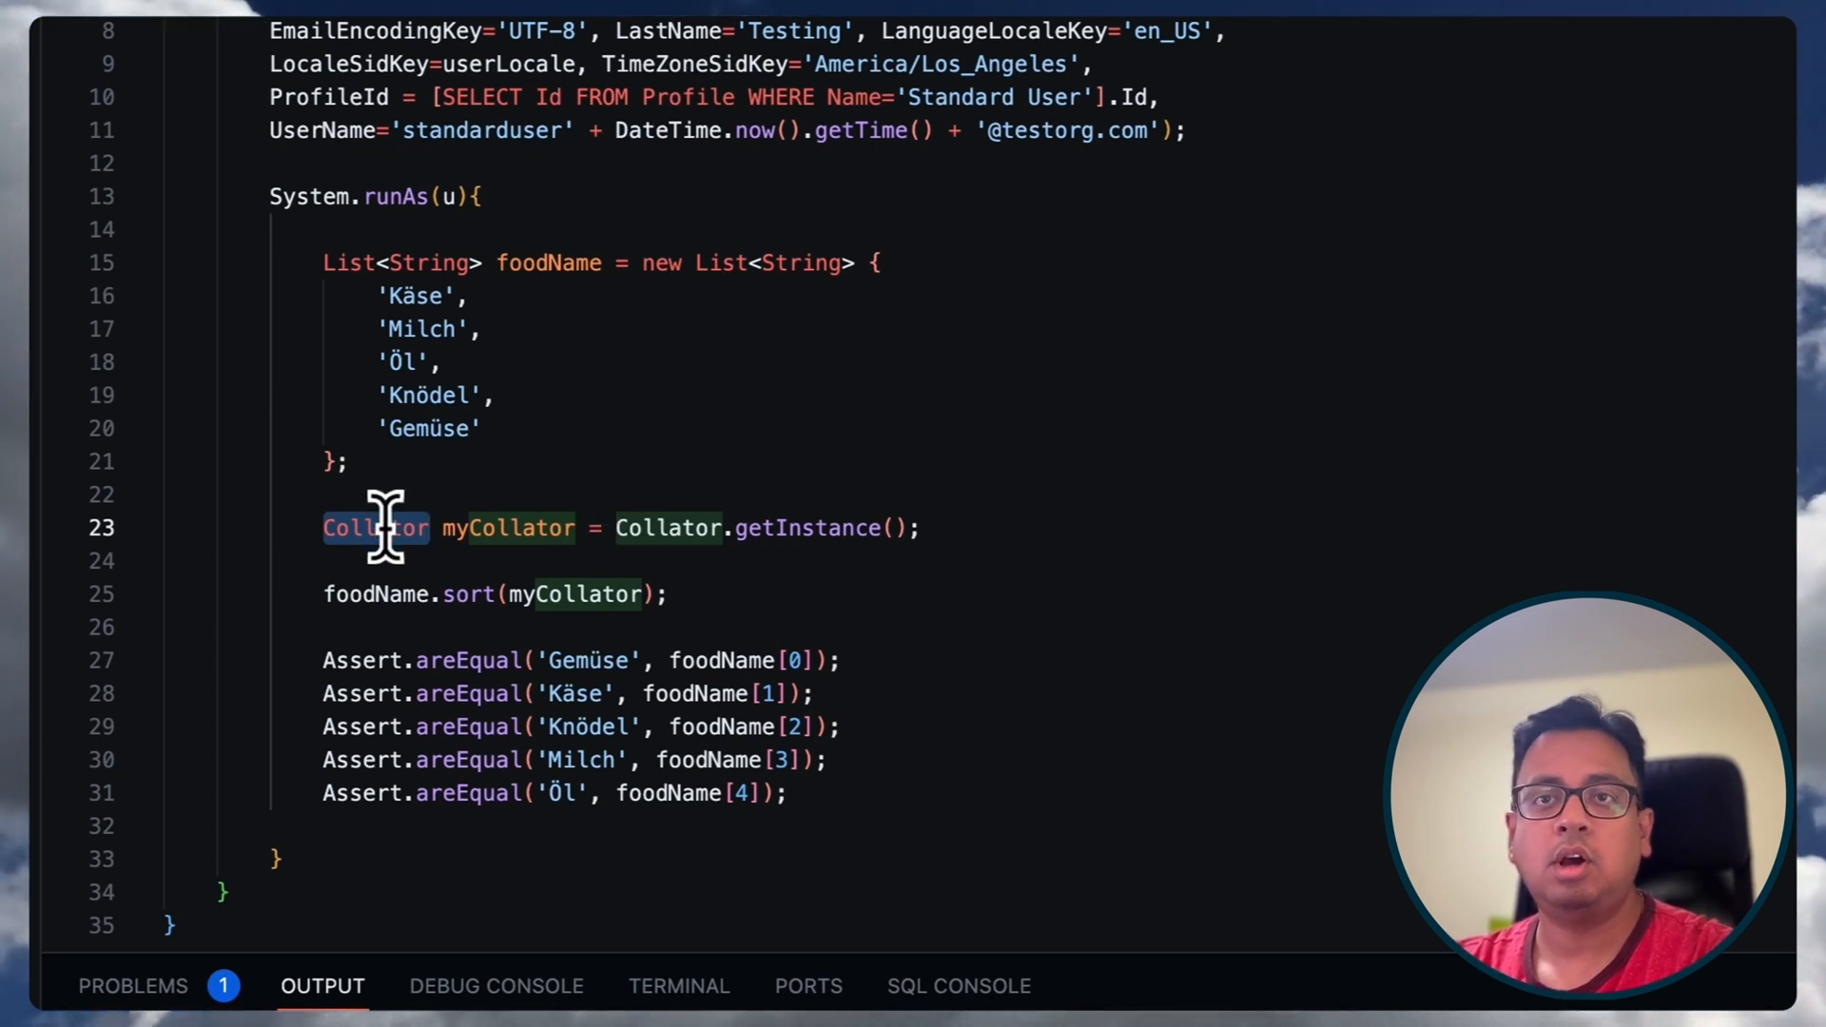
mouse_move(711, 528)
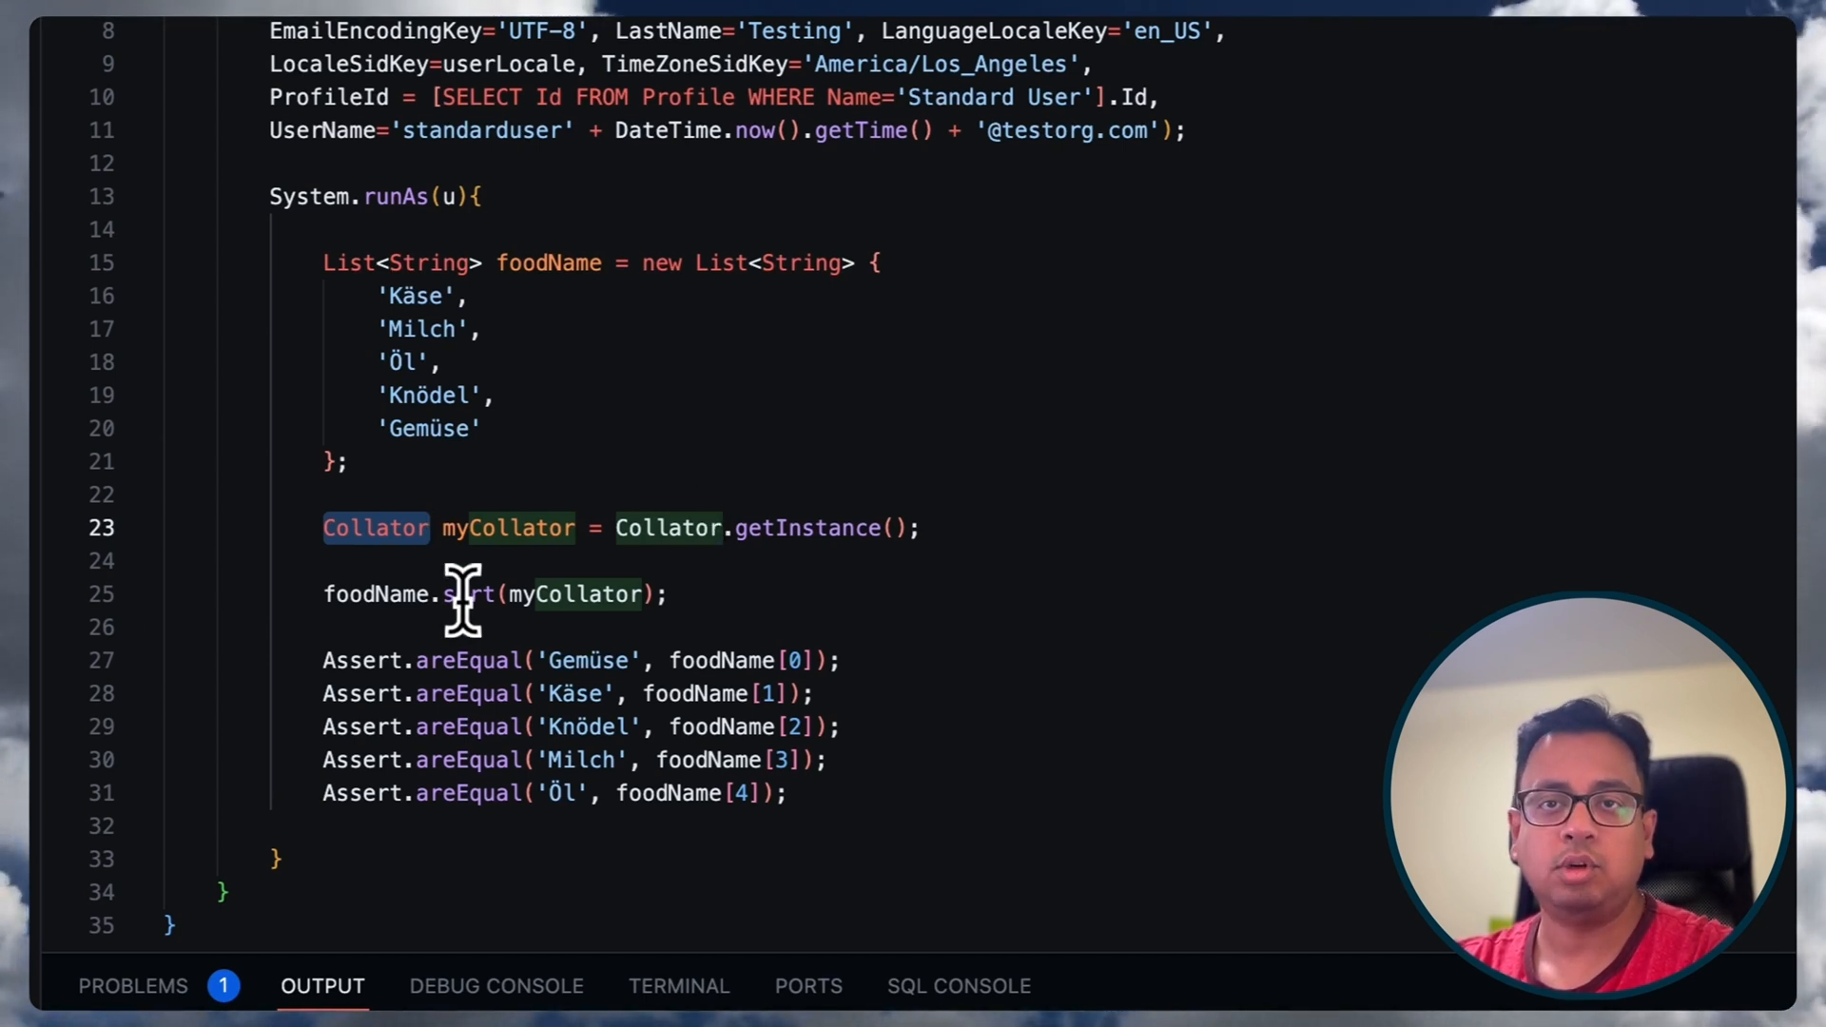
mouse_move(894, 804)
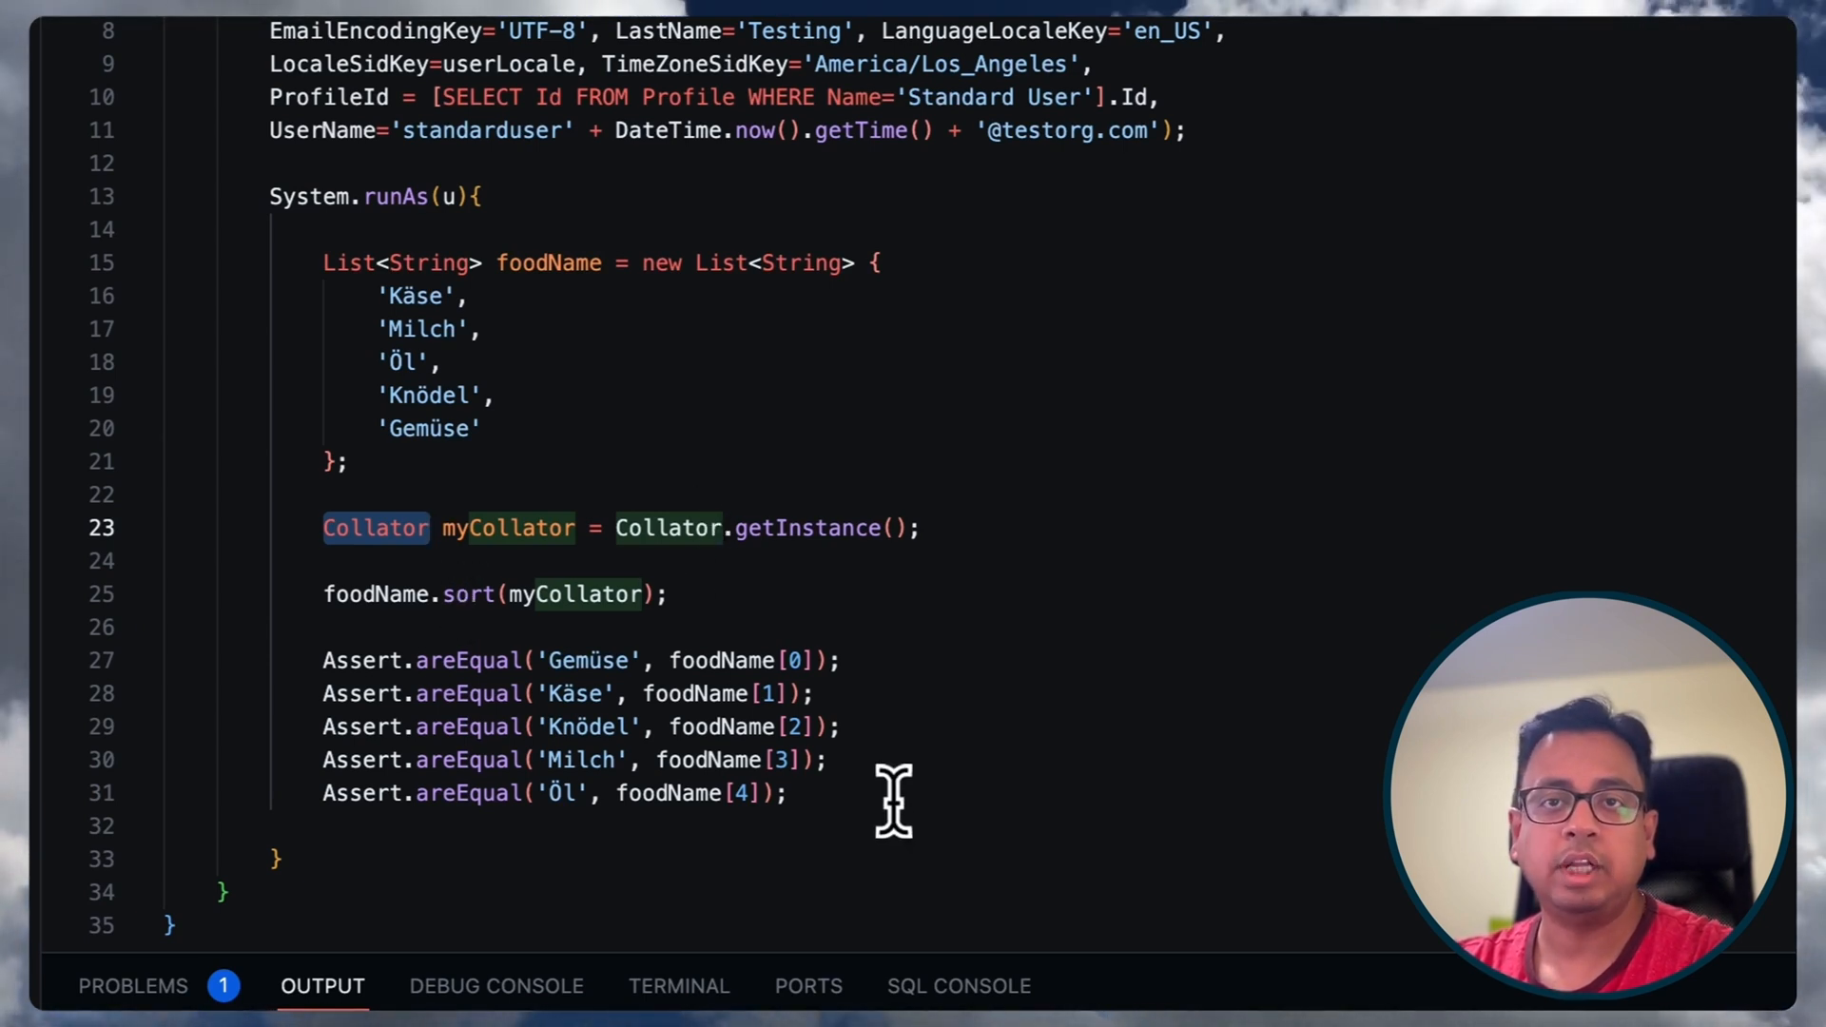